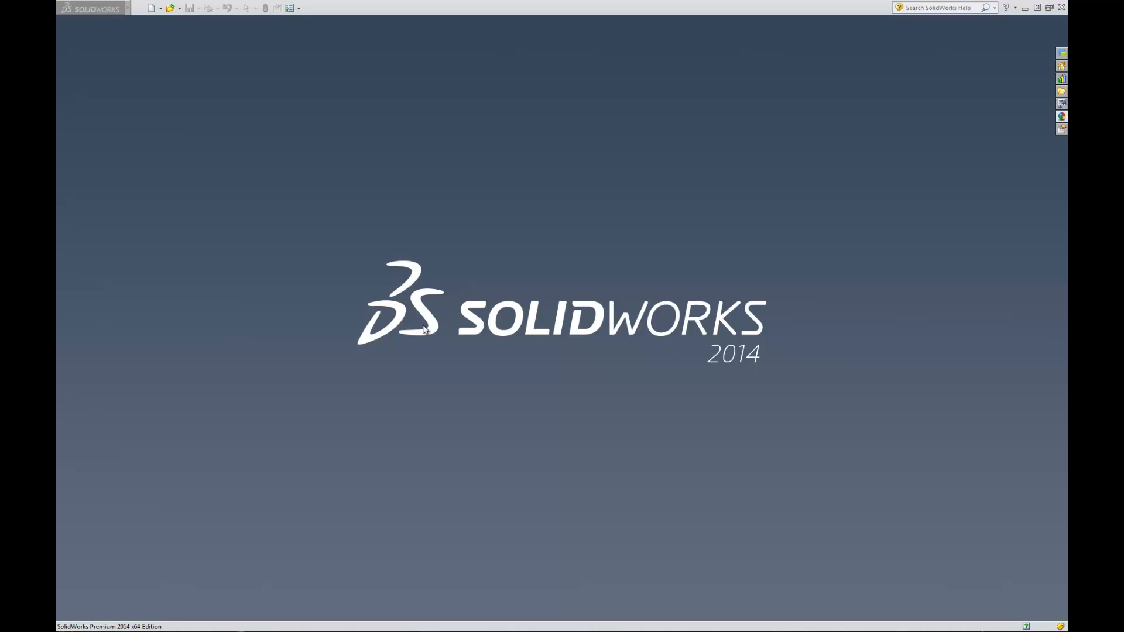
pyautogui.moveTo(836, 457)
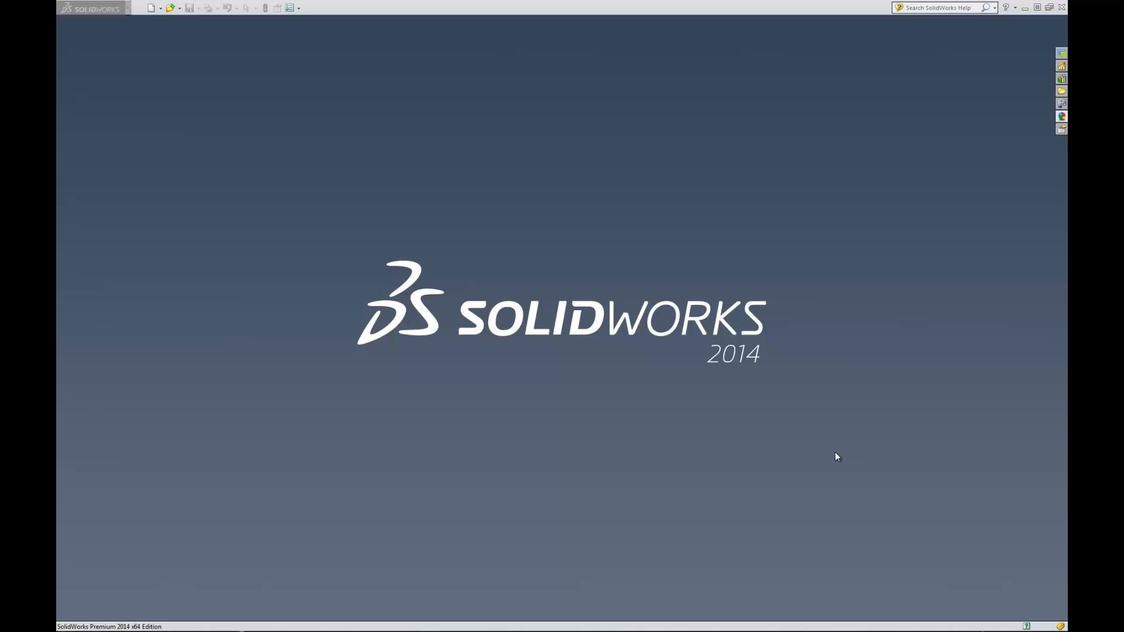
pyautogui.moveTo(660, 346)
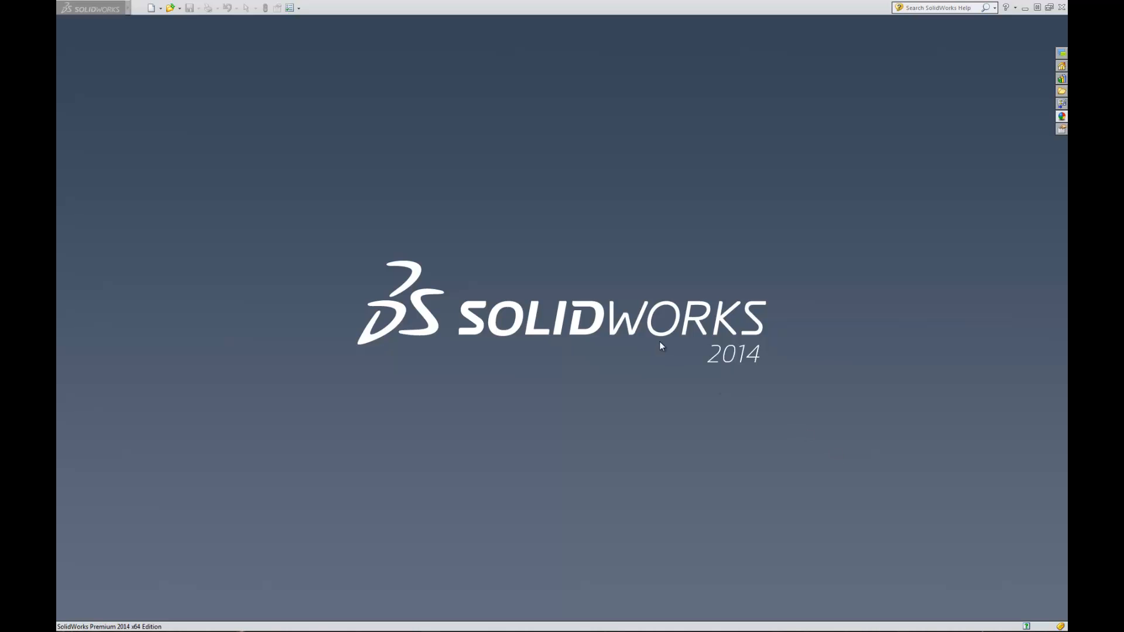
pyautogui.moveTo(152, 23)
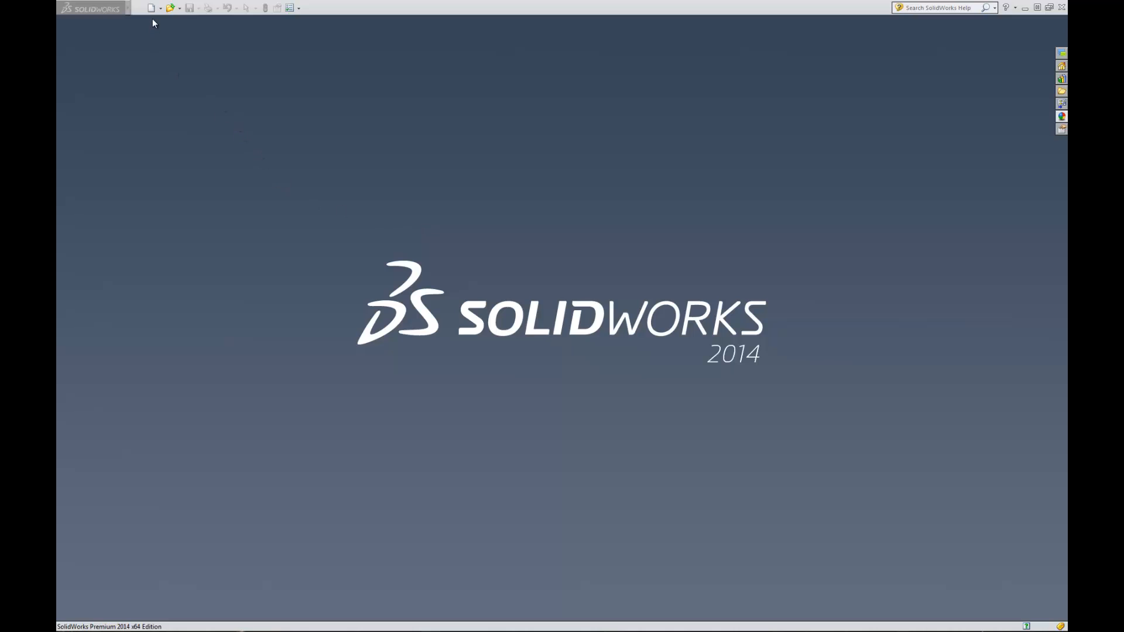
# Start a new document to bring up the New SolidWorks Document dialog
pyautogui.click(151, 7)
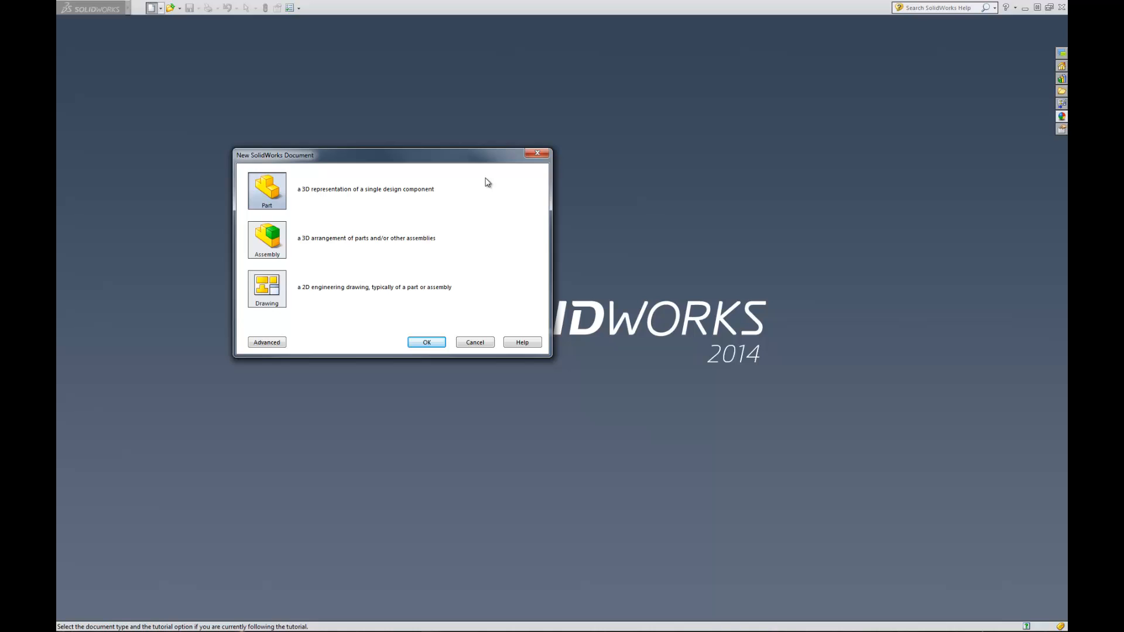
pyautogui.moveTo(256, 357)
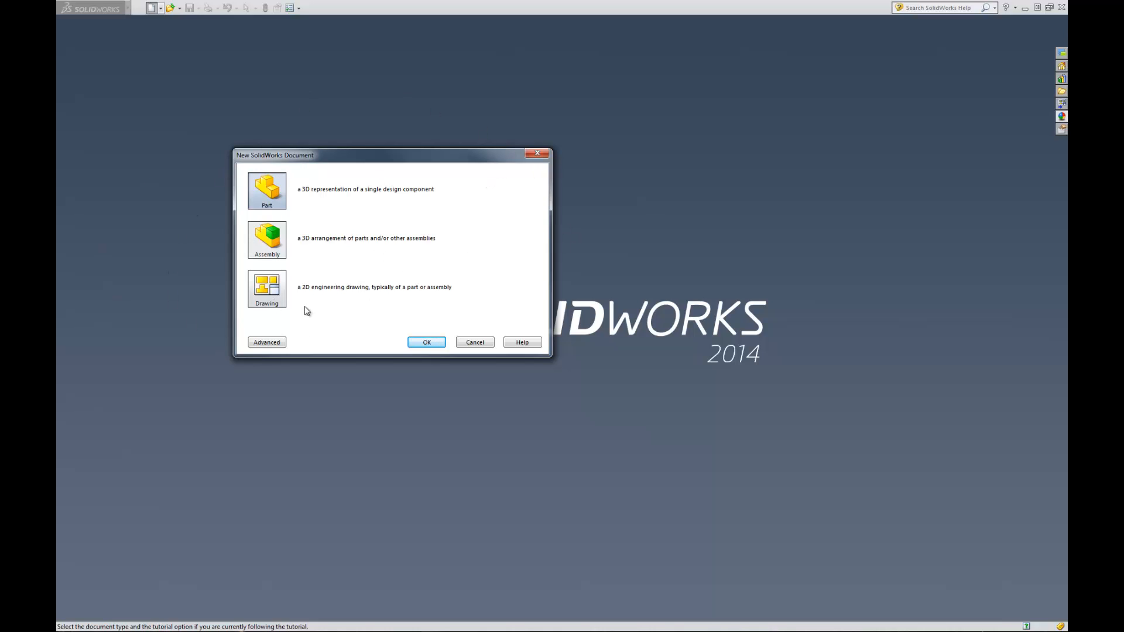
pyautogui.moveTo(471, 197)
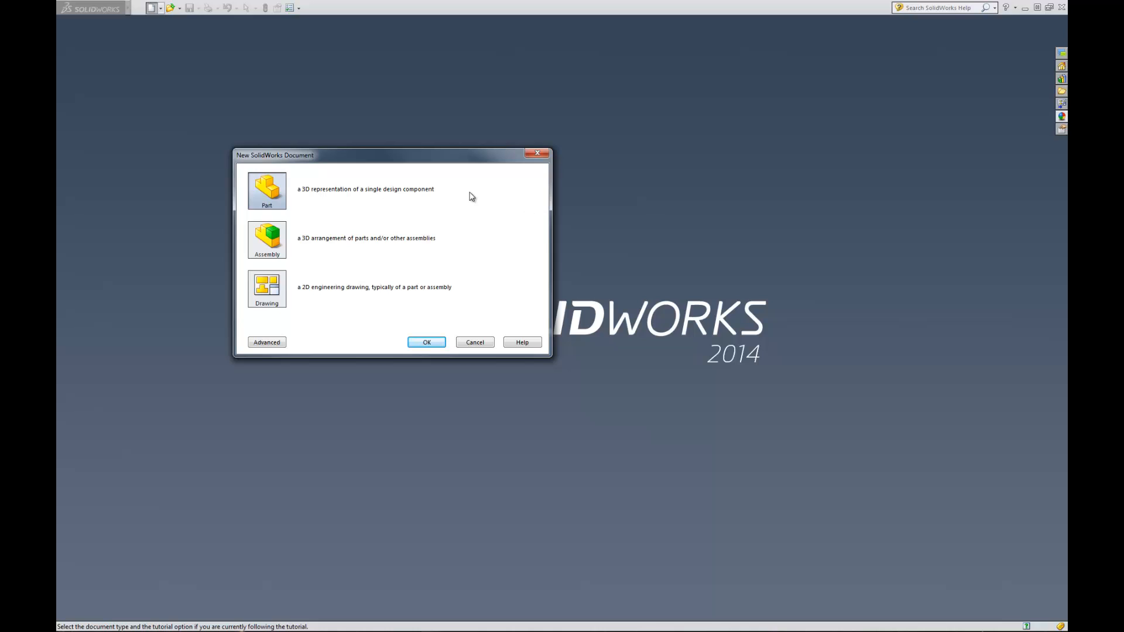
pyautogui.moveTo(499, 239)
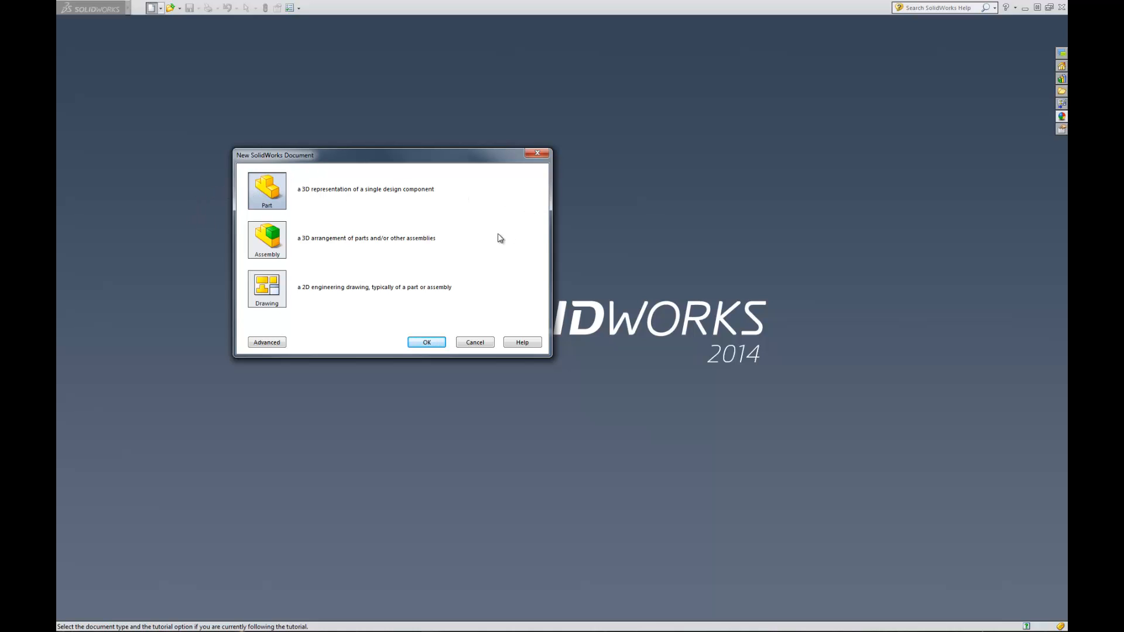
pyautogui.moveTo(550, 218)
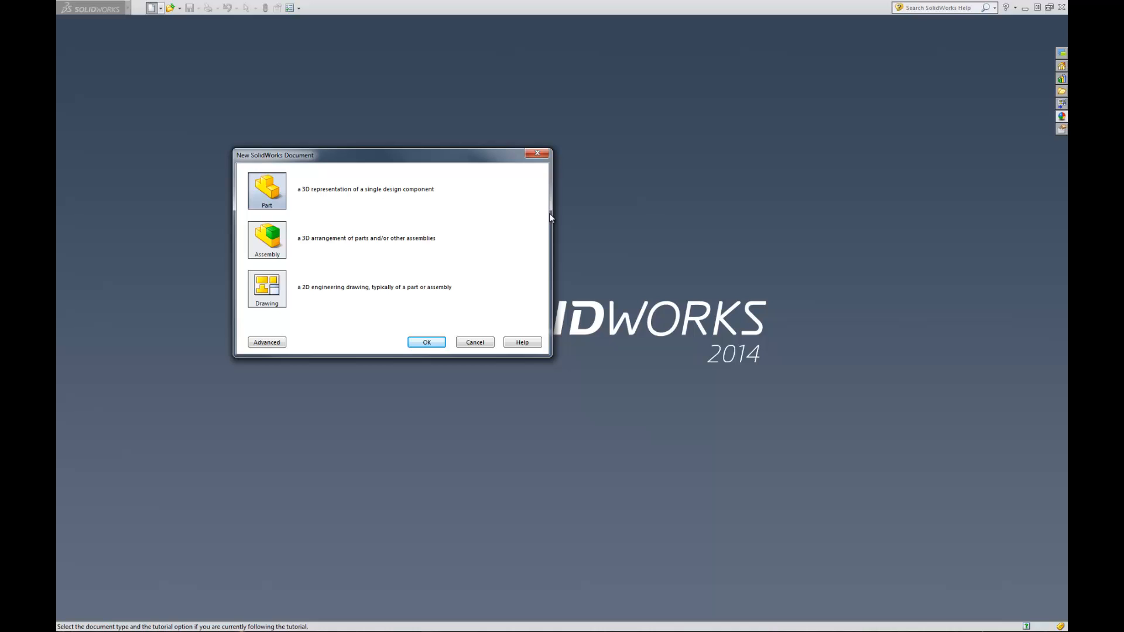
pyautogui.moveTo(212, 182)
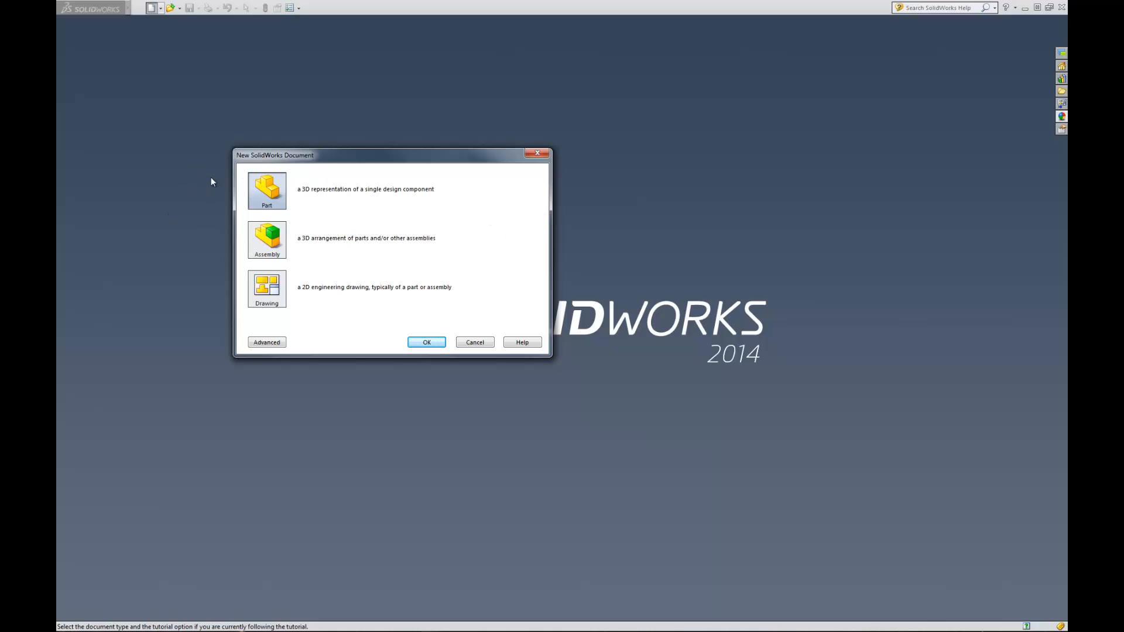
pyautogui.moveTo(434, 249)
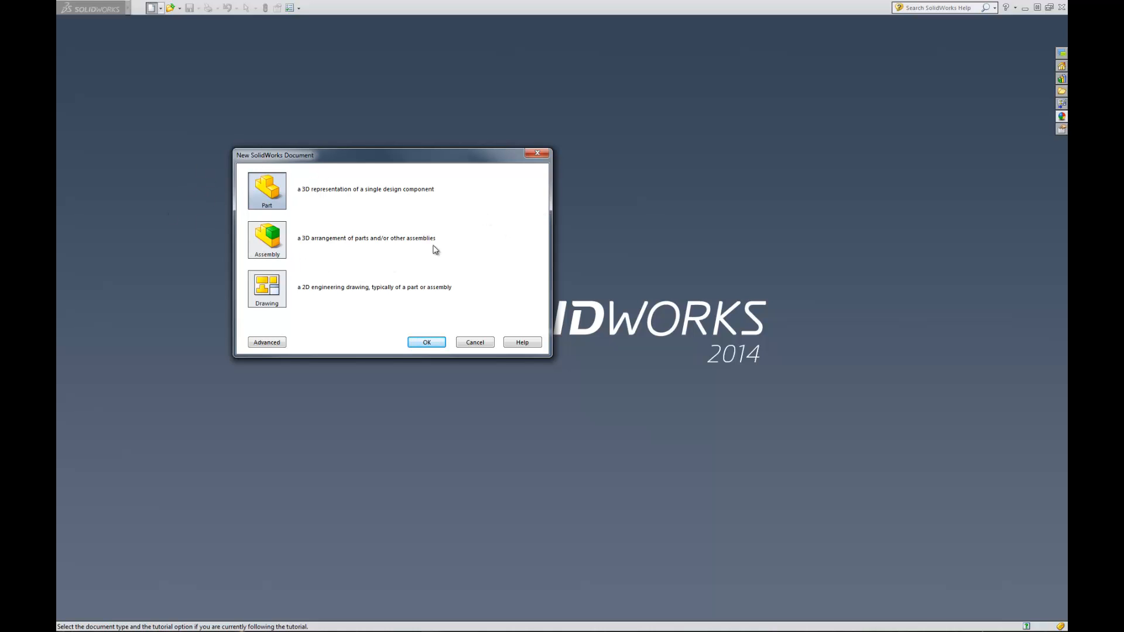
pyautogui.moveTo(502, 207)
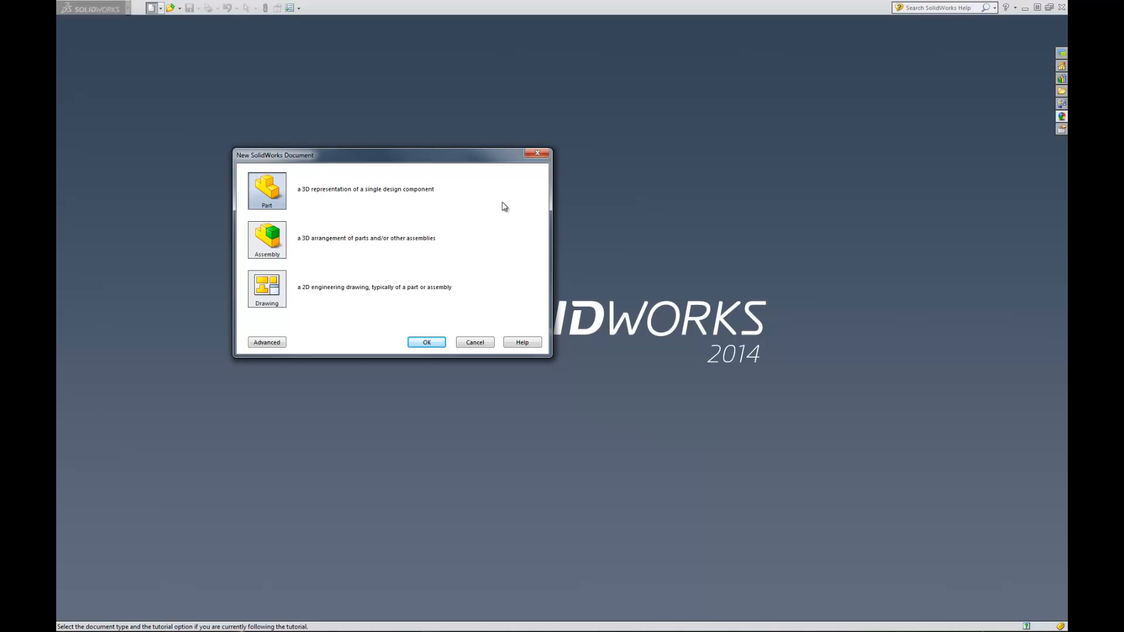
pyautogui.moveTo(233, 228)
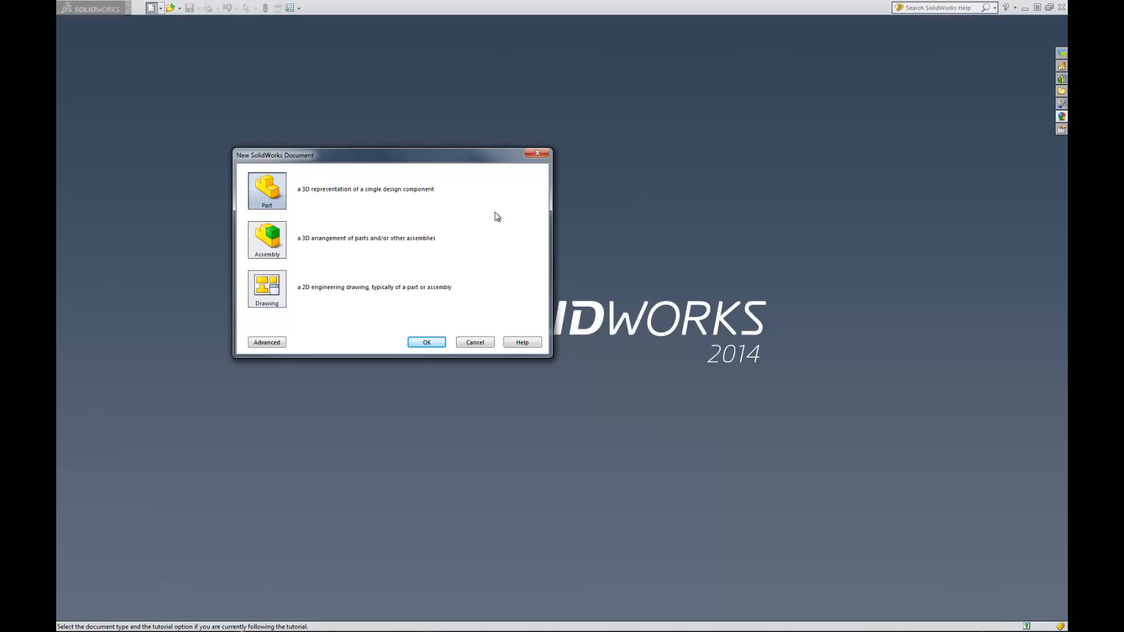
pyautogui.moveTo(360, 259)
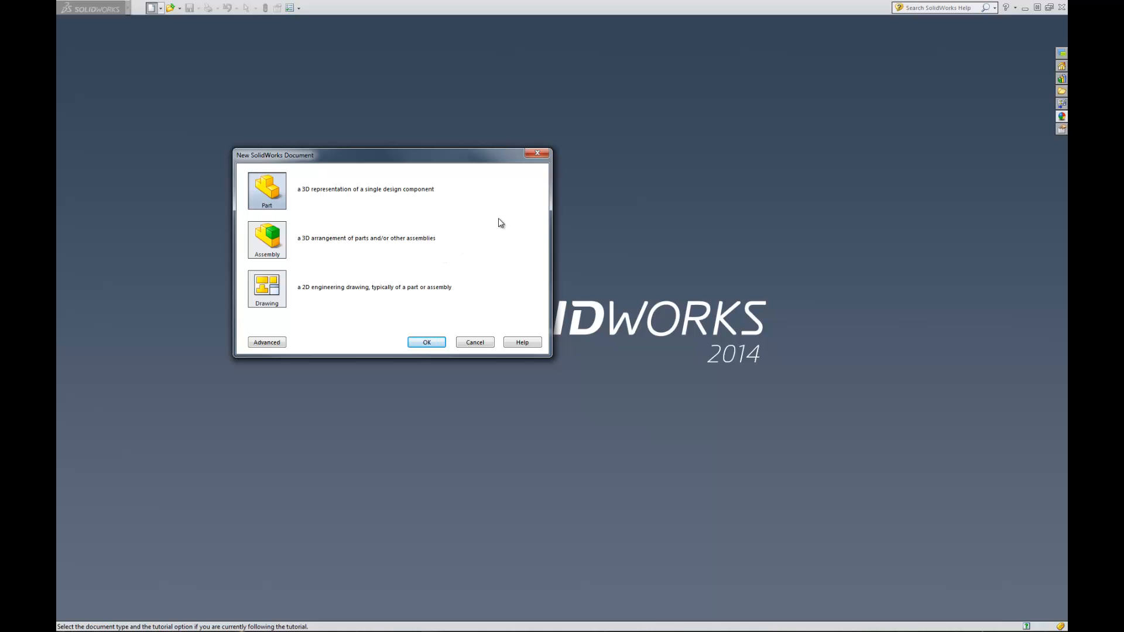
pyautogui.moveTo(518, 223)
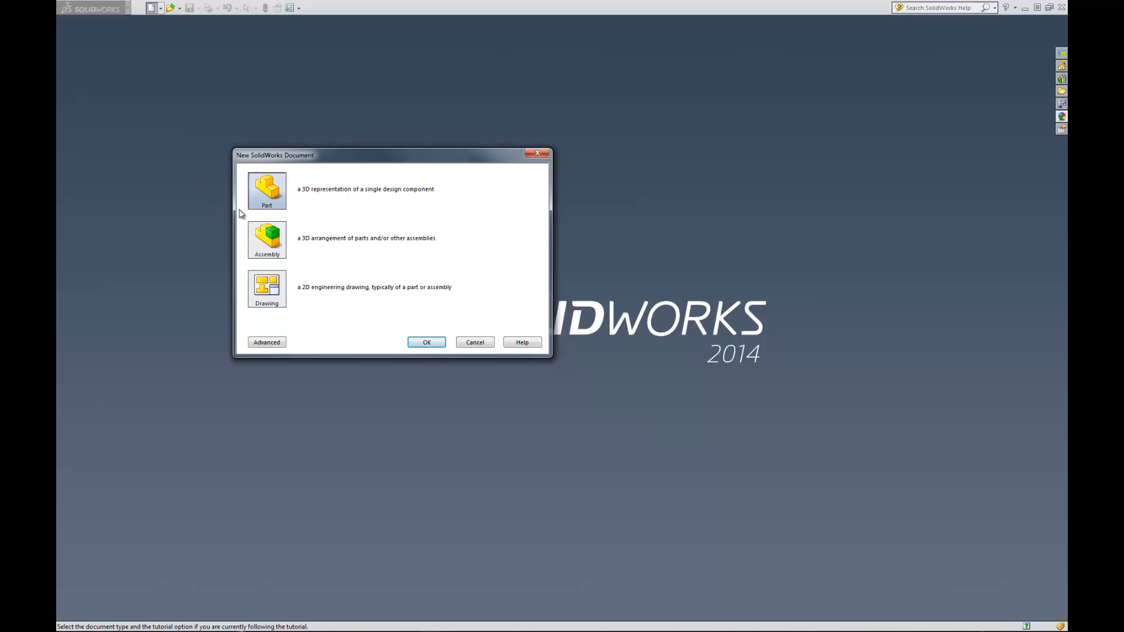
pyautogui.moveTo(301, 213)
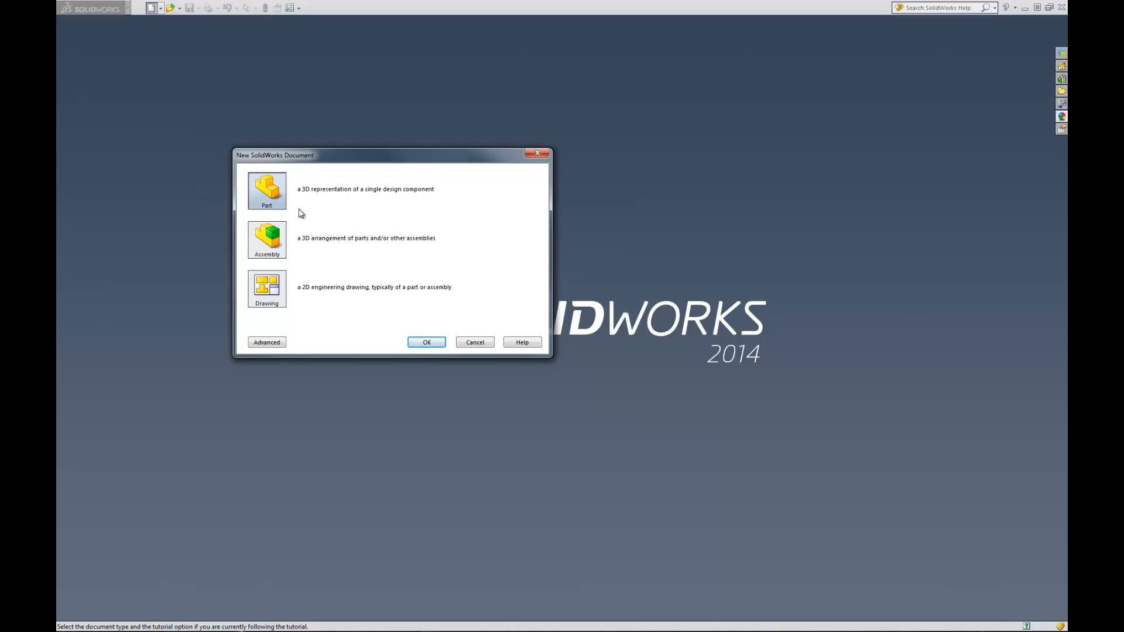
# Create Part4 as a new blank part document with default planes and origin
pyautogui.click(425, 342)
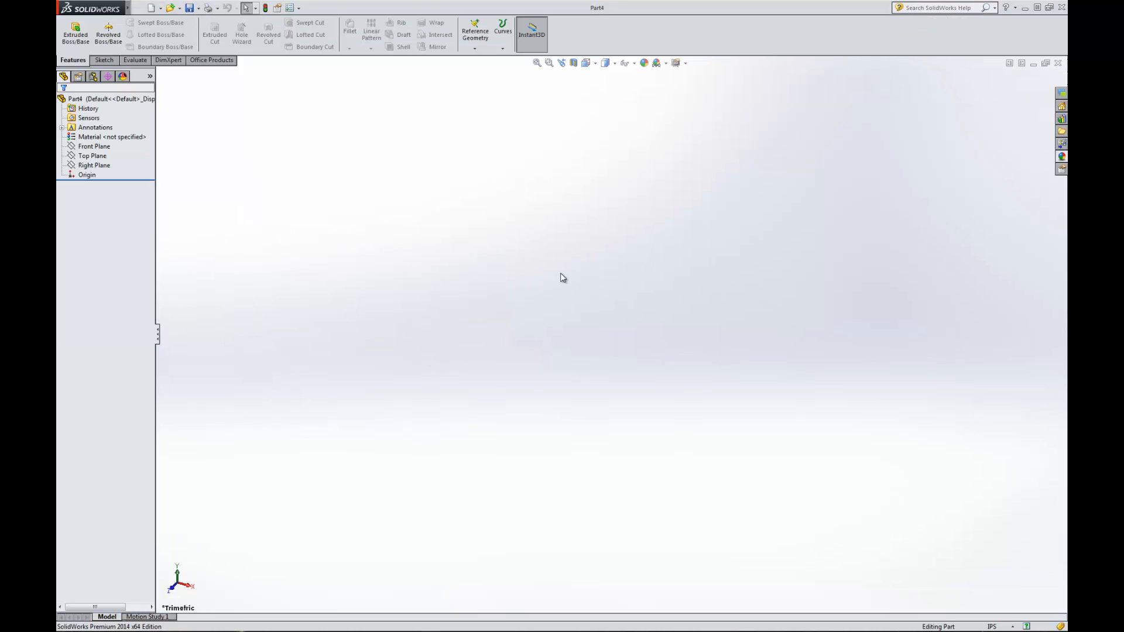
pyautogui.moveTo(325, 208)
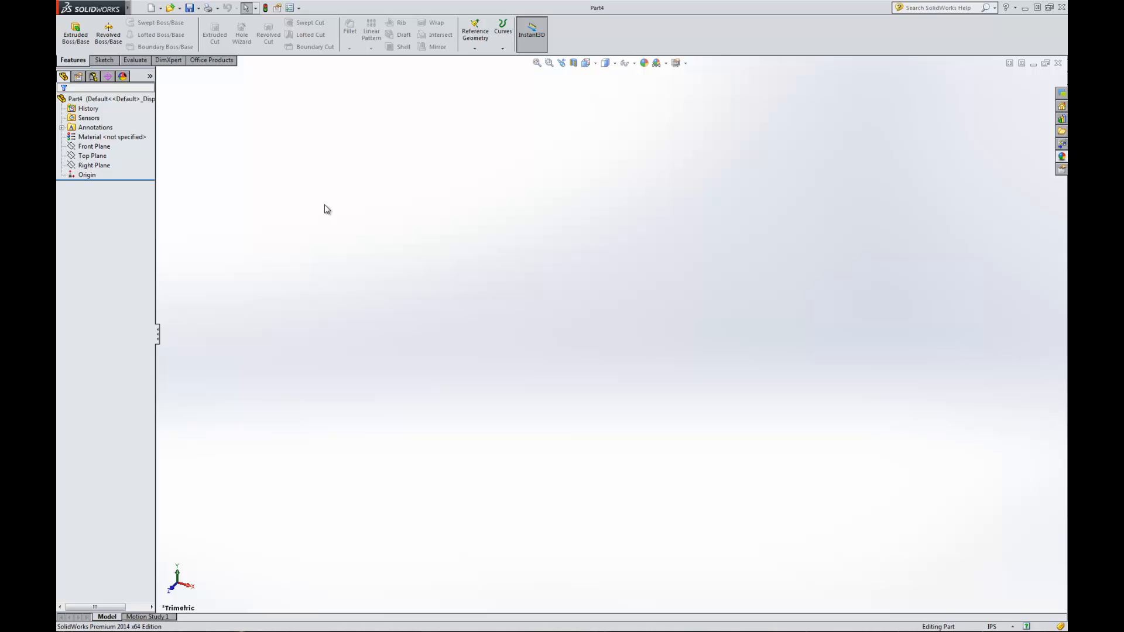
pyautogui.moveTo(459, 197)
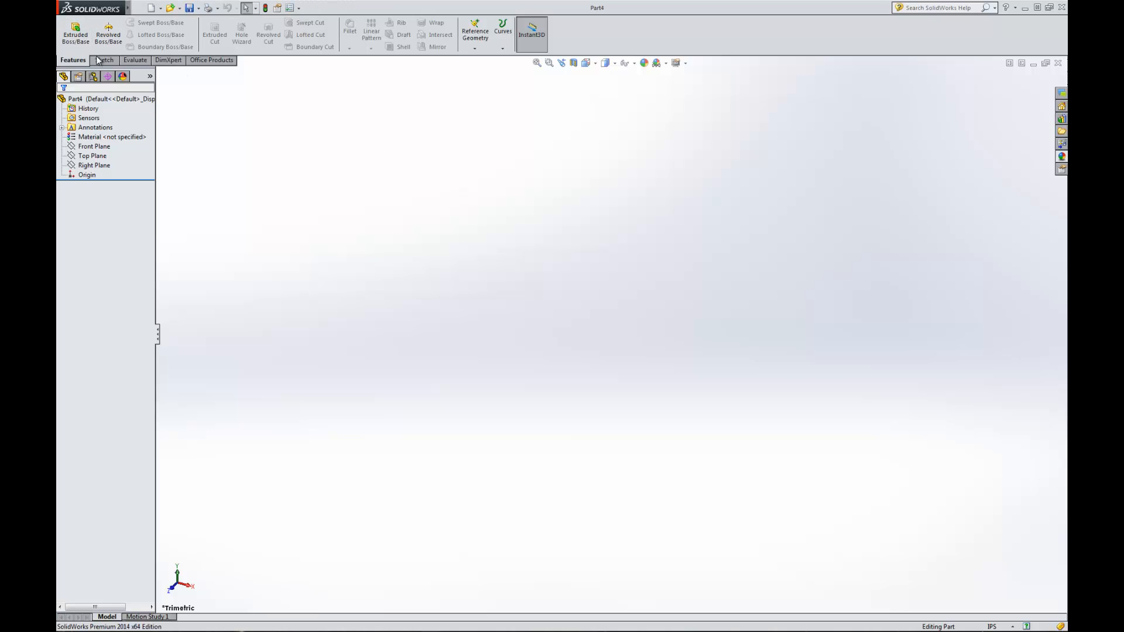
pyautogui.click(133, 60)
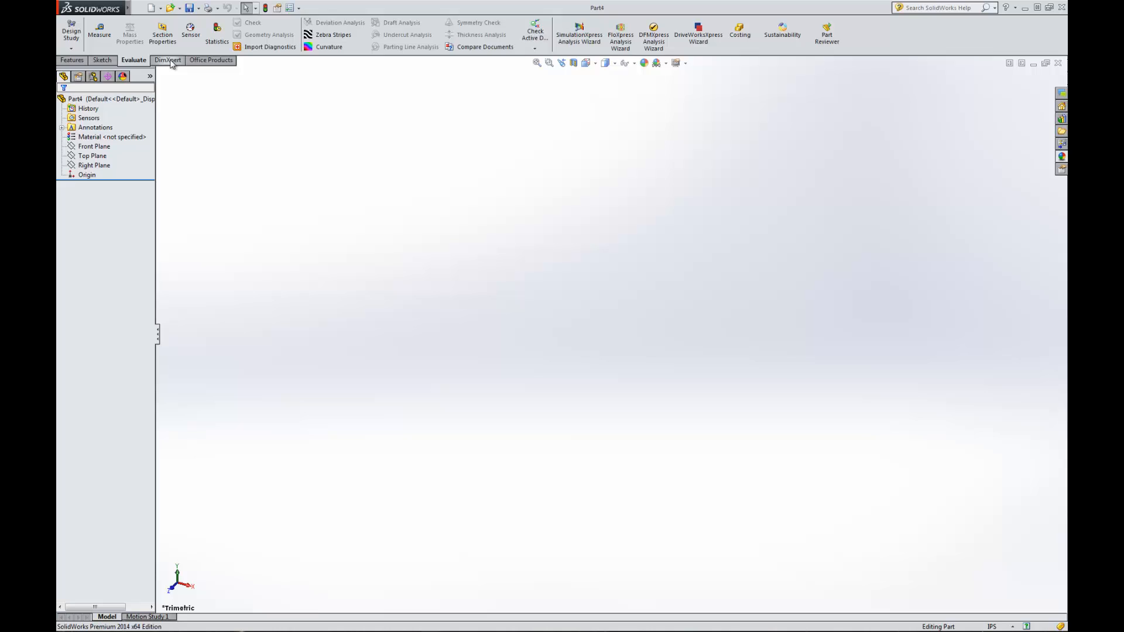
pyautogui.click(72, 60)
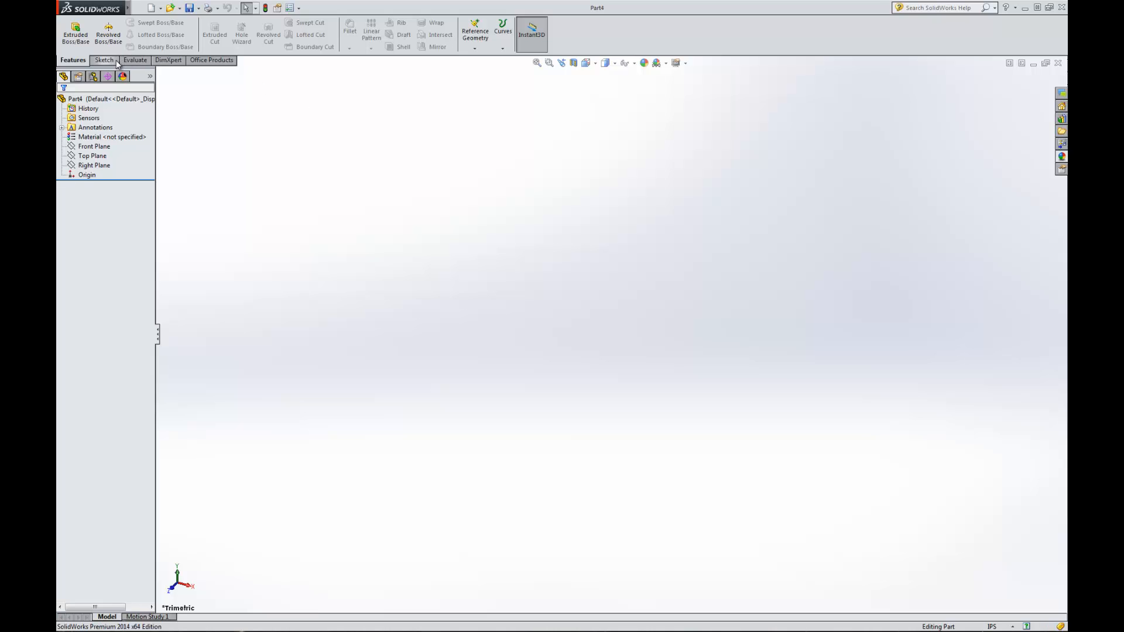
pyautogui.click(167, 59)
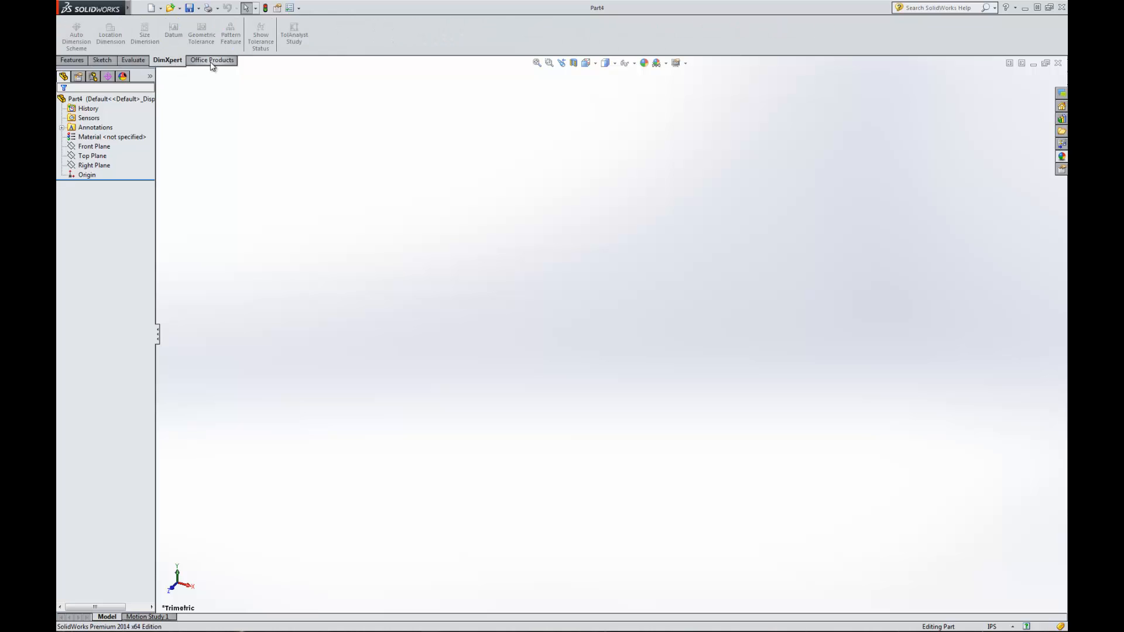
pyautogui.click(211, 59)
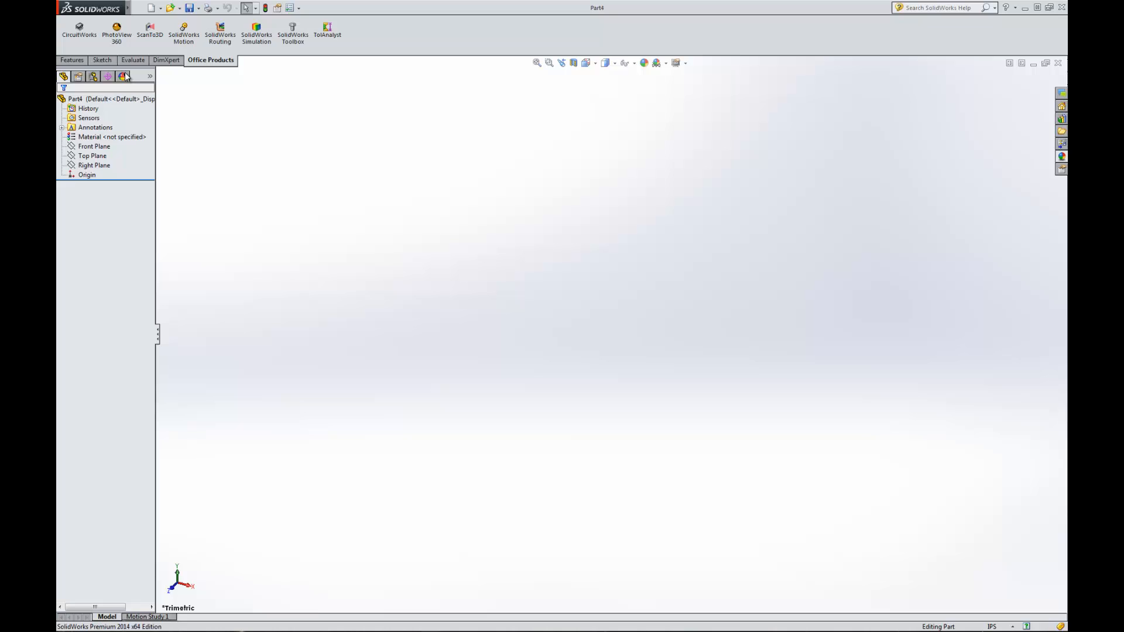
pyautogui.click(71, 60)
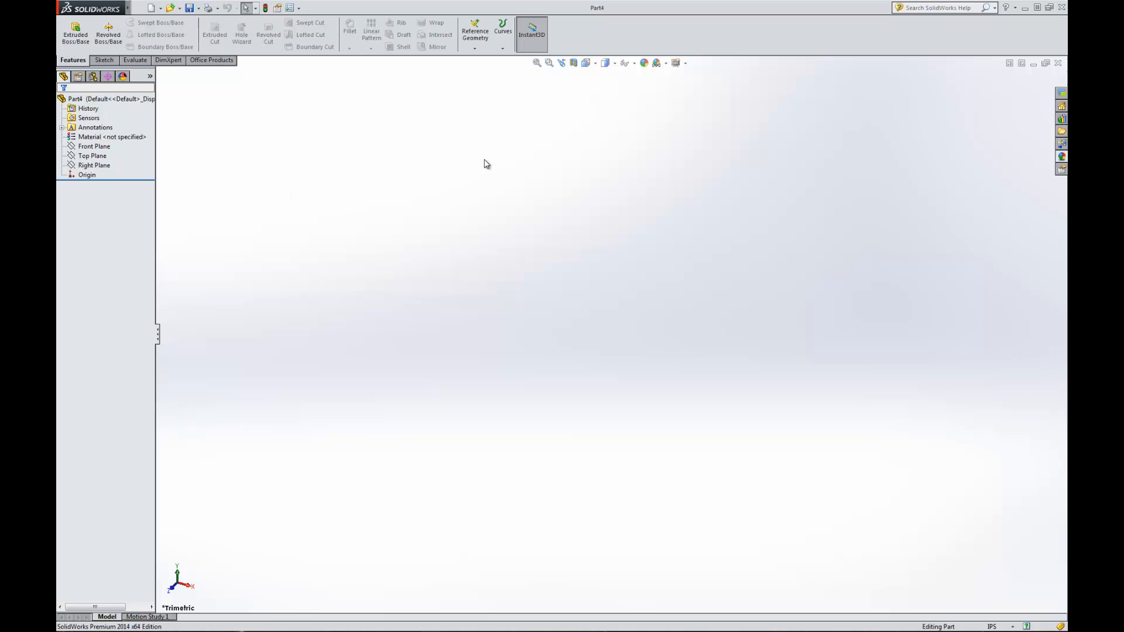
pyautogui.moveTo(384, 218)
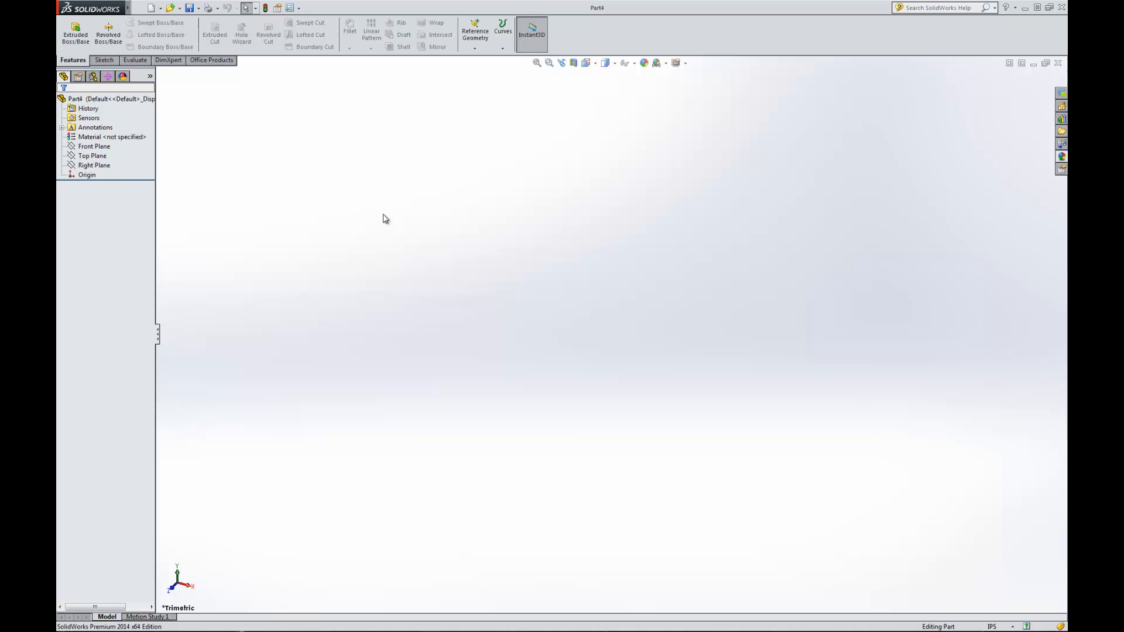
pyautogui.moveTo(59, 248)
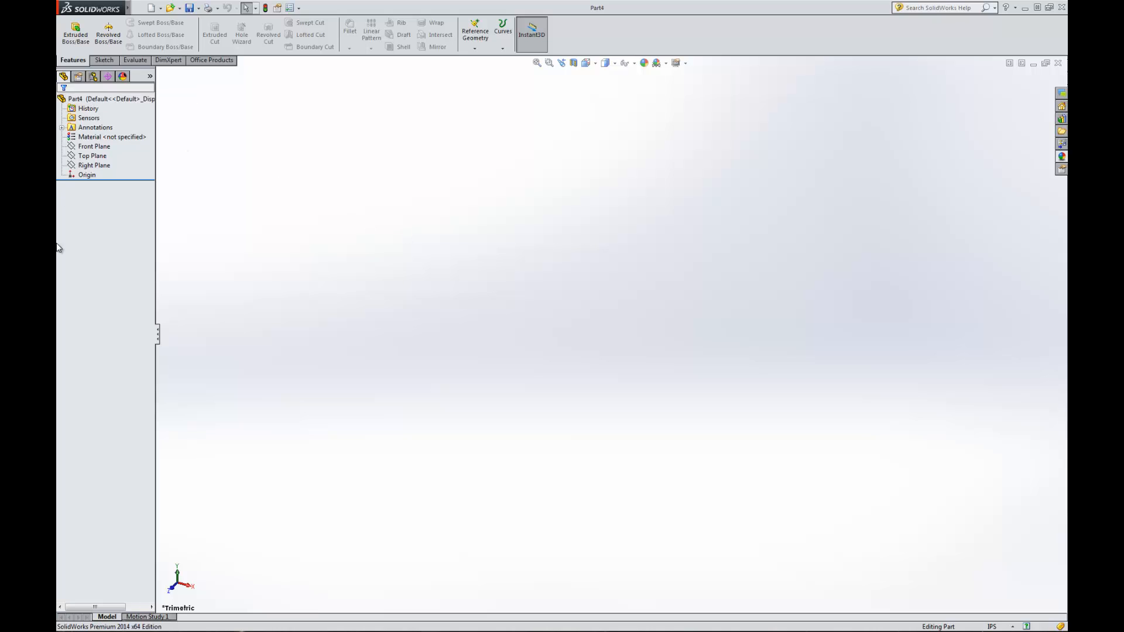
pyautogui.moveTo(63, 76)
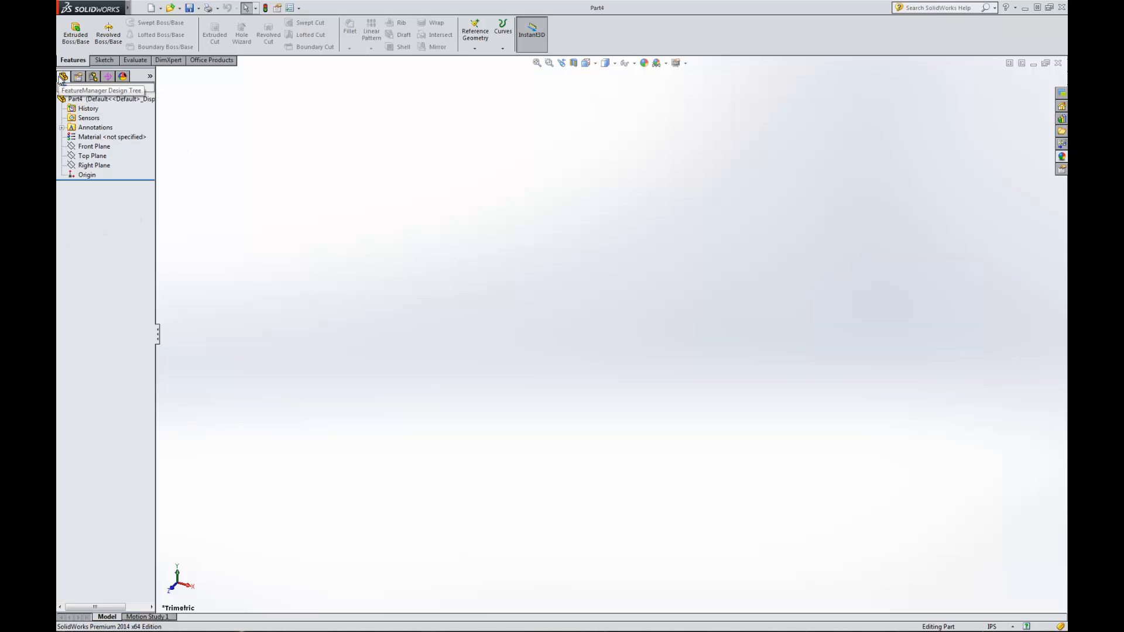
pyautogui.moveTo(177, 217)
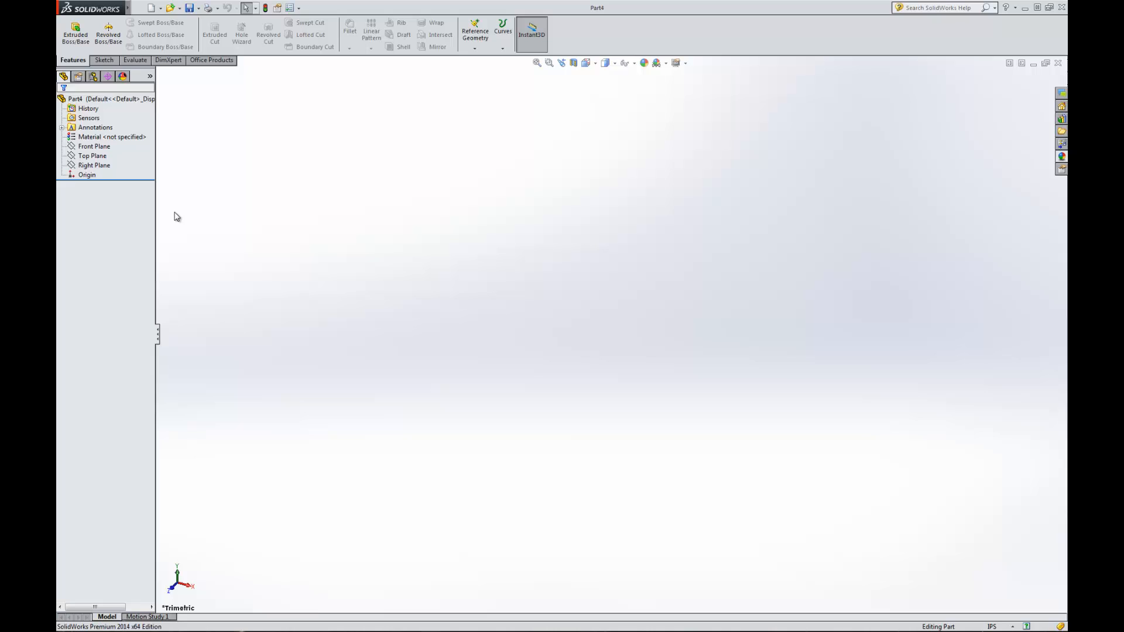
pyautogui.moveTo(268, 178)
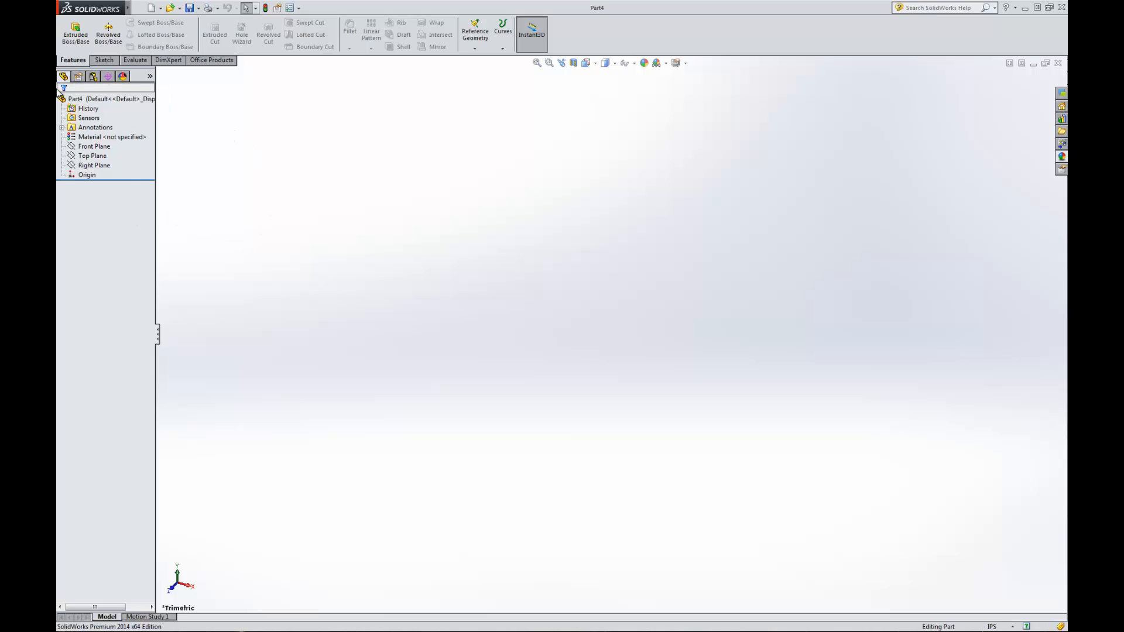
pyautogui.moveTo(162, 72)
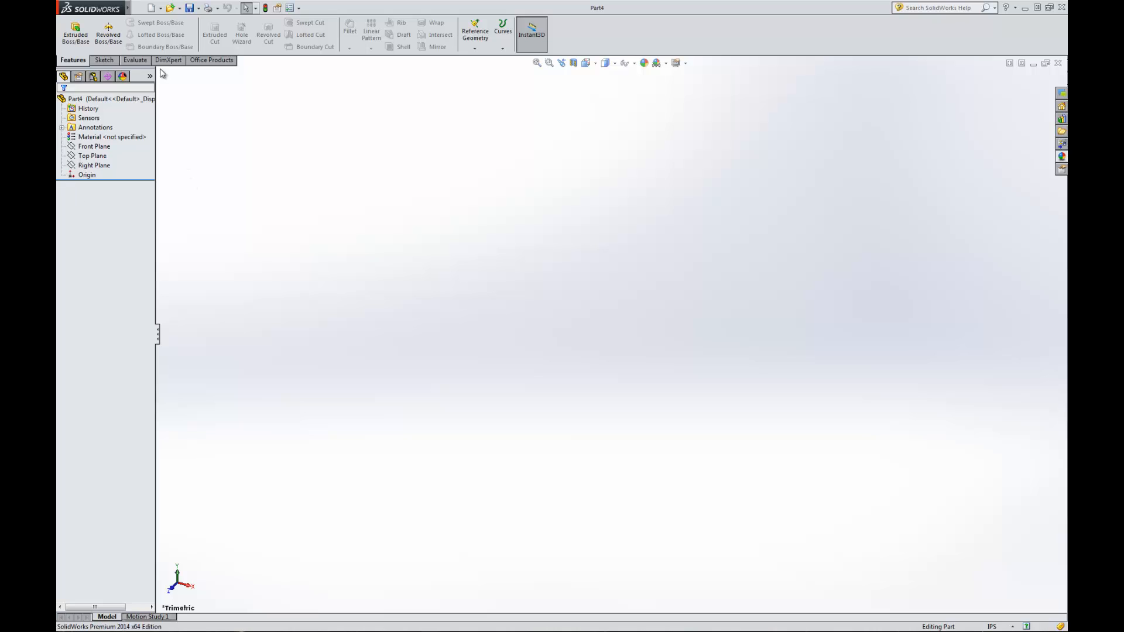
pyautogui.moveTo(138, 195)
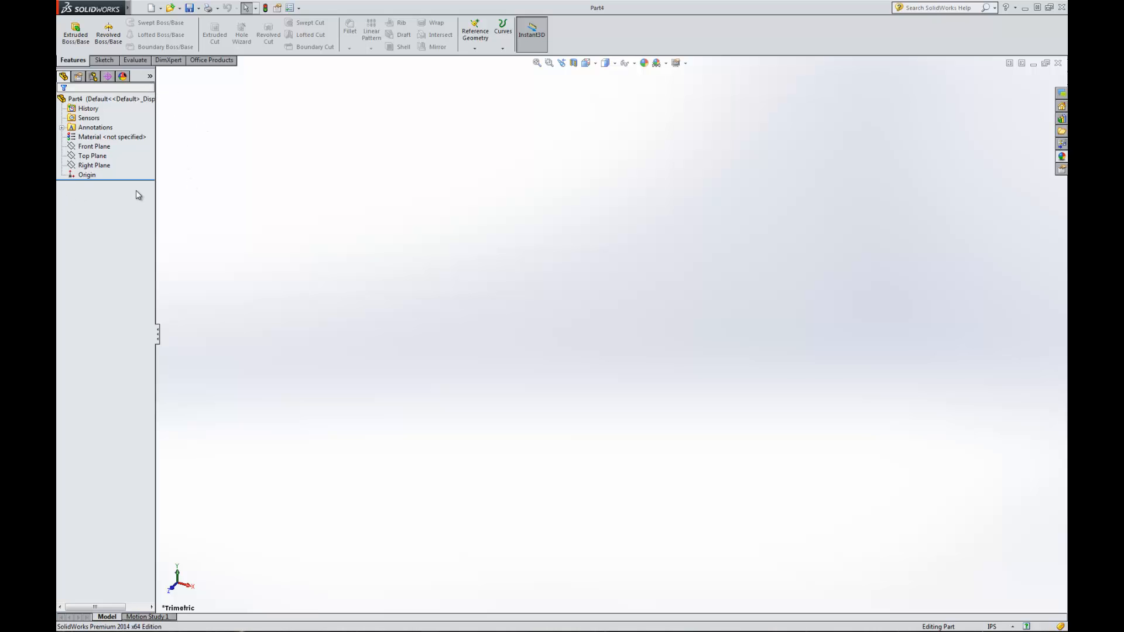
pyautogui.moveTo(191, 252)
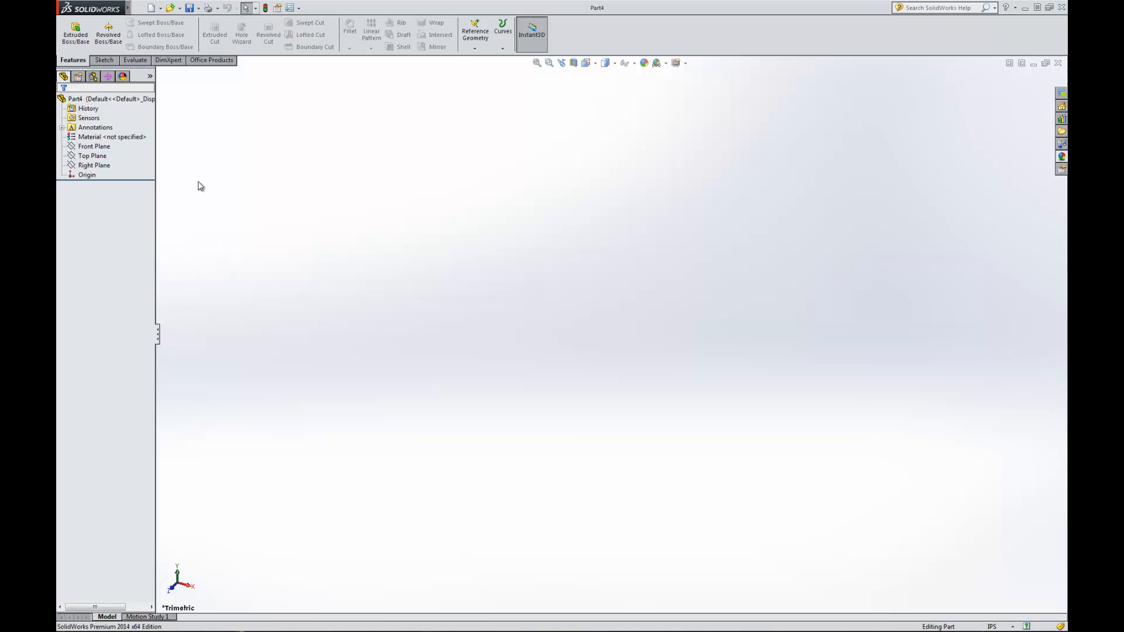
pyautogui.moveTo(113, 211)
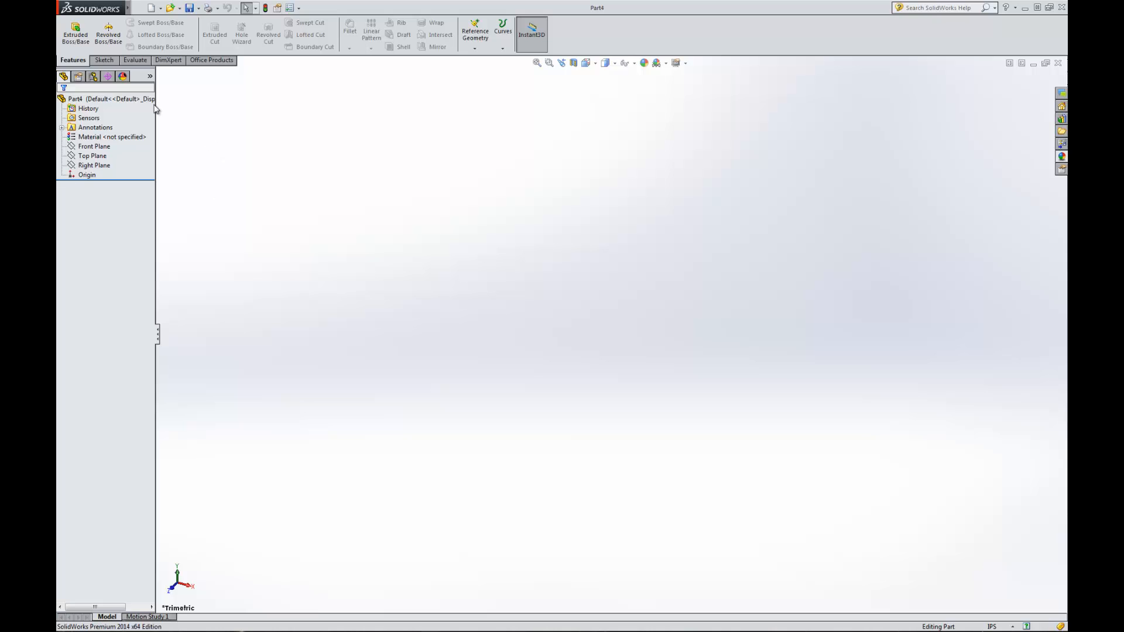
# Show Part4's appearances in the DisplayManager, which has none assigned
pyautogui.click(89, 117)
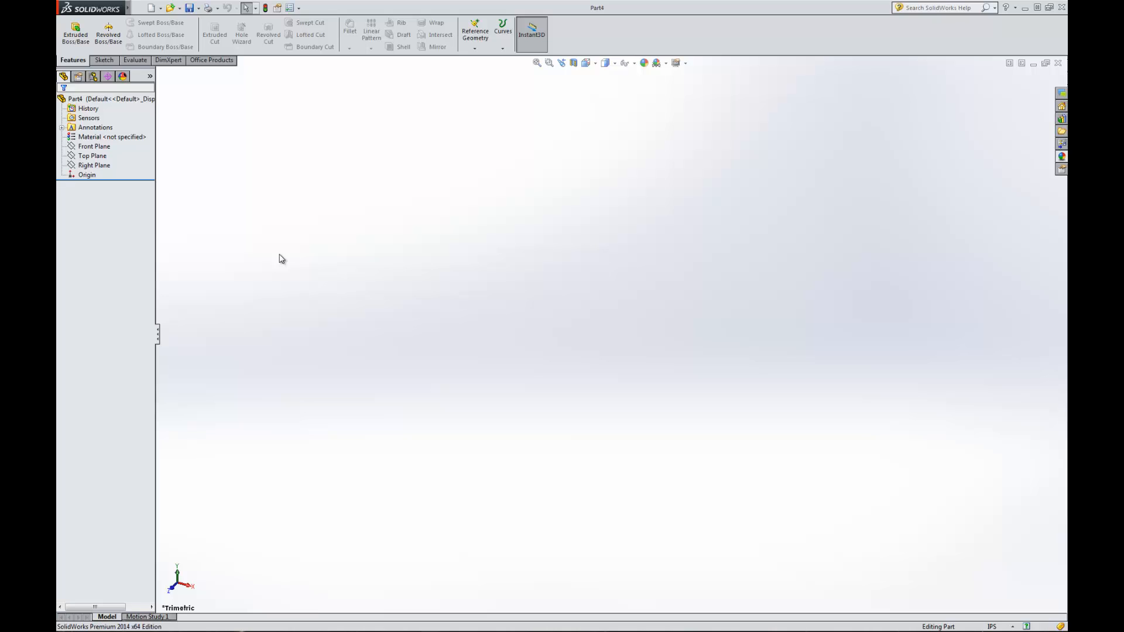
pyautogui.moveTo(335, 159)
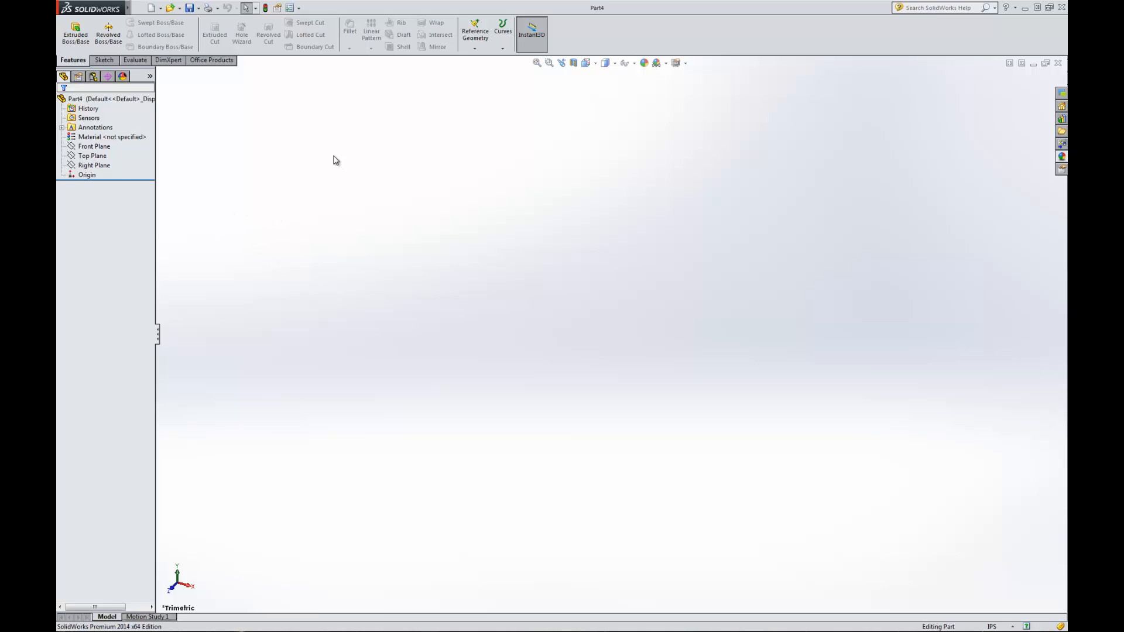
pyautogui.moveTo(689, 259)
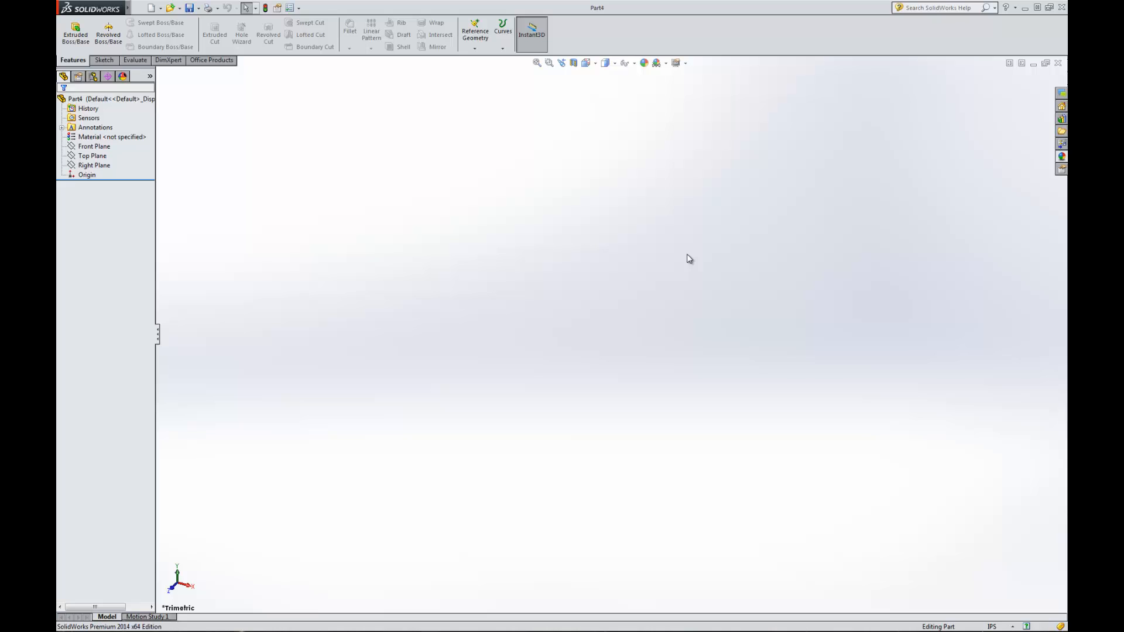
pyautogui.moveTo(480, 178)
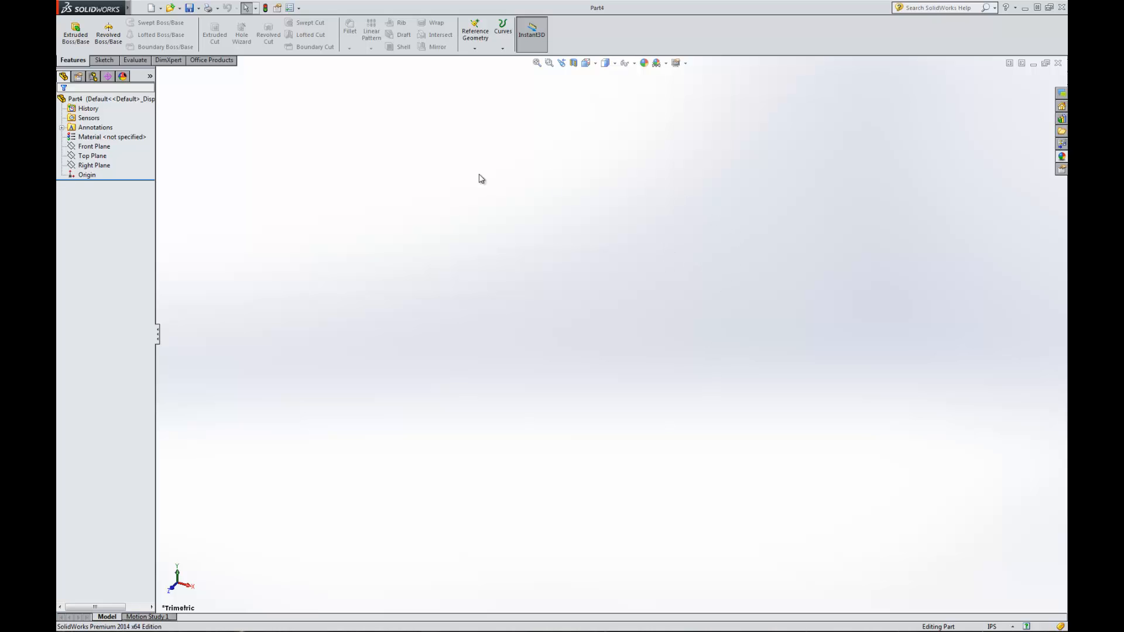
pyautogui.moveTo(99, 307)
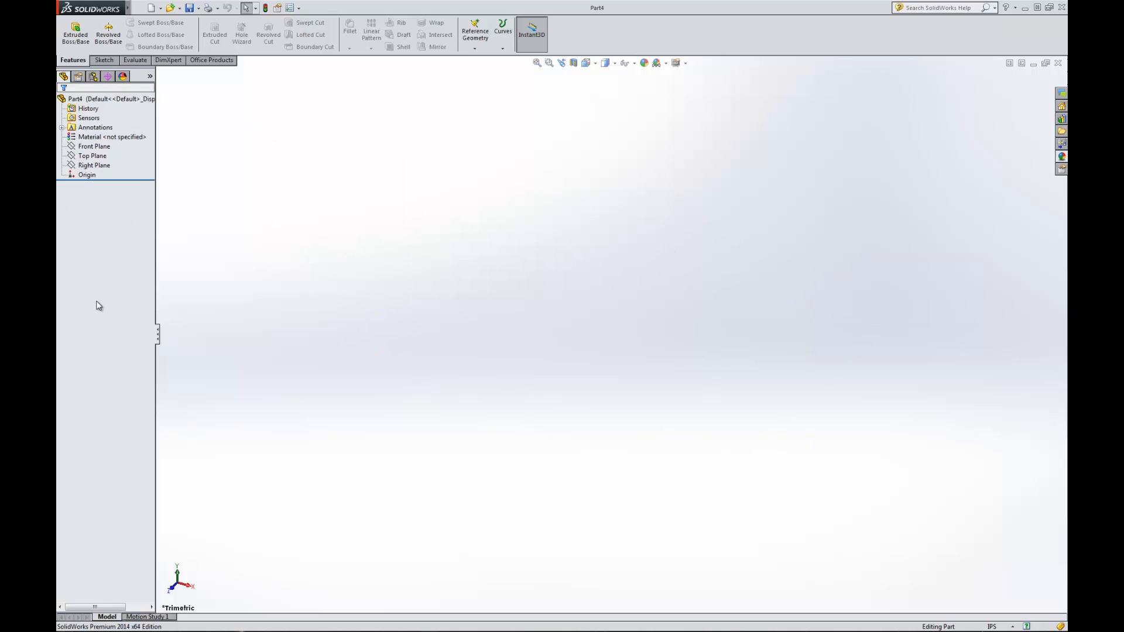
pyautogui.moveTo(201, 130)
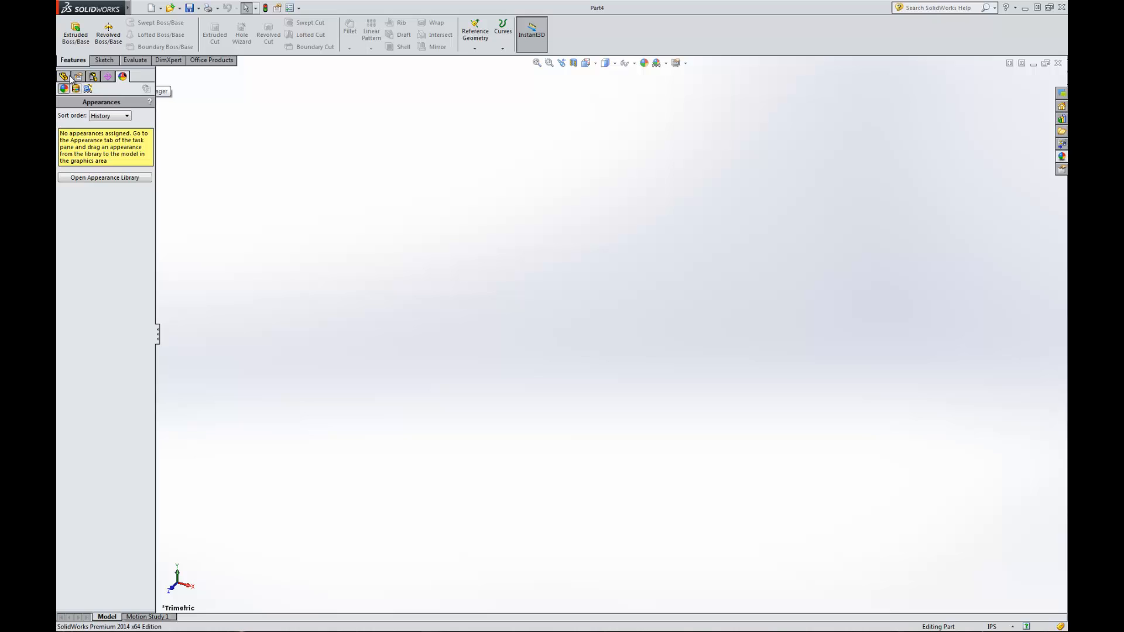
# Switch back to Part4's FeatureManager design tree
pyautogui.click(63, 76)
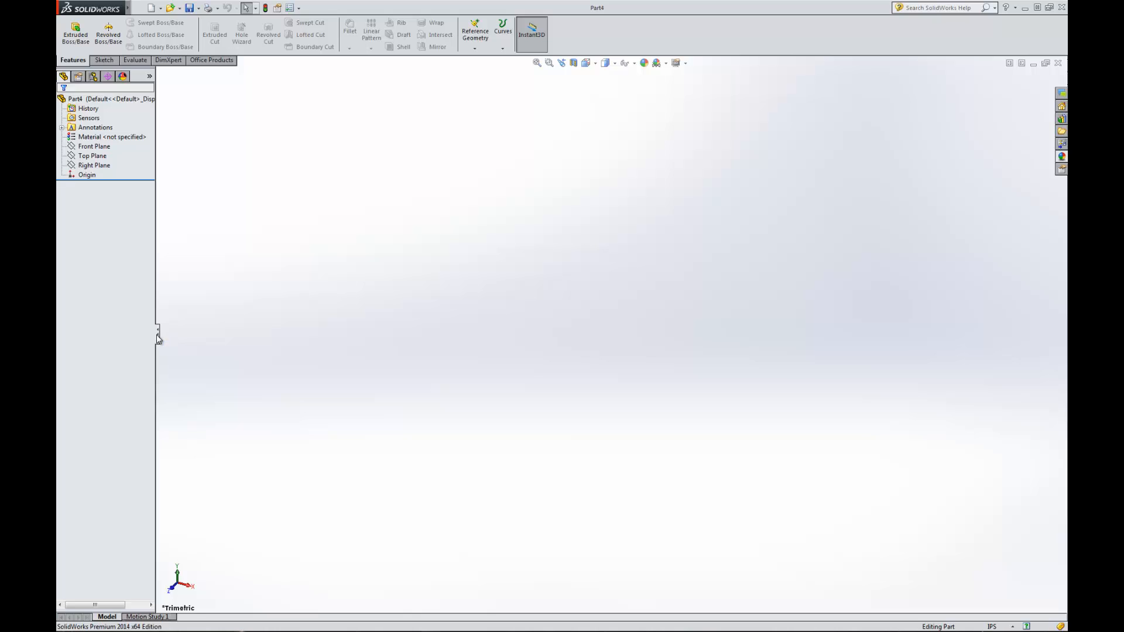
pyautogui.moveTo(256, 332)
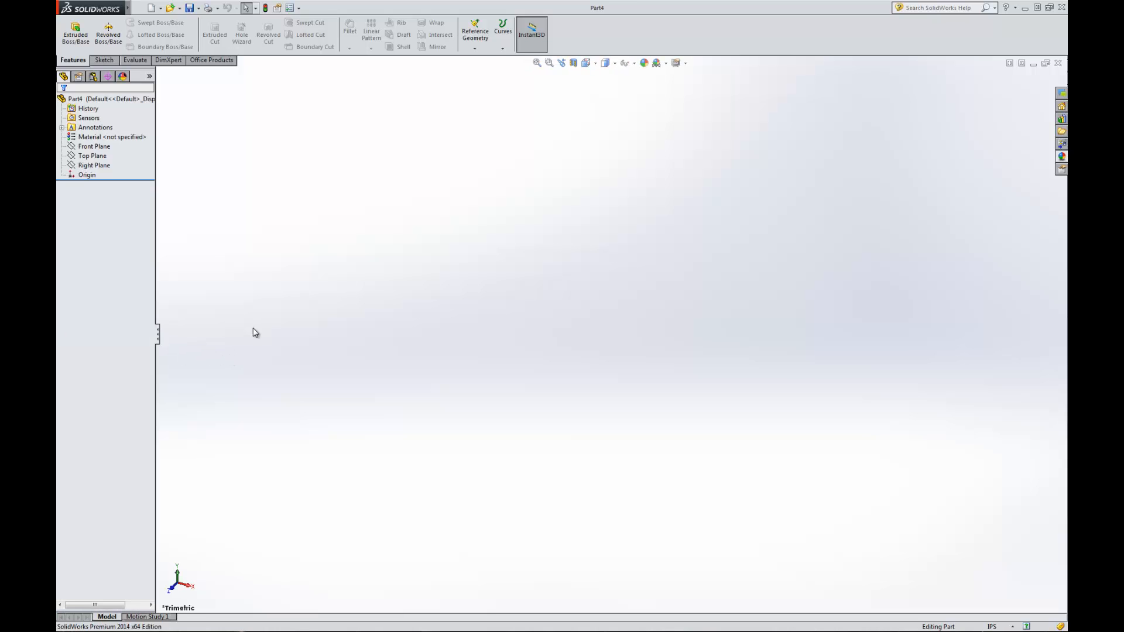
pyautogui.moveTo(150, 339)
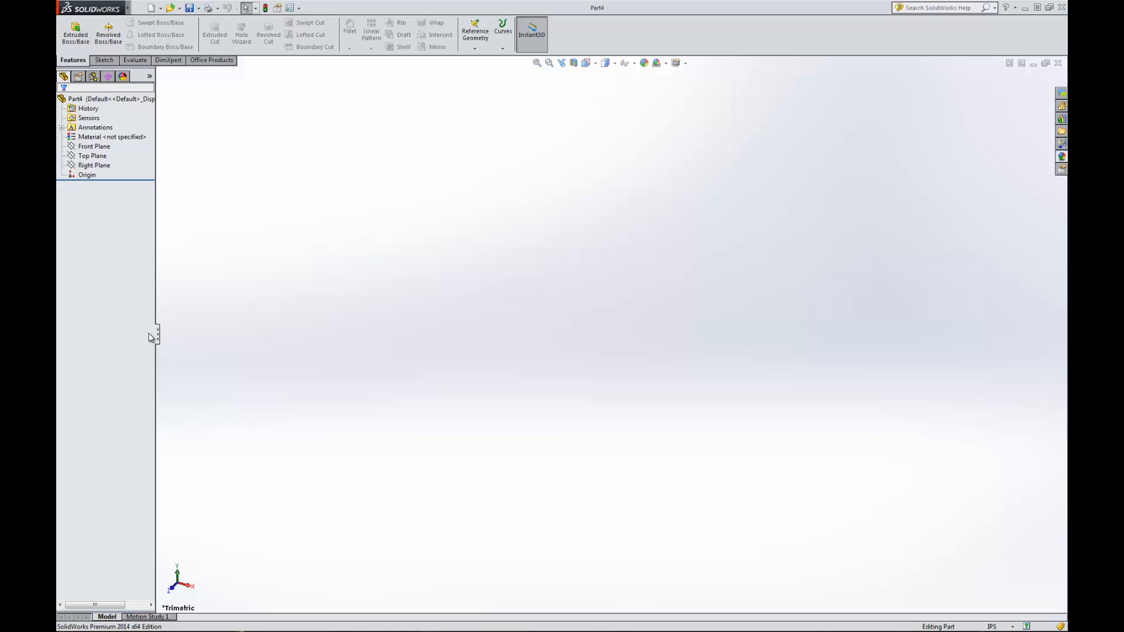
pyautogui.moveTo(111, 355)
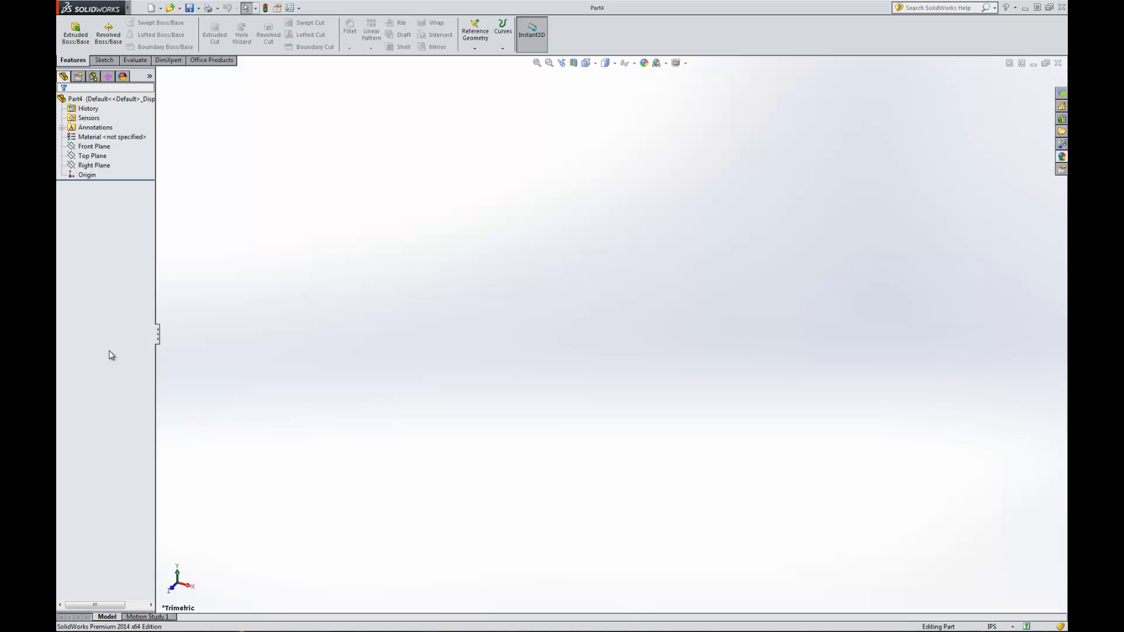
pyautogui.moveTo(451, 384)
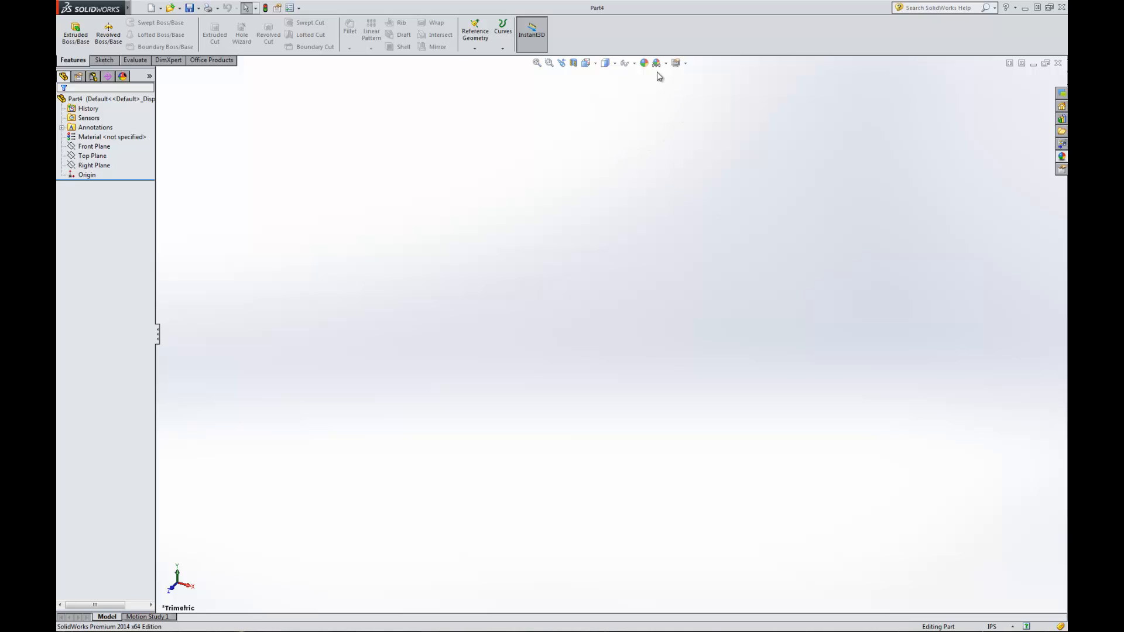
pyautogui.moveTo(585, 93)
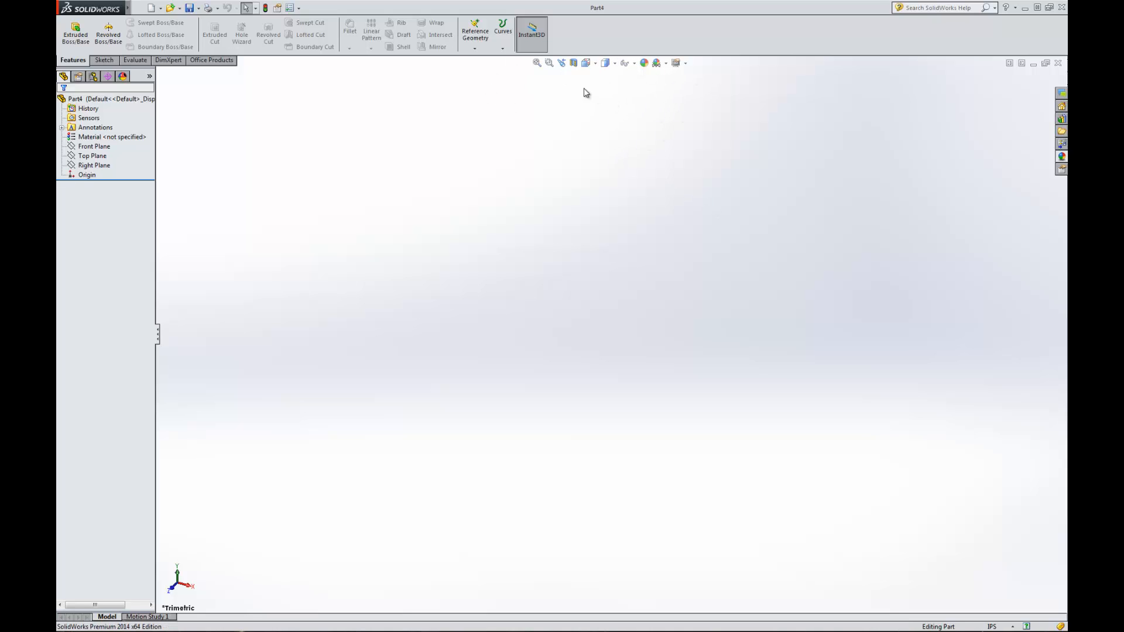
pyautogui.moveTo(540, 99)
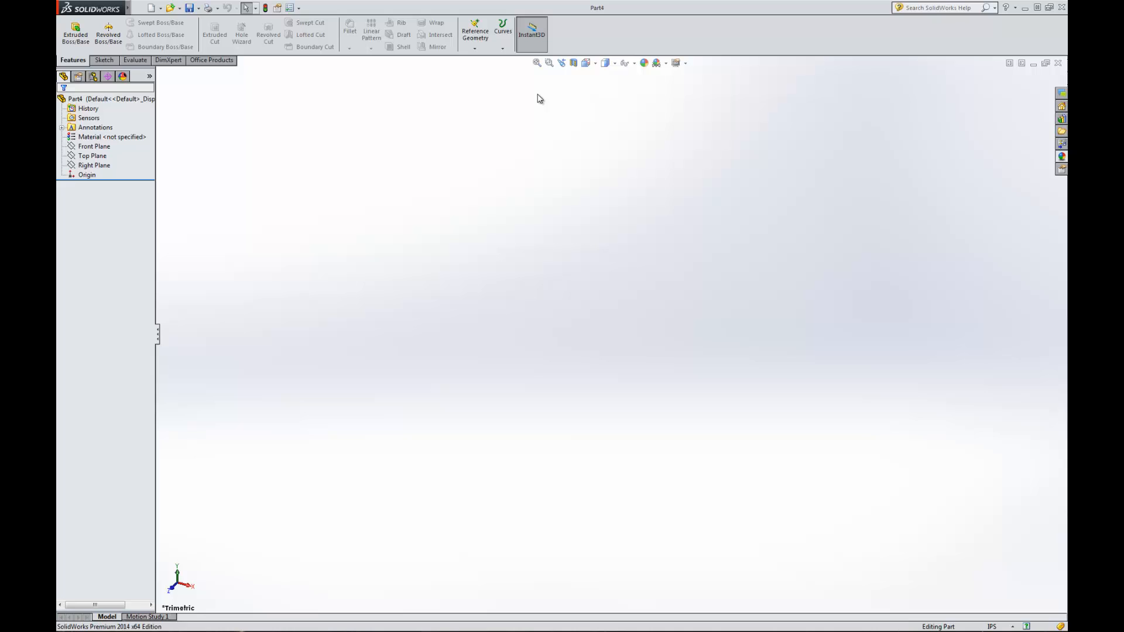
pyautogui.moveTo(636, 138)
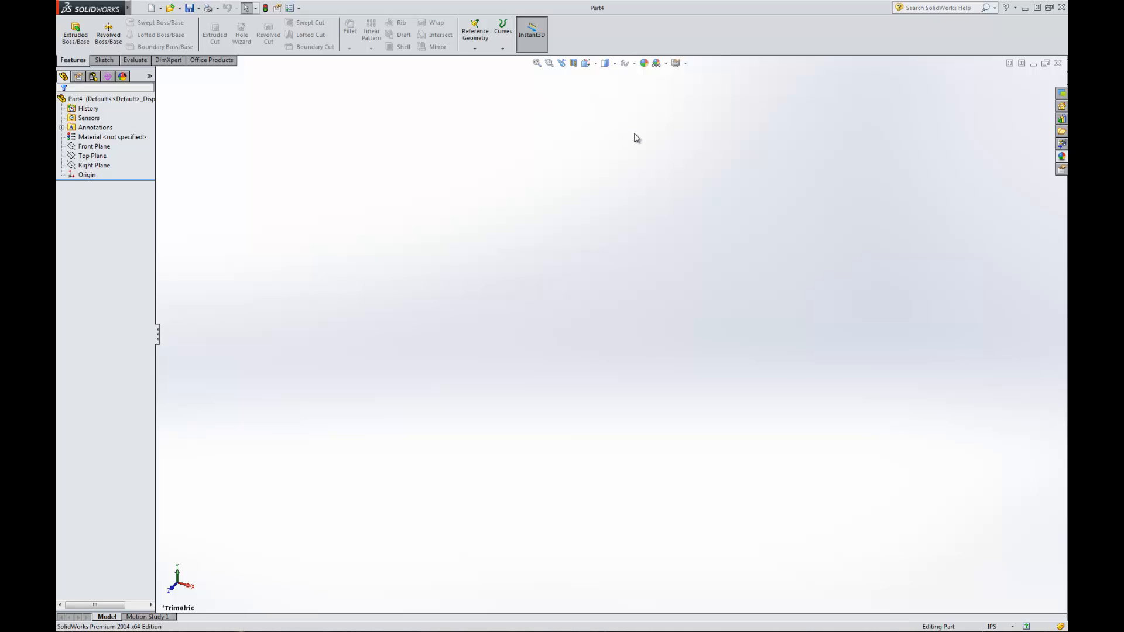
pyautogui.moveTo(528, 115)
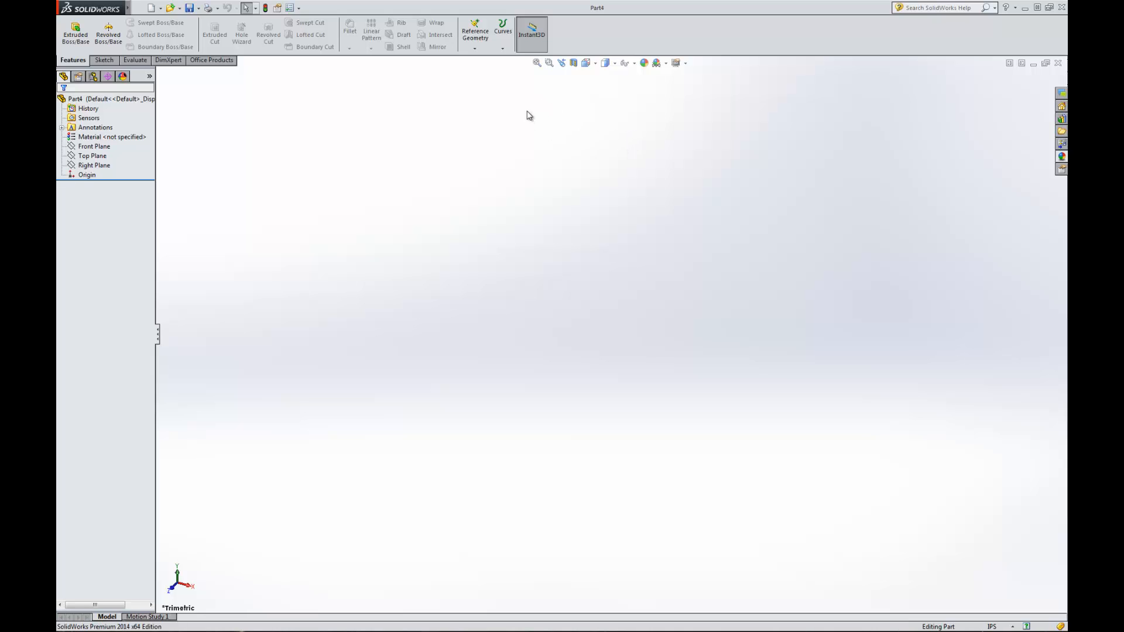
pyautogui.moveTo(537, 63)
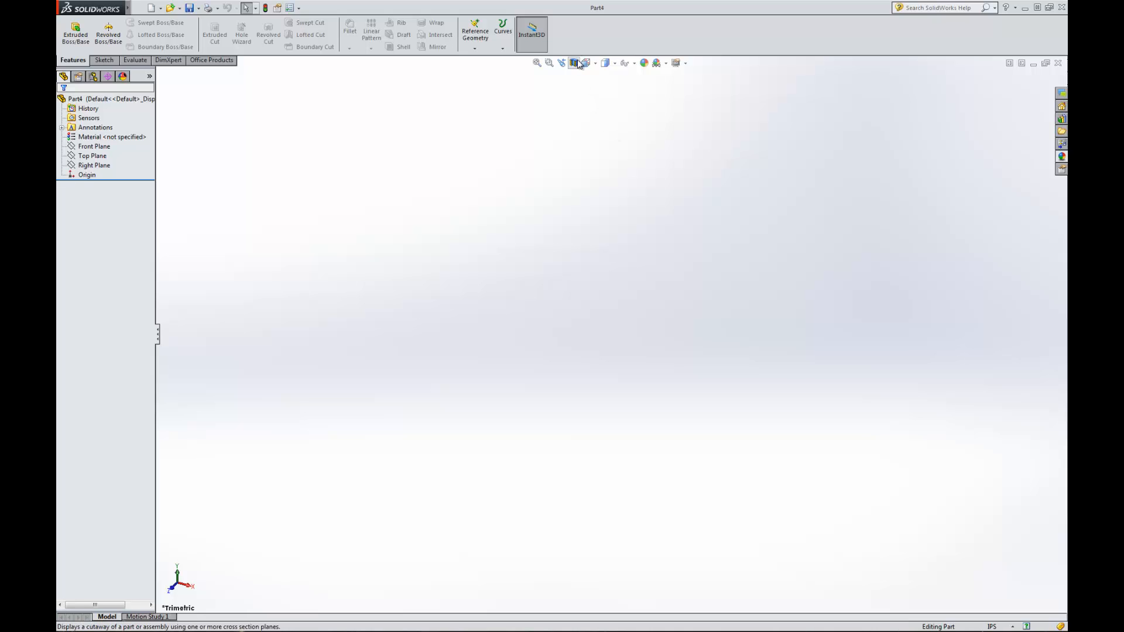
pyautogui.moveTo(585, 63)
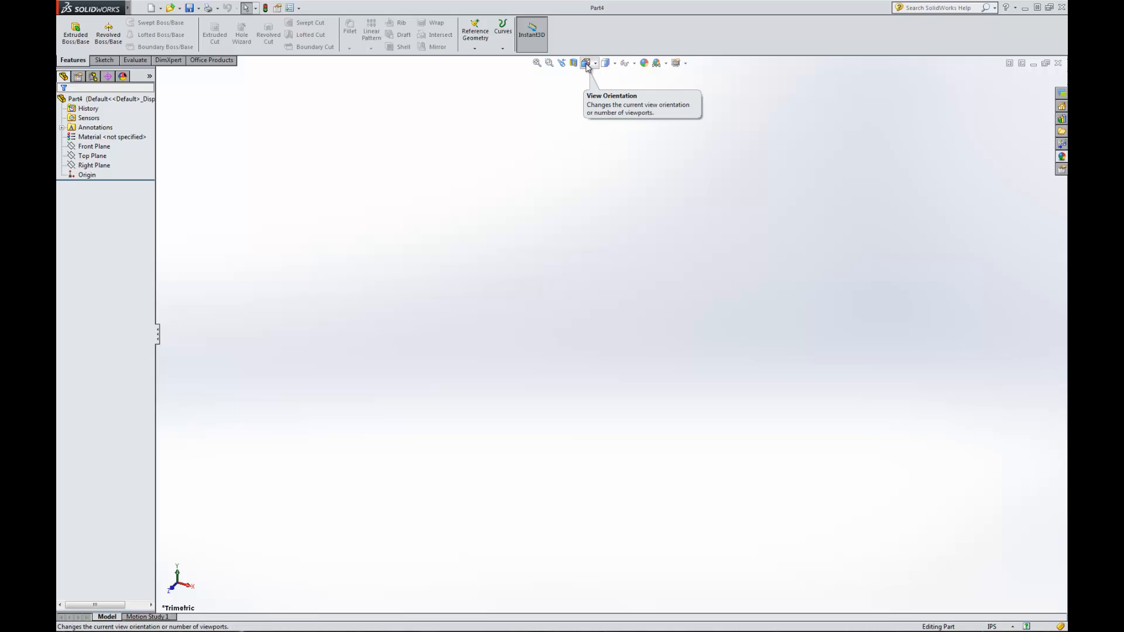
pyautogui.moveTo(630, 88)
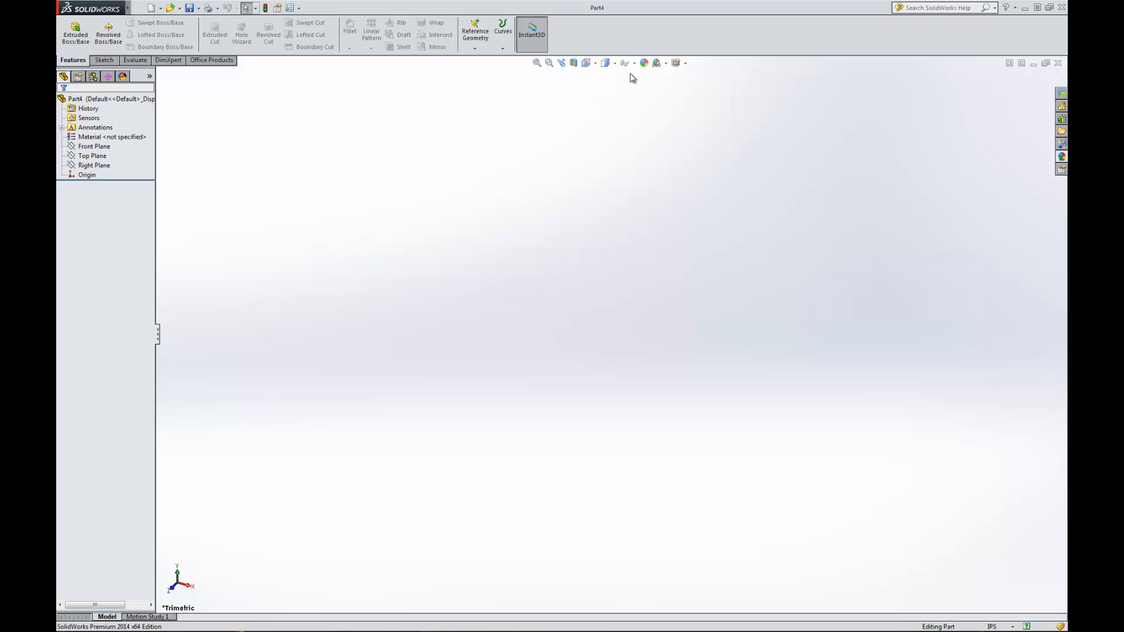
pyautogui.moveTo(625, 63)
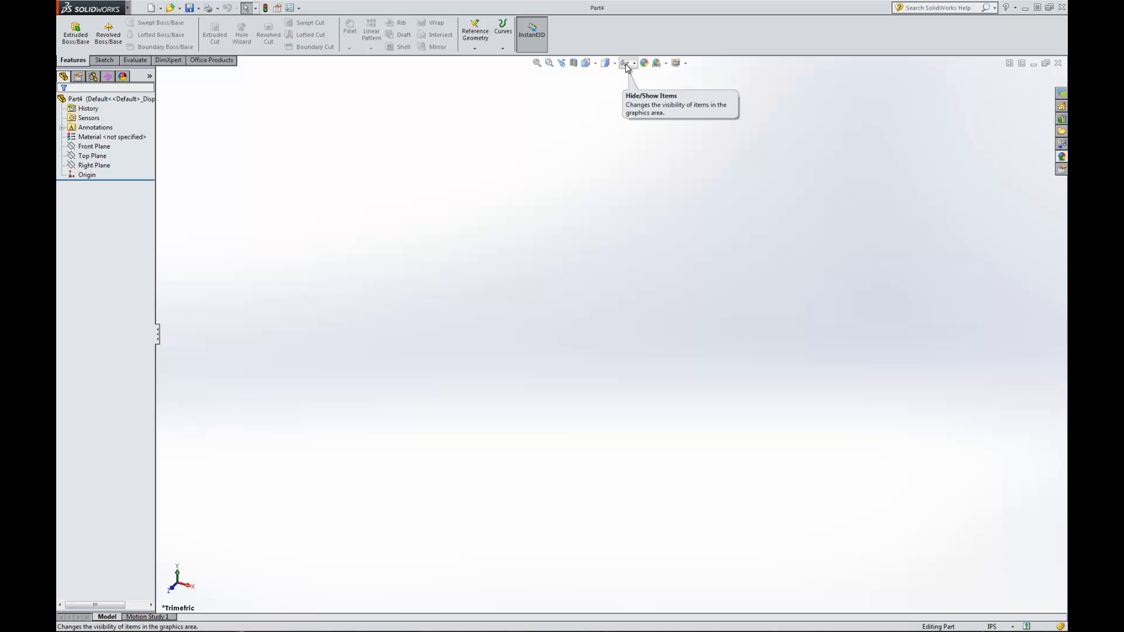
pyautogui.moveTo(642, 75)
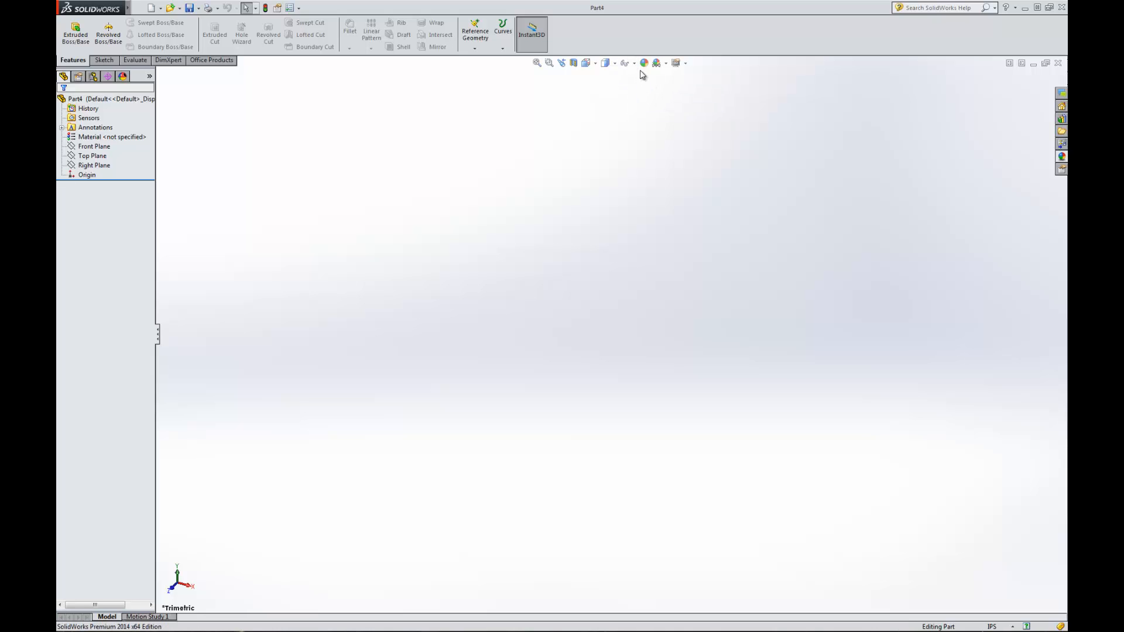
pyautogui.moveTo(724, 199)
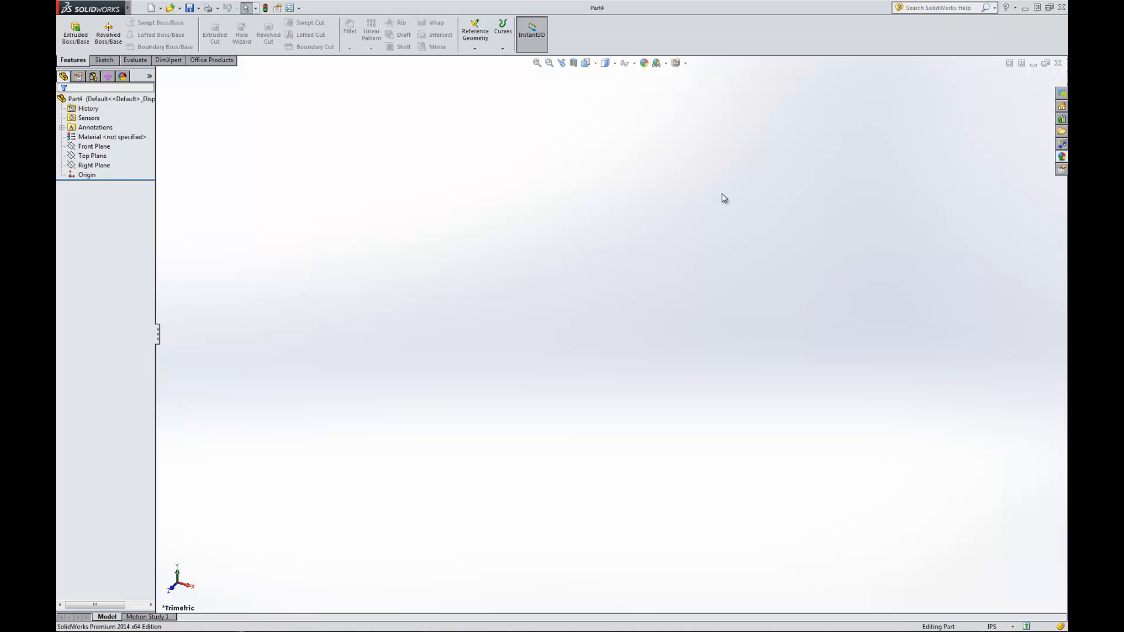
pyautogui.moveTo(978, 154)
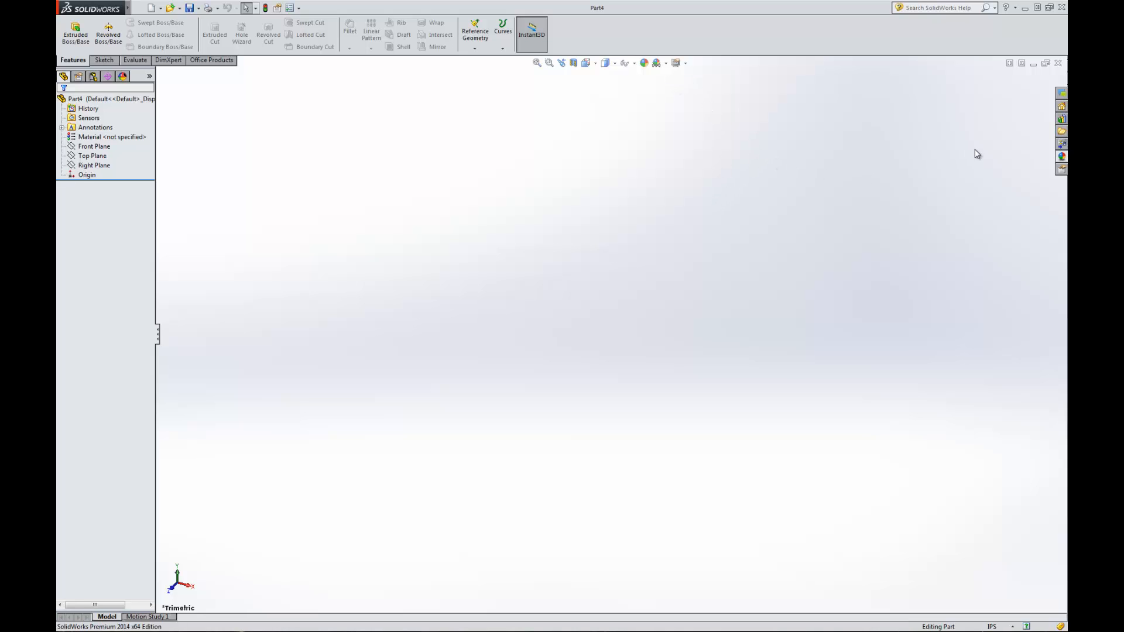
pyautogui.moveTo(1061, 83)
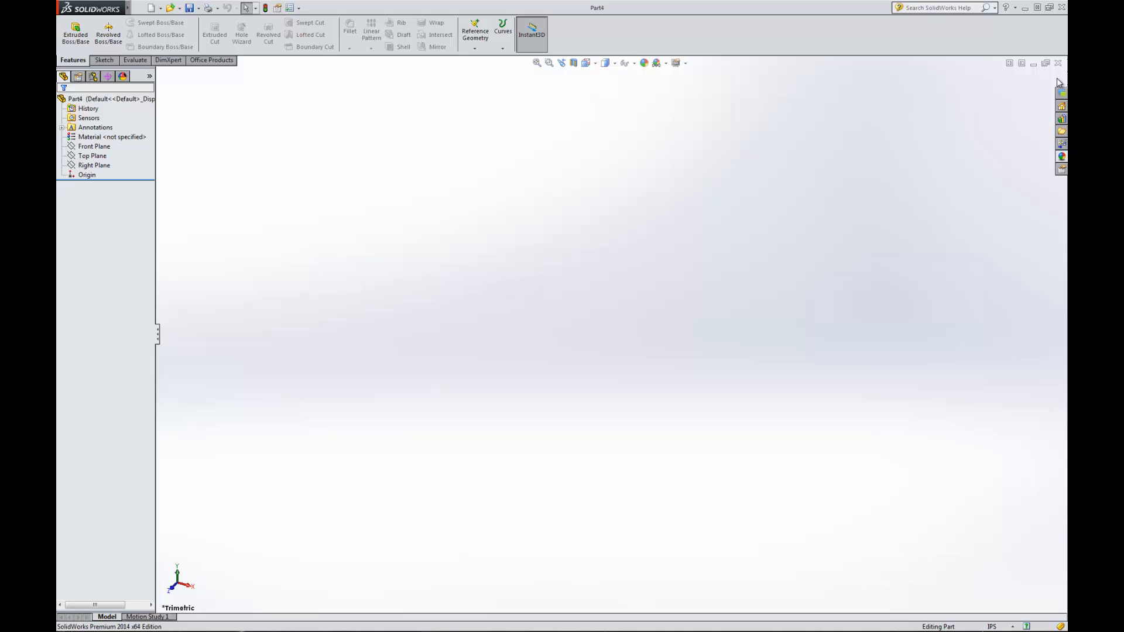
pyautogui.moveTo(1060, 84)
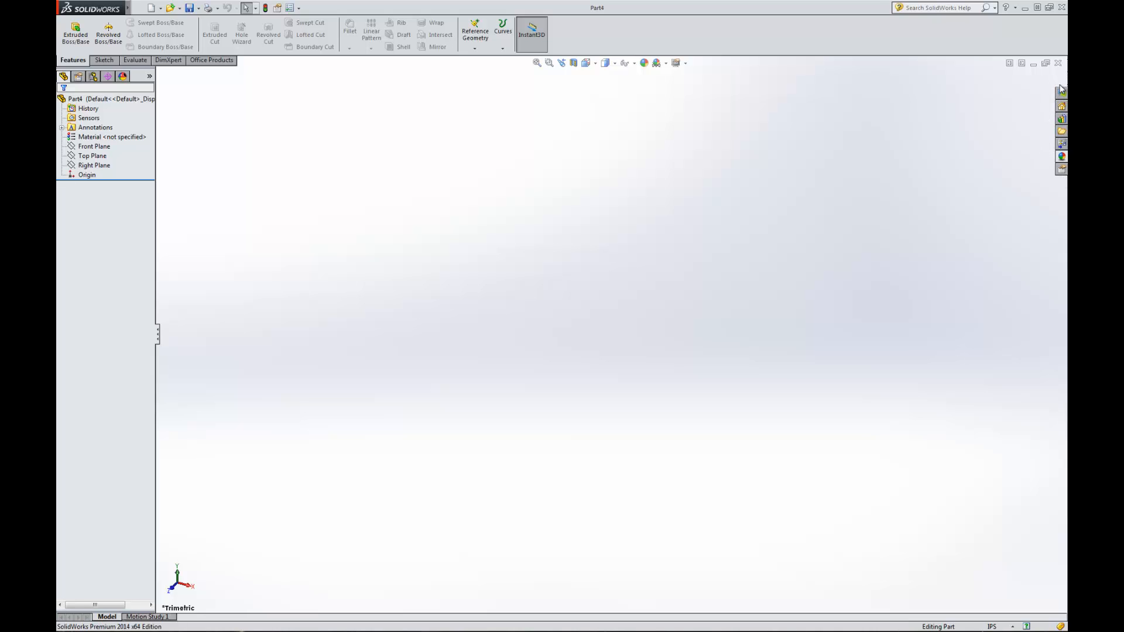
pyautogui.moveTo(1063, 94)
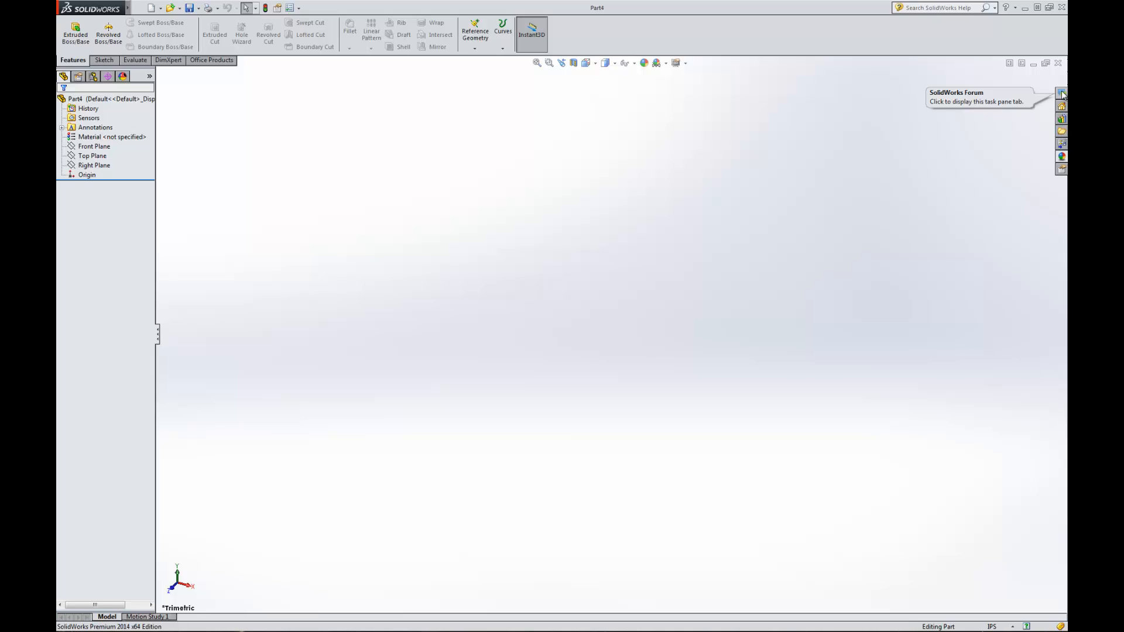
pyautogui.moveTo(1032, 127)
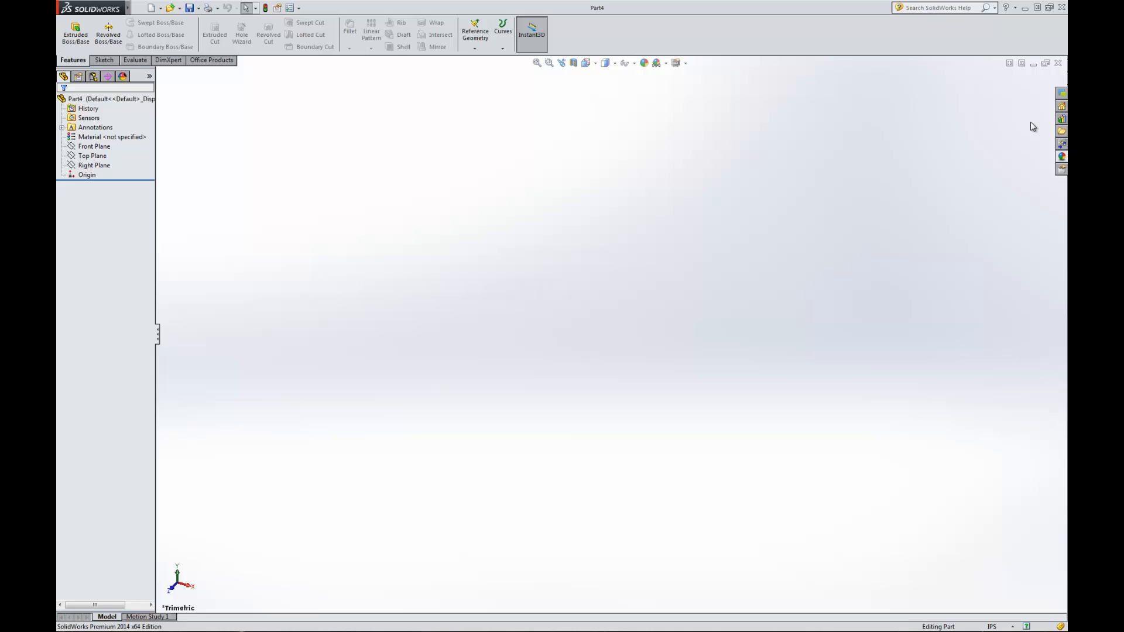
pyautogui.moveTo(1062, 119)
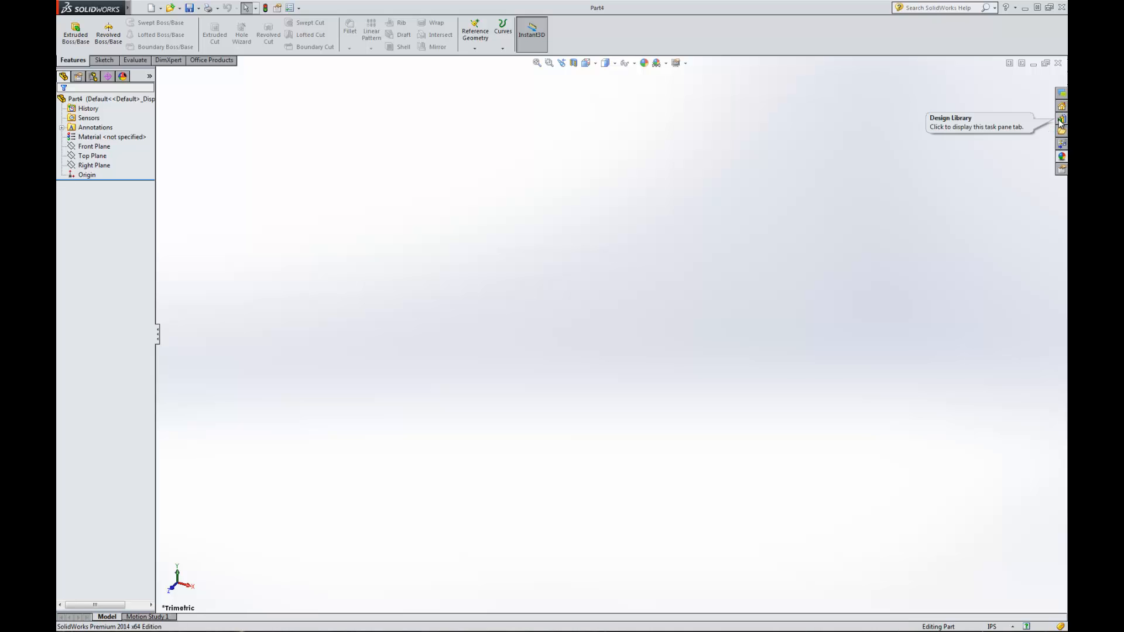
# Show the Design Library pane listing Toolbox, 3D ContentCentral and SolidWorks Content
pyautogui.click(1062, 119)
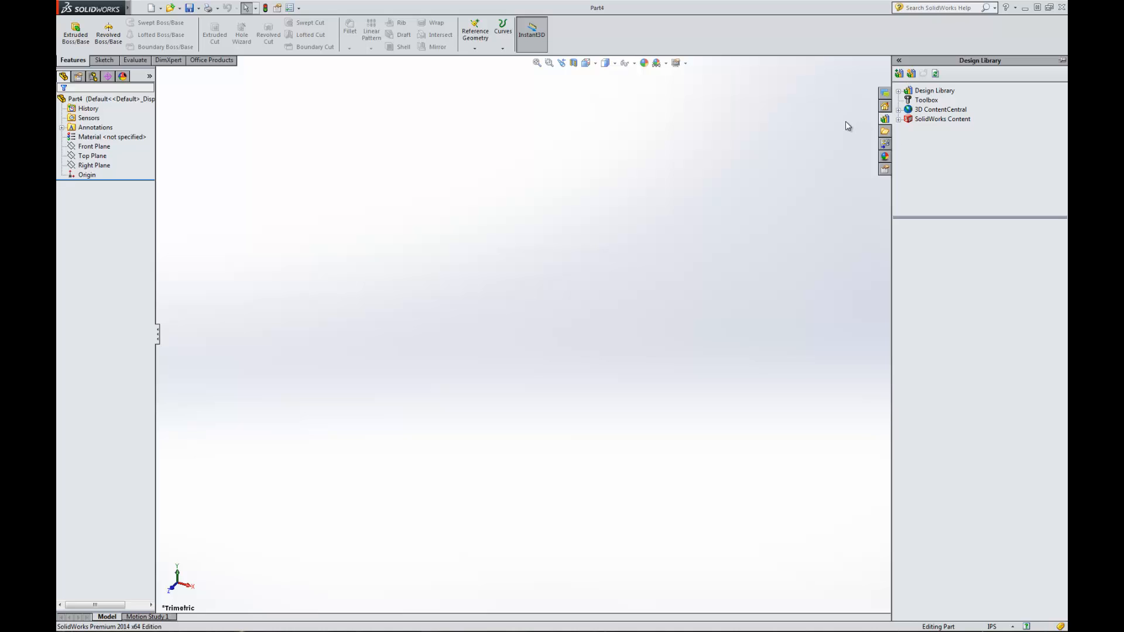
pyautogui.moveTo(796, 143)
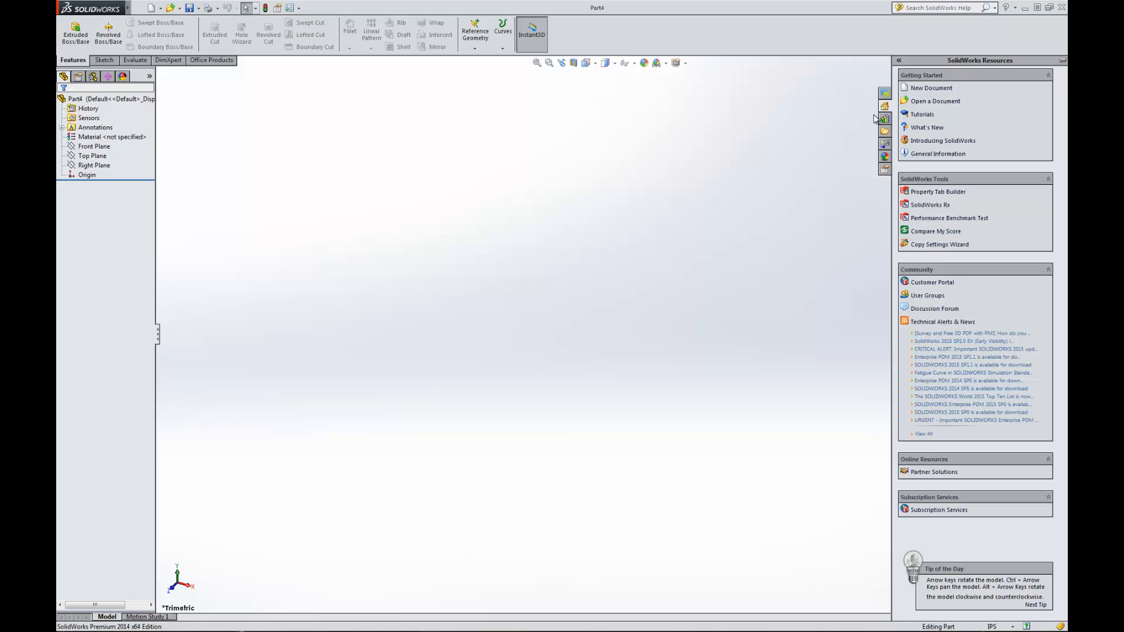
pyautogui.moveTo(876, 119)
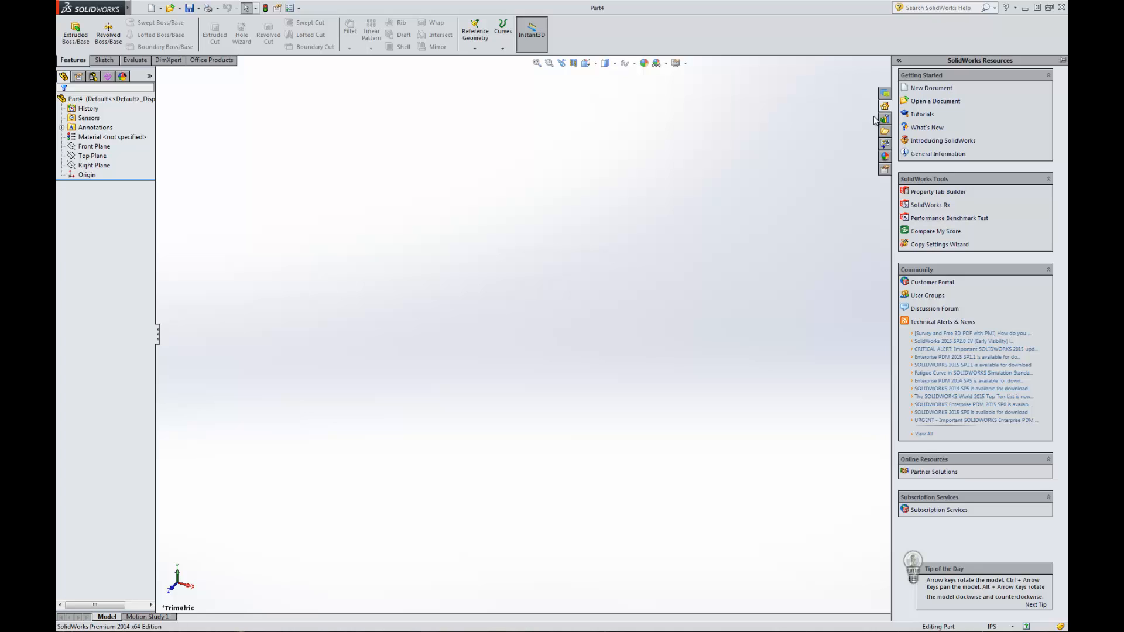
pyautogui.moveTo(885, 119)
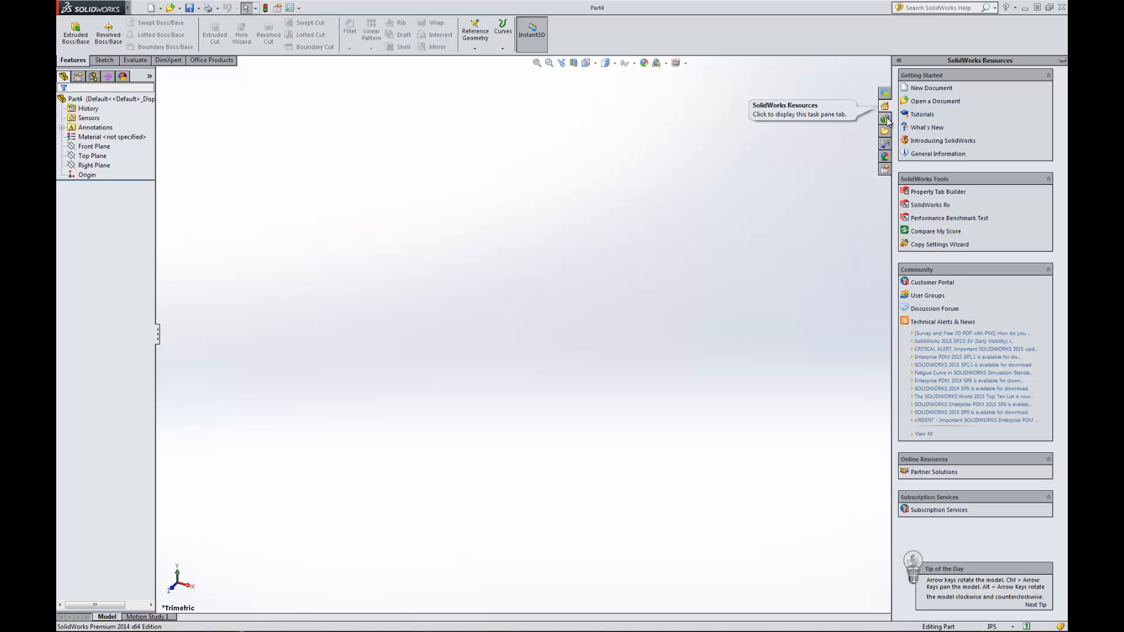
# Return to the Design Library pane, then show the File Explorer pane
pyautogui.click(885, 106)
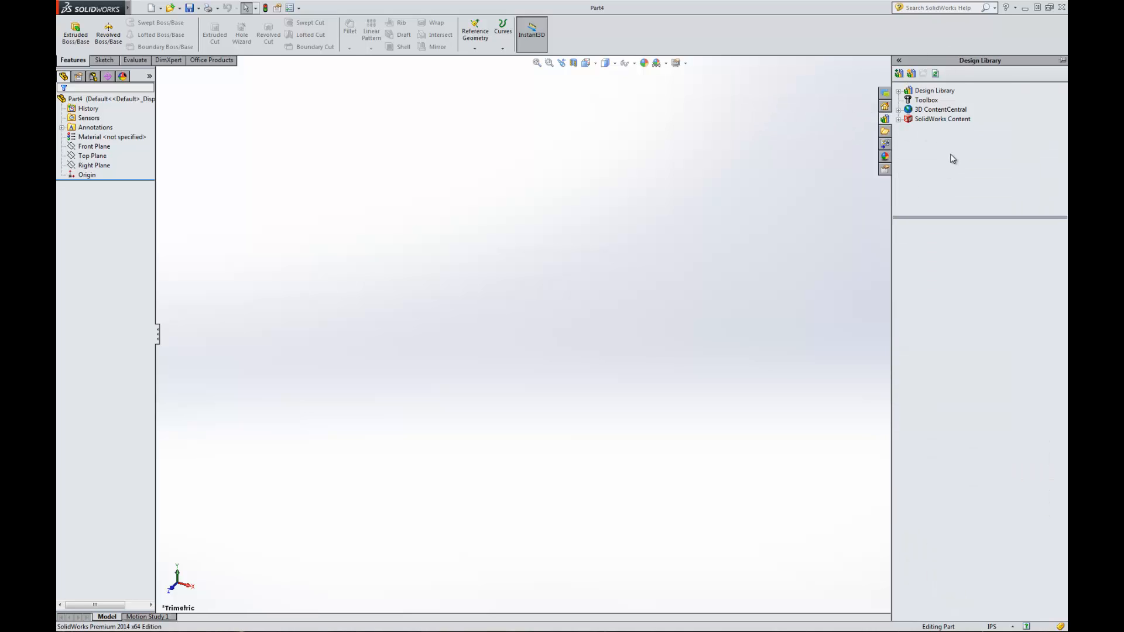
pyautogui.moveTo(925, 165)
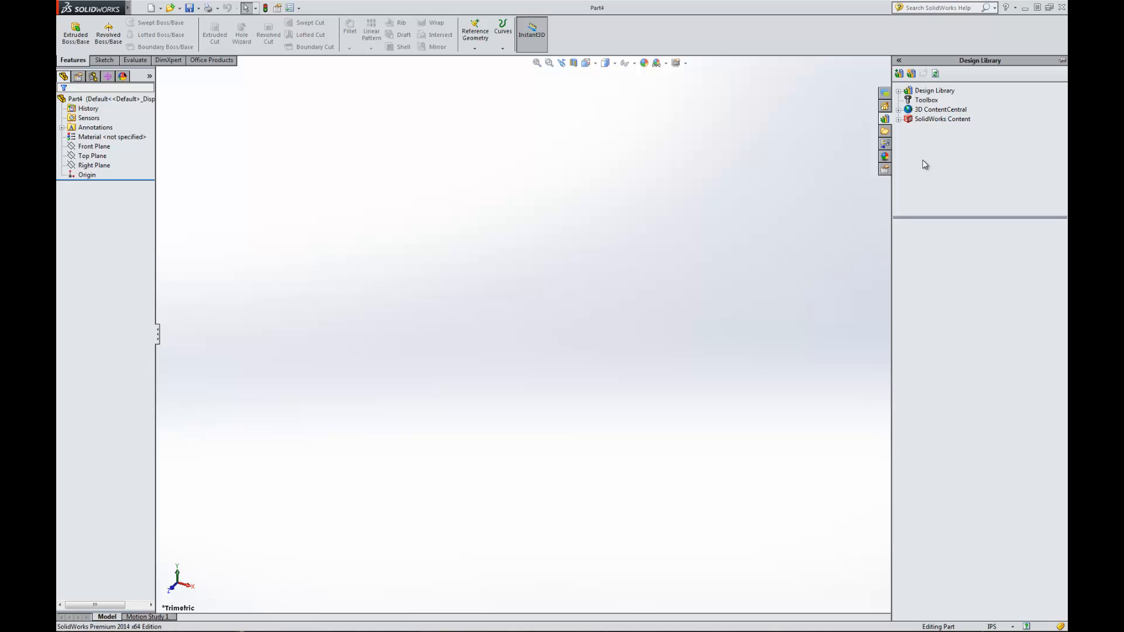
pyautogui.moveTo(884, 133)
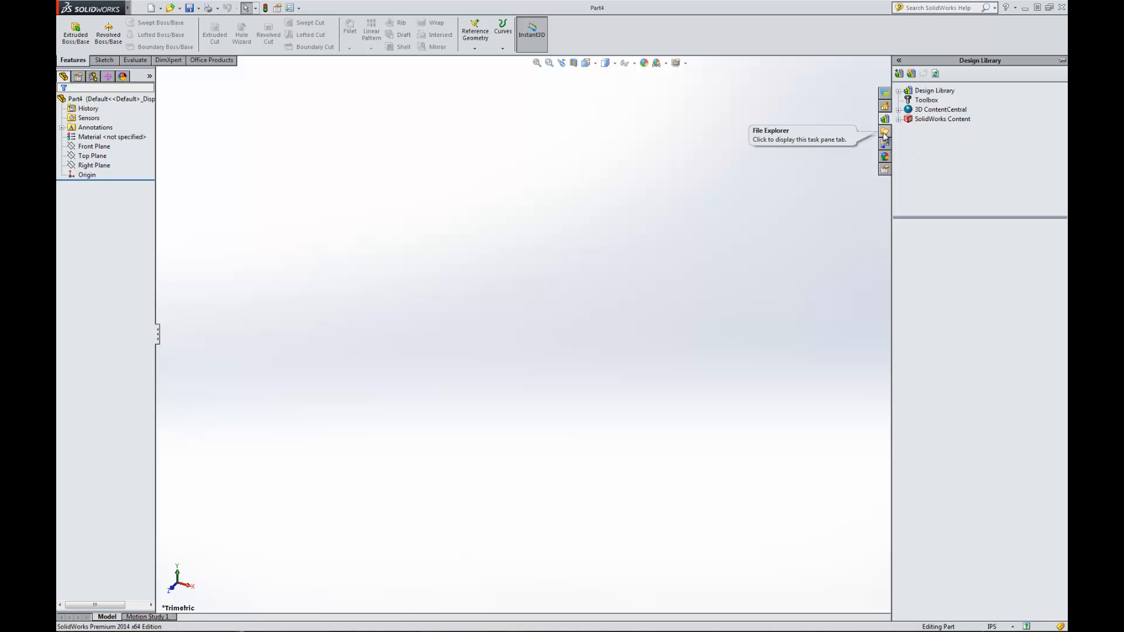
pyautogui.click(885, 119)
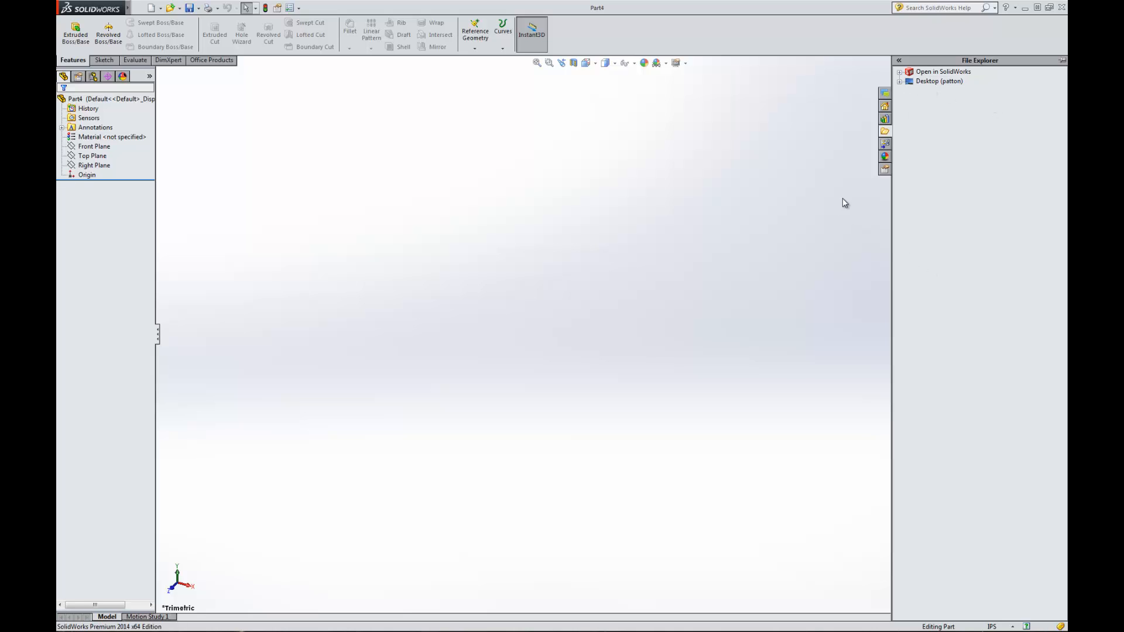
pyautogui.moveTo(885, 148)
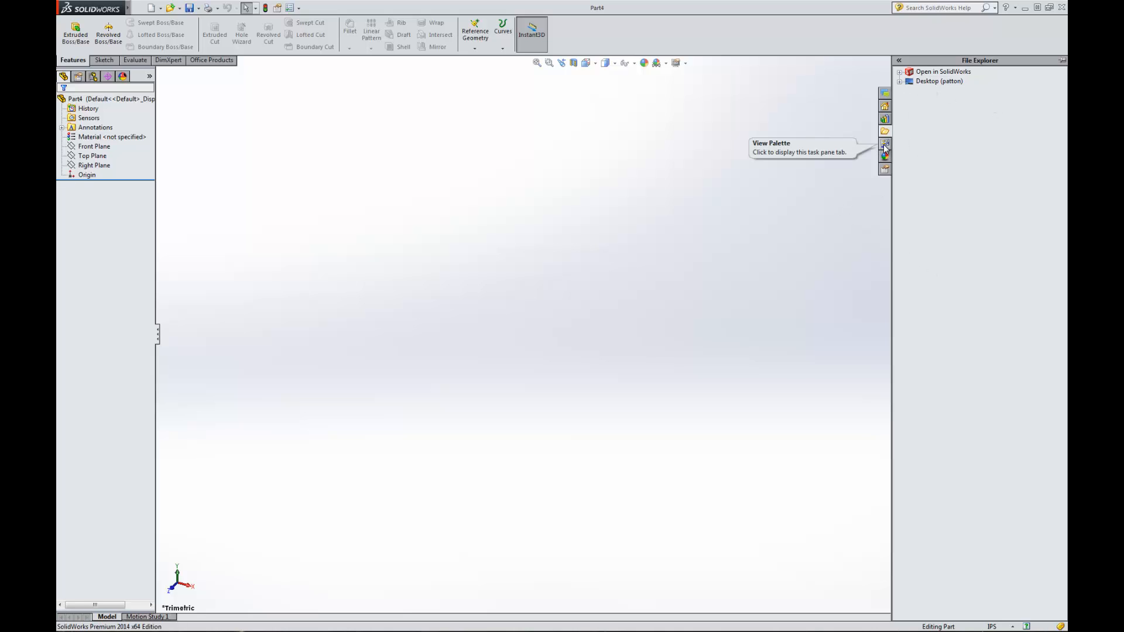
pyautogui.moveTo(853, 170)
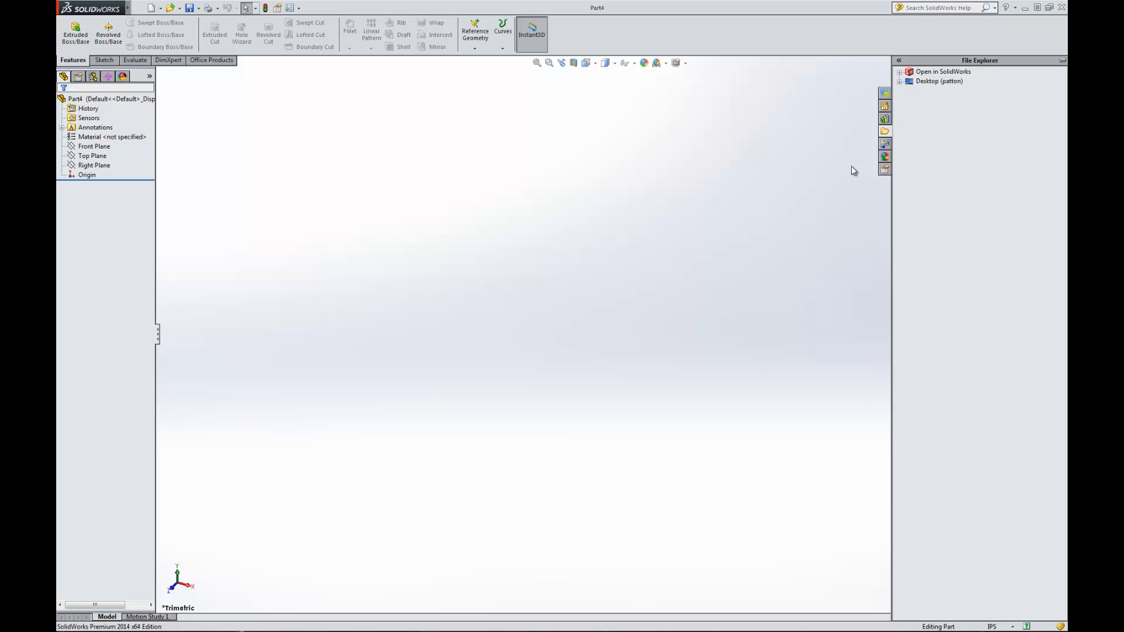
# Show the Custom Properties pane, which finds no property page for parts
pyautogui.click(885, 157)
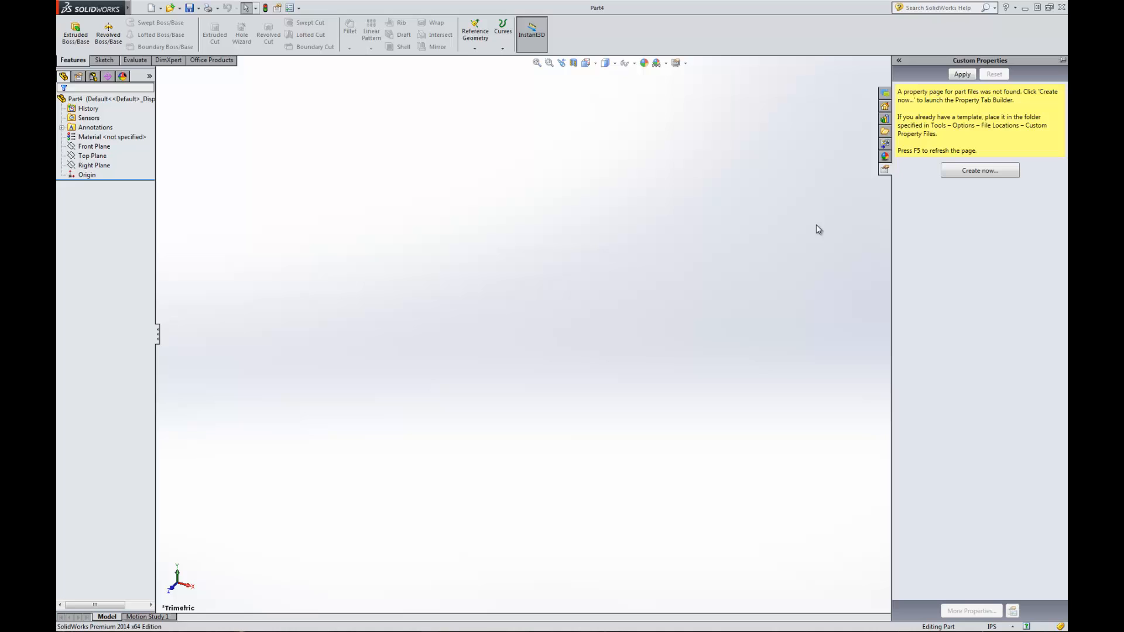
pyautogui.moveTo(821, 251)
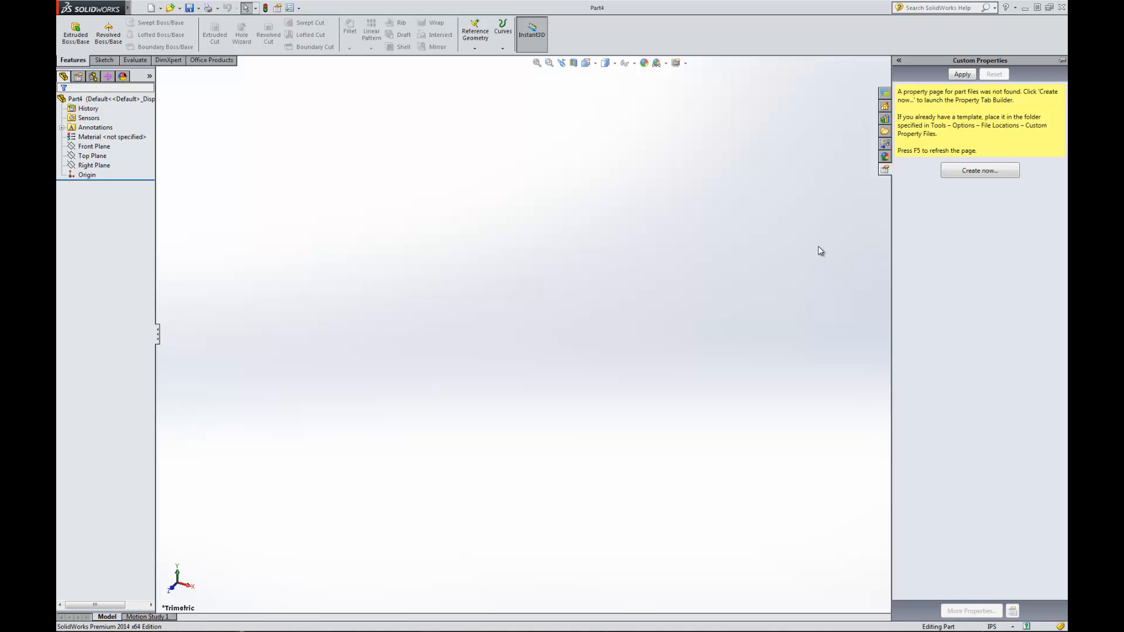
pyautogui.moveTo(800, 245)
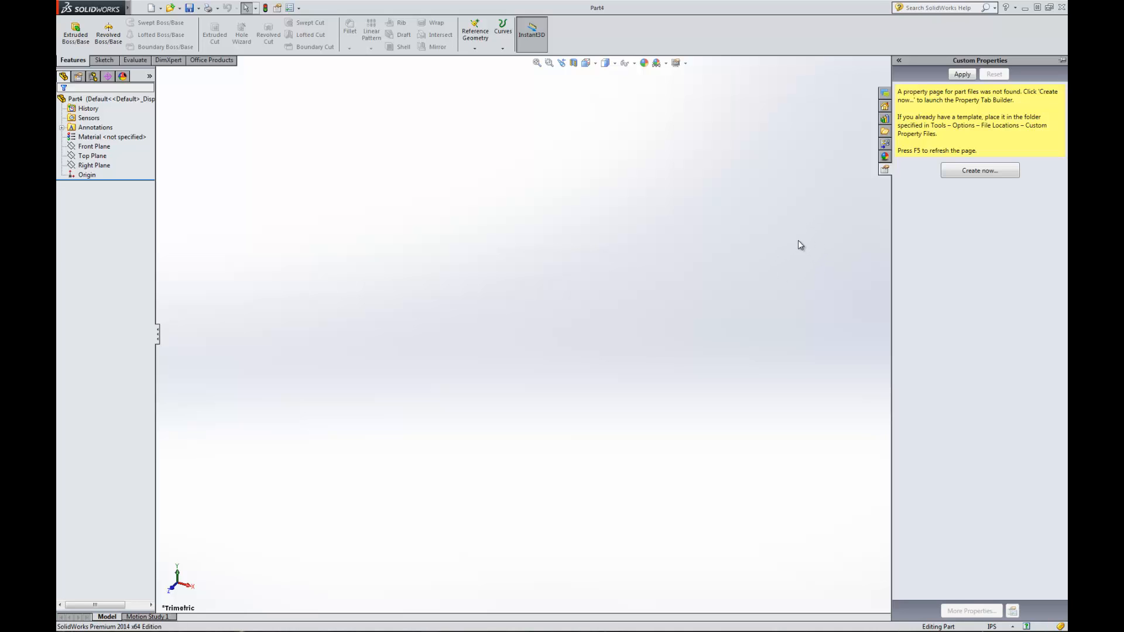
pyautogui.moveTo(852, 208)
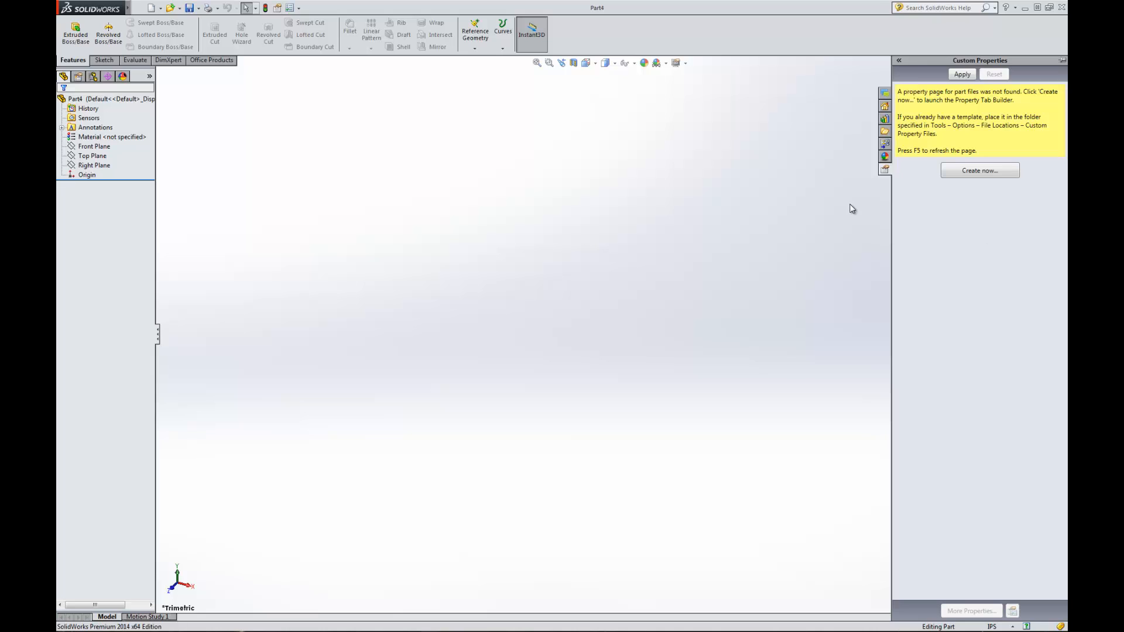
pyautogui.moveTo(624, 177)
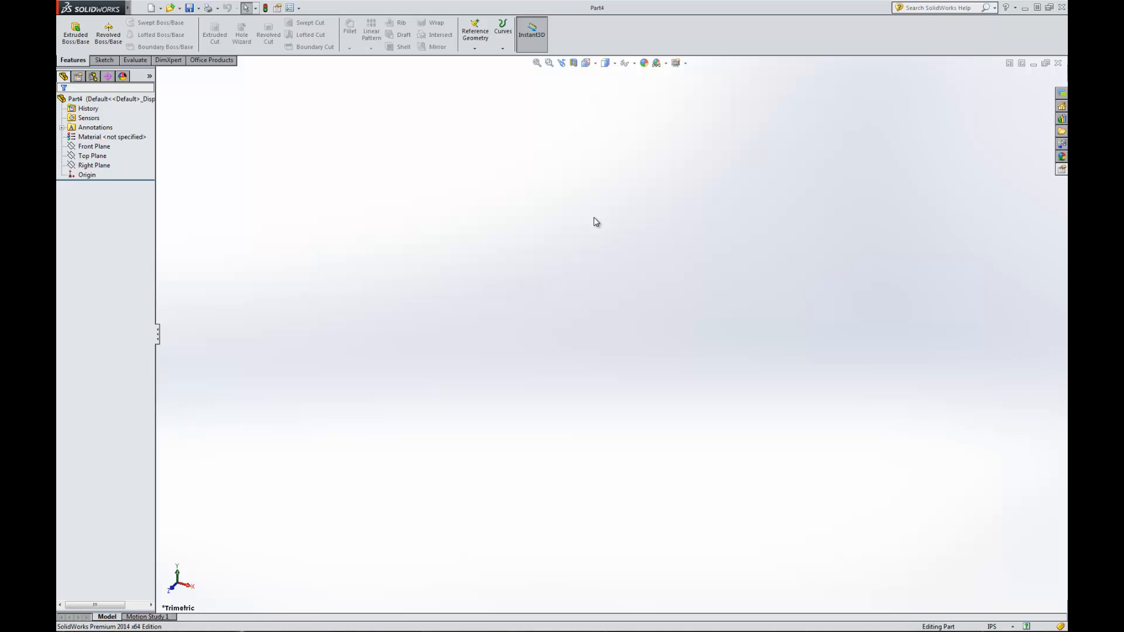
pyautogui.moveTo(541, 180)
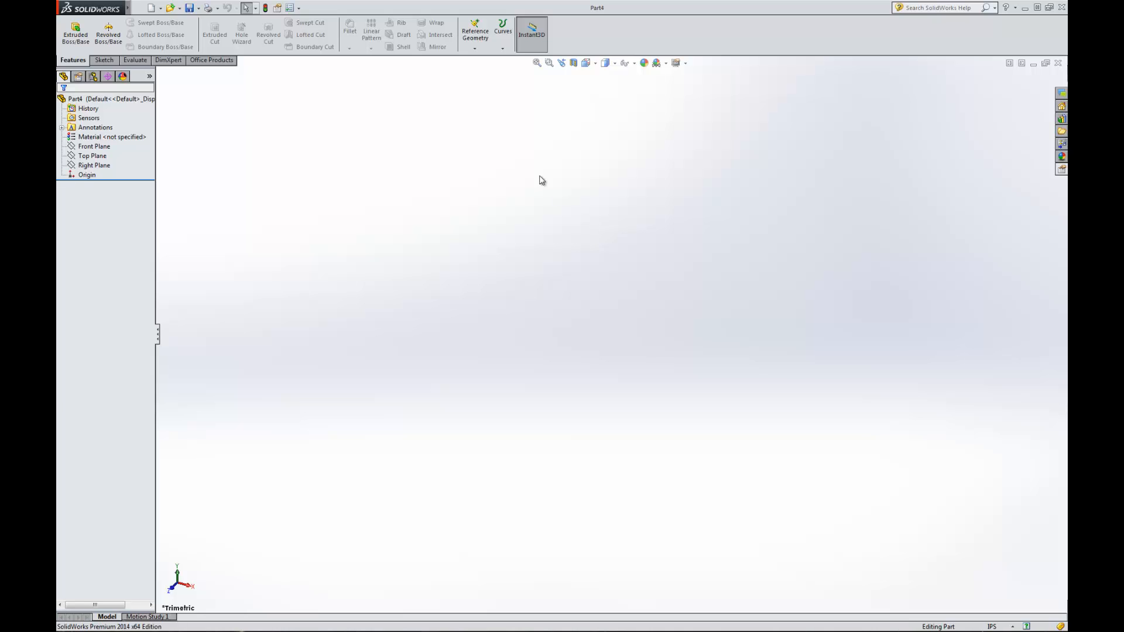
pyautogui.moveTo(661, 290)
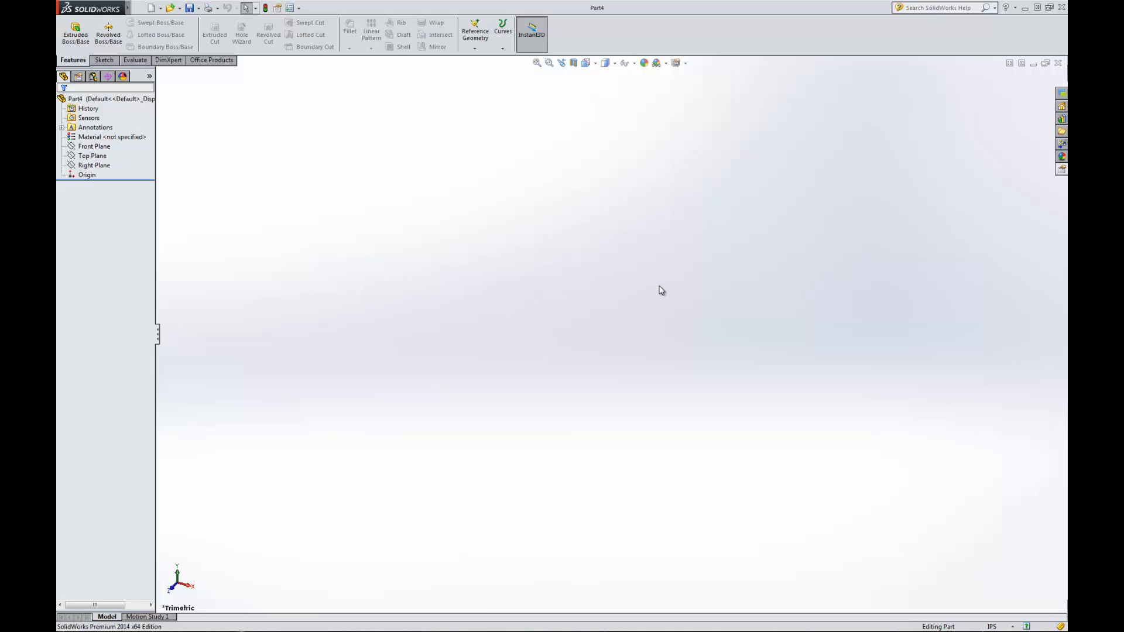
pyautogui.moveTo(298, 241)
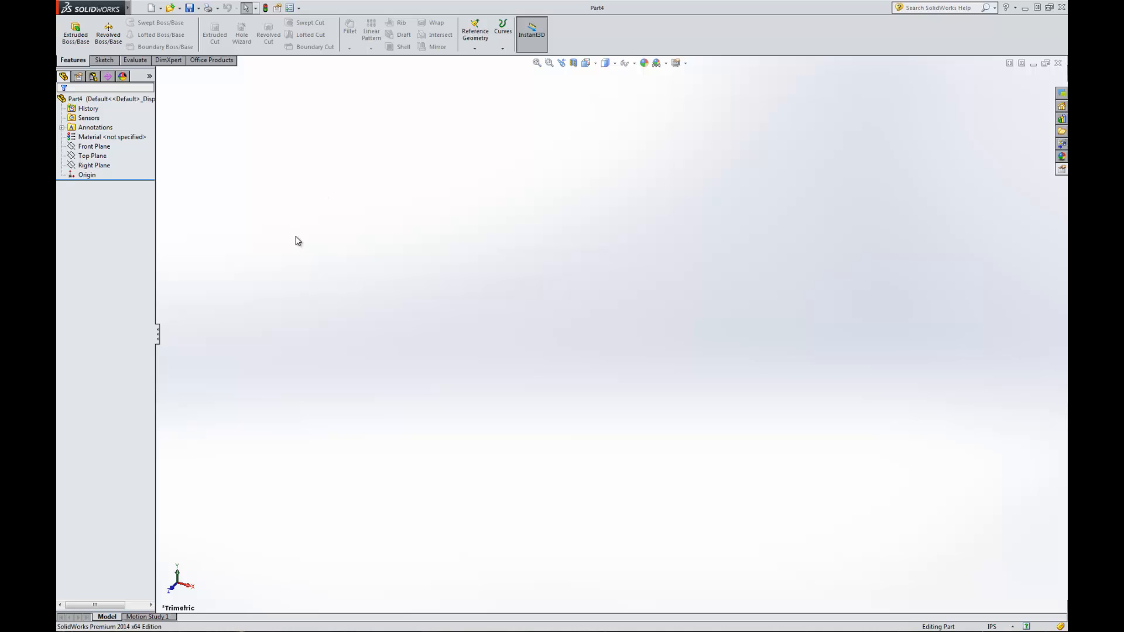
pyautogui.moveTo(348, 225)
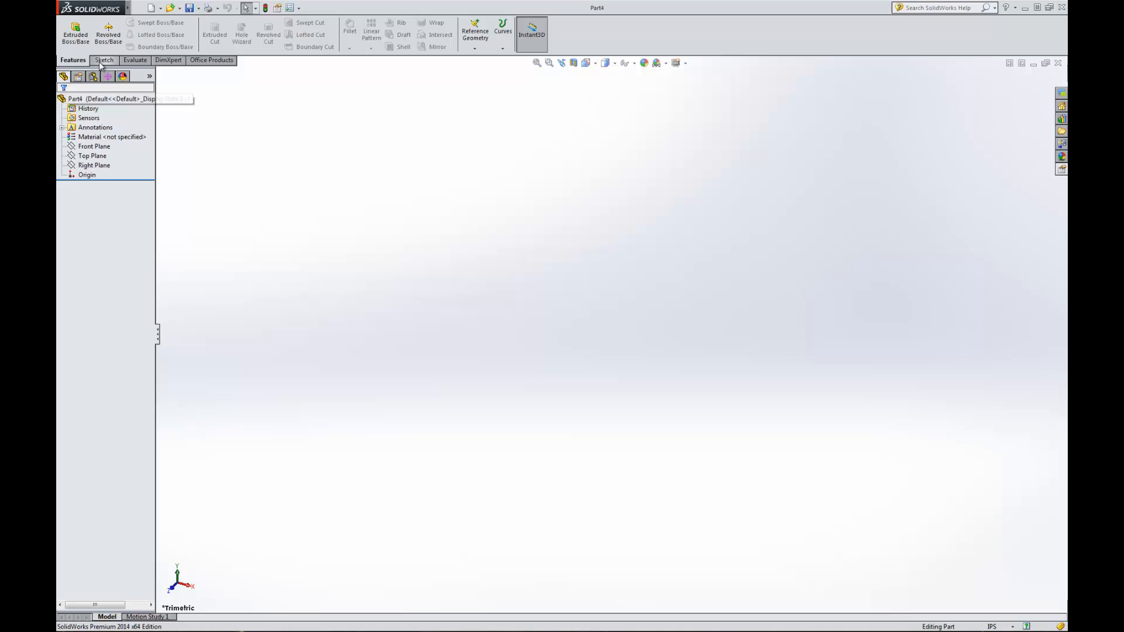
# Switch the CommandManager to the Sketch tool set
pyautogui.click(103, 60)
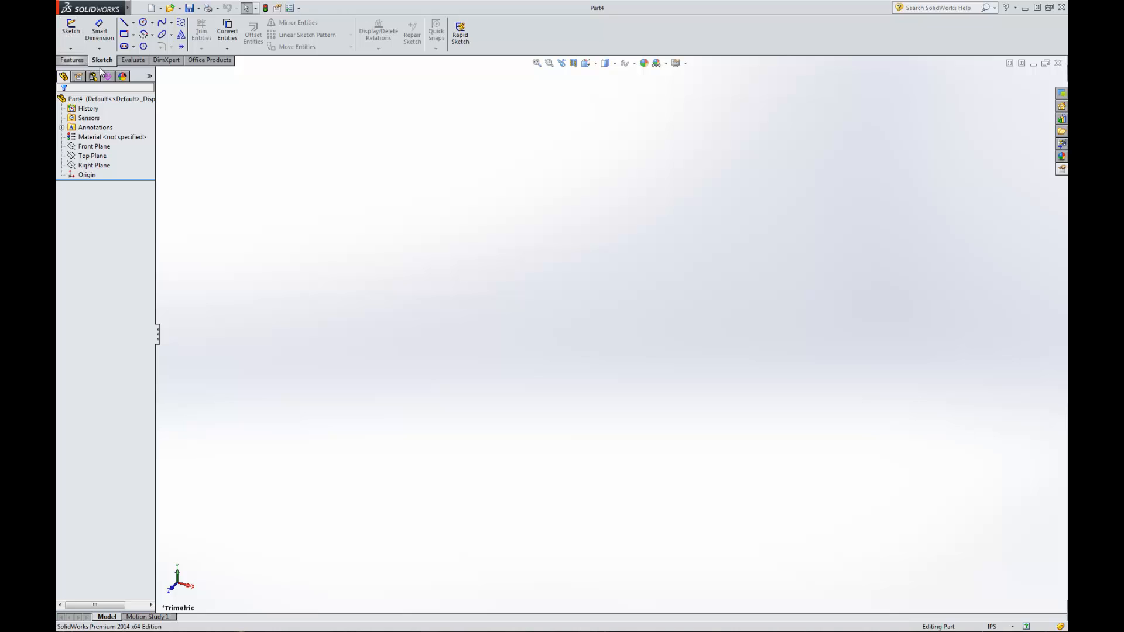
# Draw Sketch1 on the Front Plane as a closed line profile from the origin
pyautogui.click(70, 31)
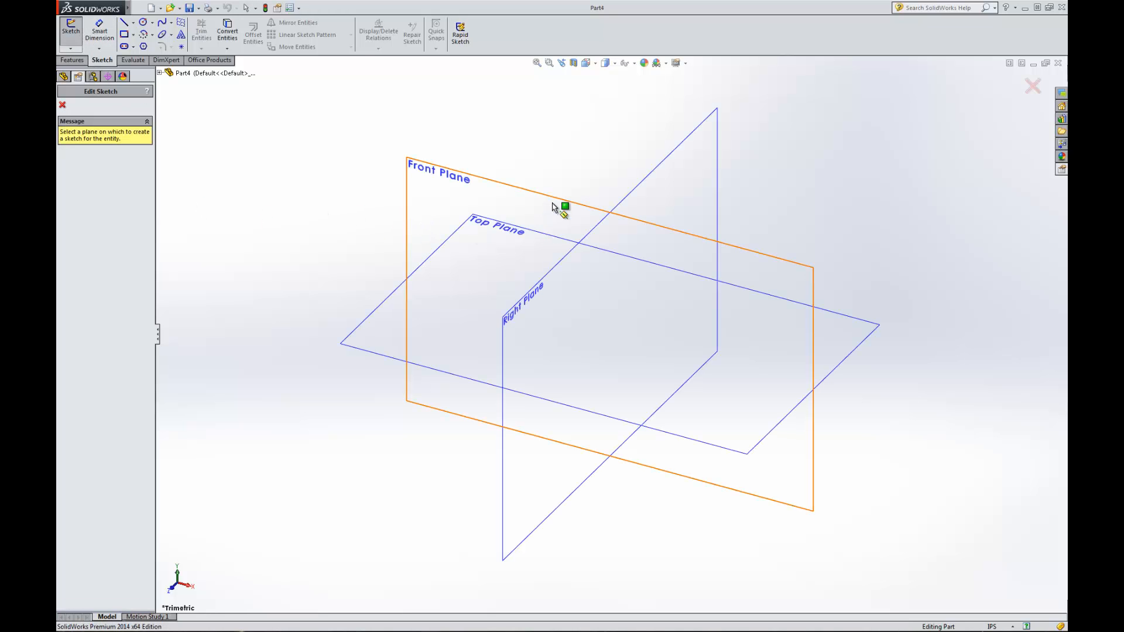
pyautogui.click(444, 169)
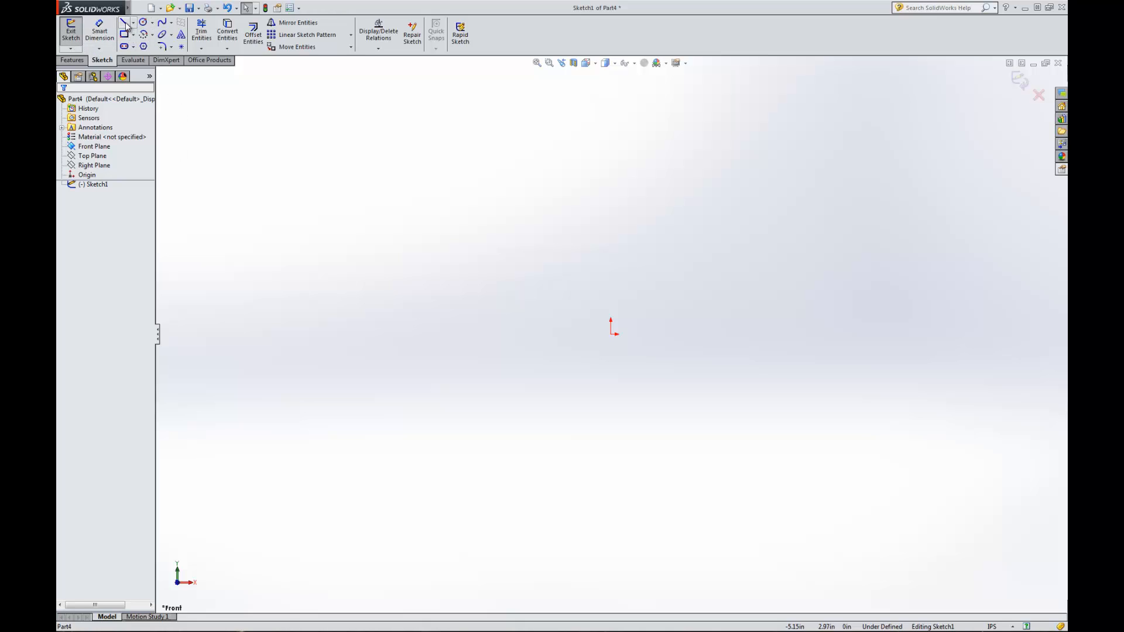
pyautogui.click(125, 26)
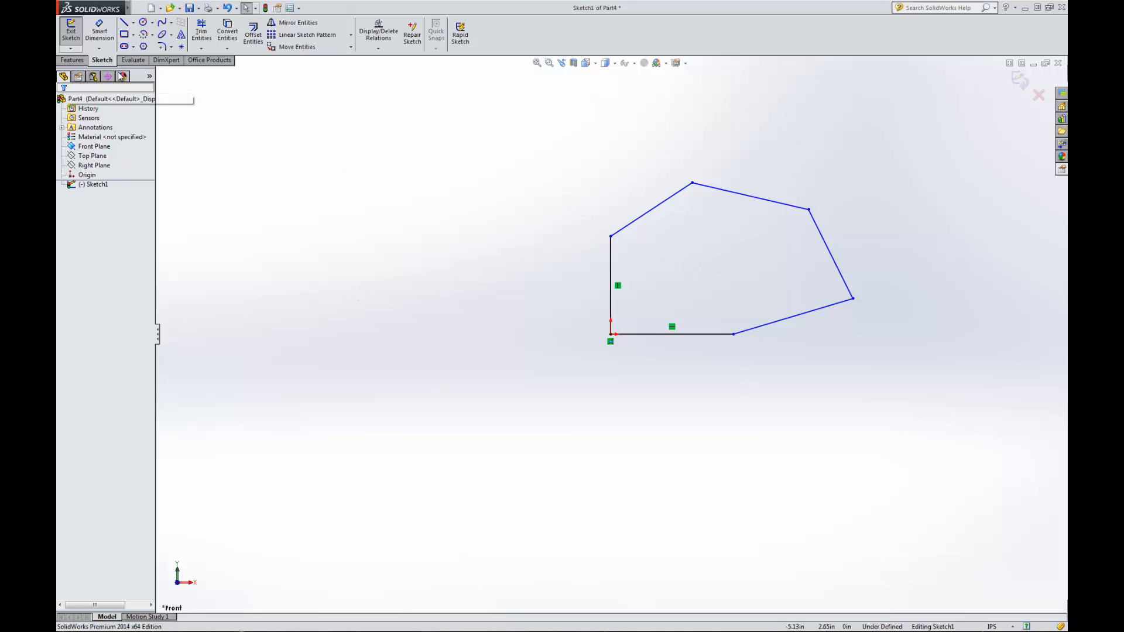
pyautogui.click(70, 34)
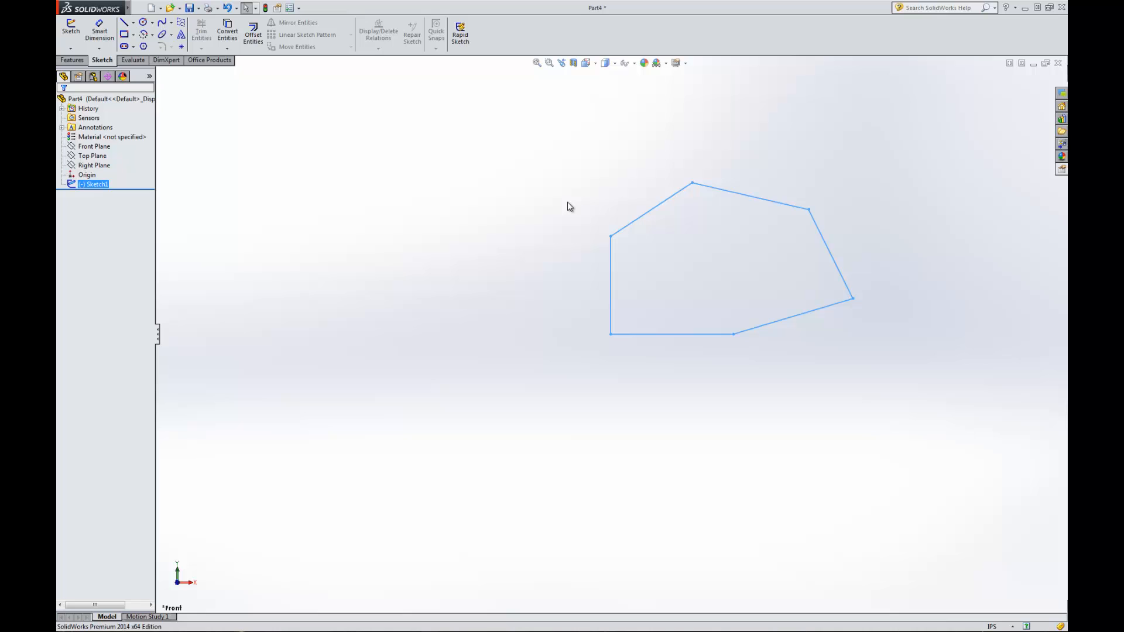
# Revolve Sketch1 360 degrees Blind about Line1 to create Revolve1
pyautogui.click(71, 60)
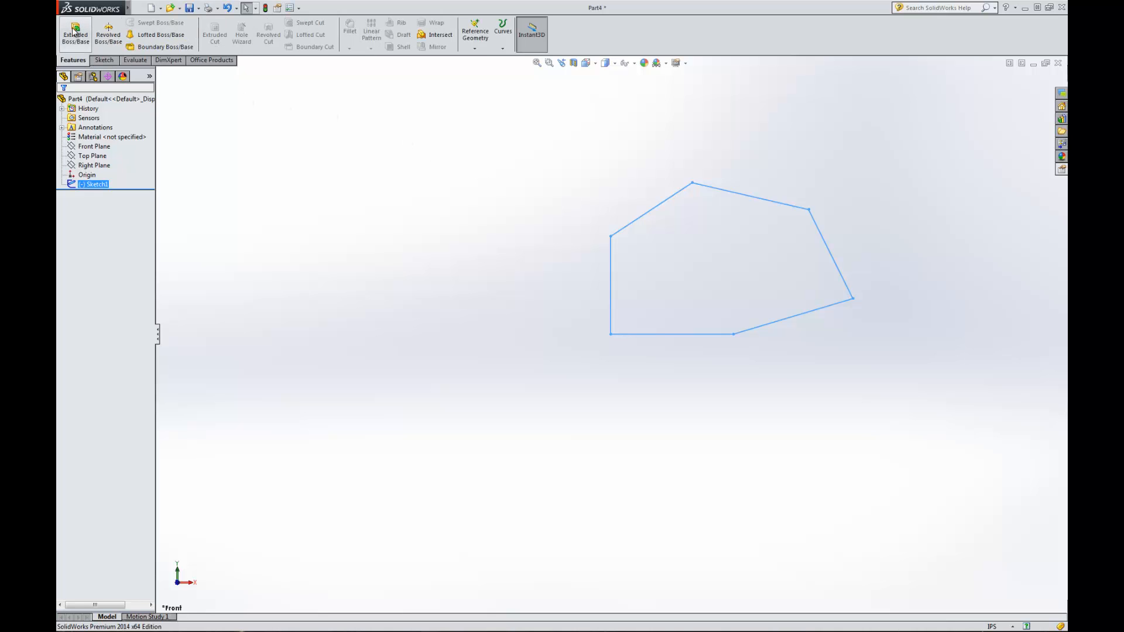
pyautogui.click(108, 34)
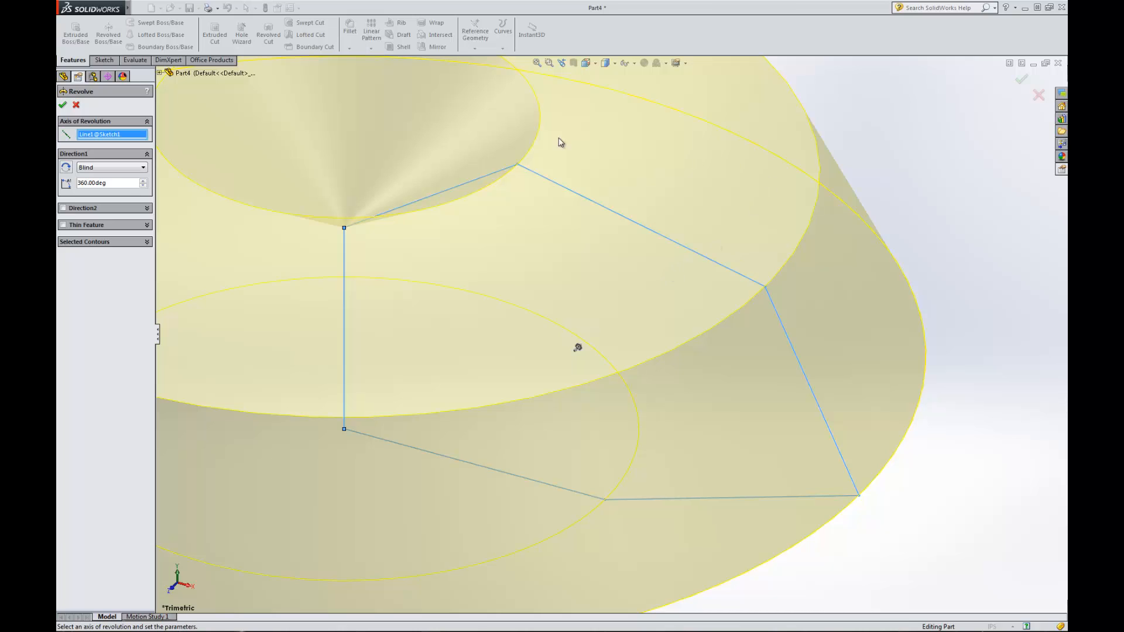
pyautogui.click(63, 105)
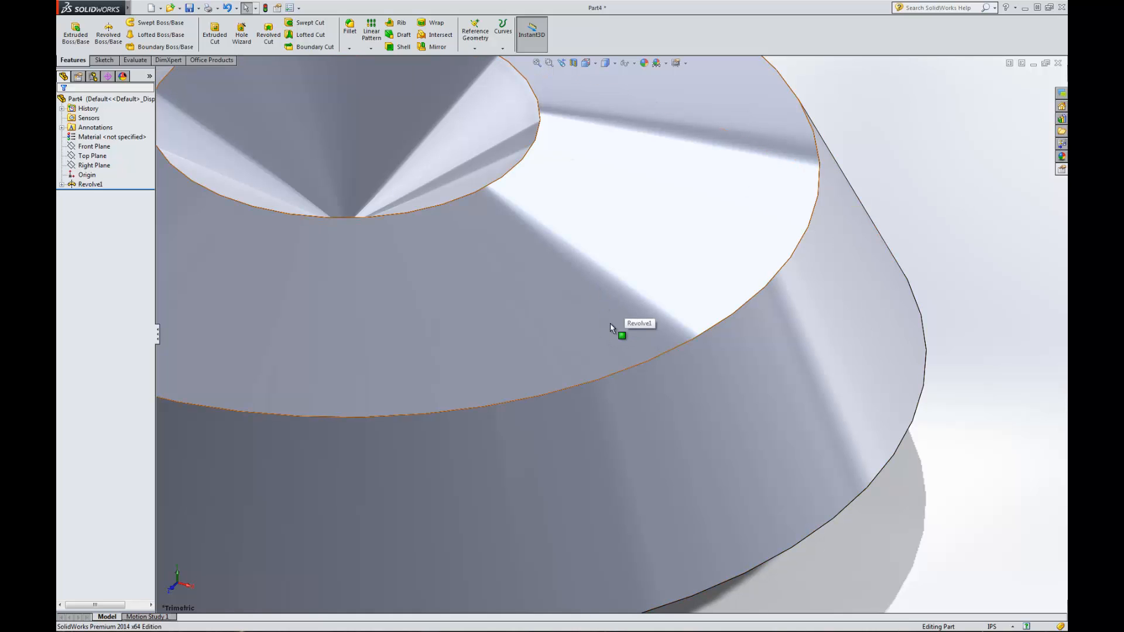
pyautogui.scroll(-3)
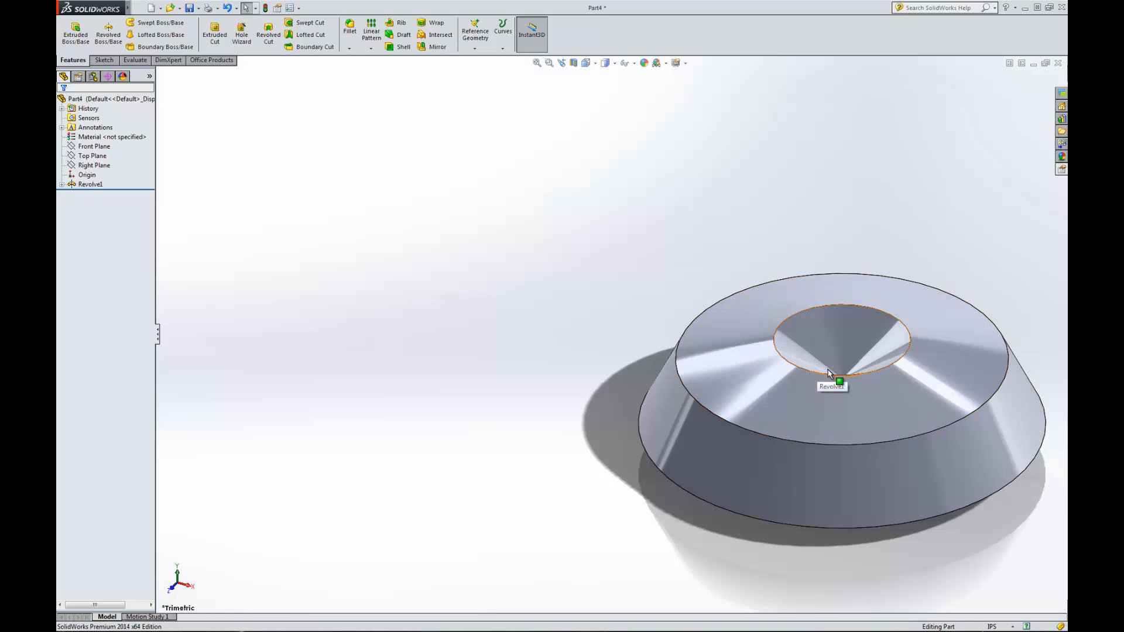
pyautogui.moveTo(831, 373); pyautogui.dragTo(875, 423)
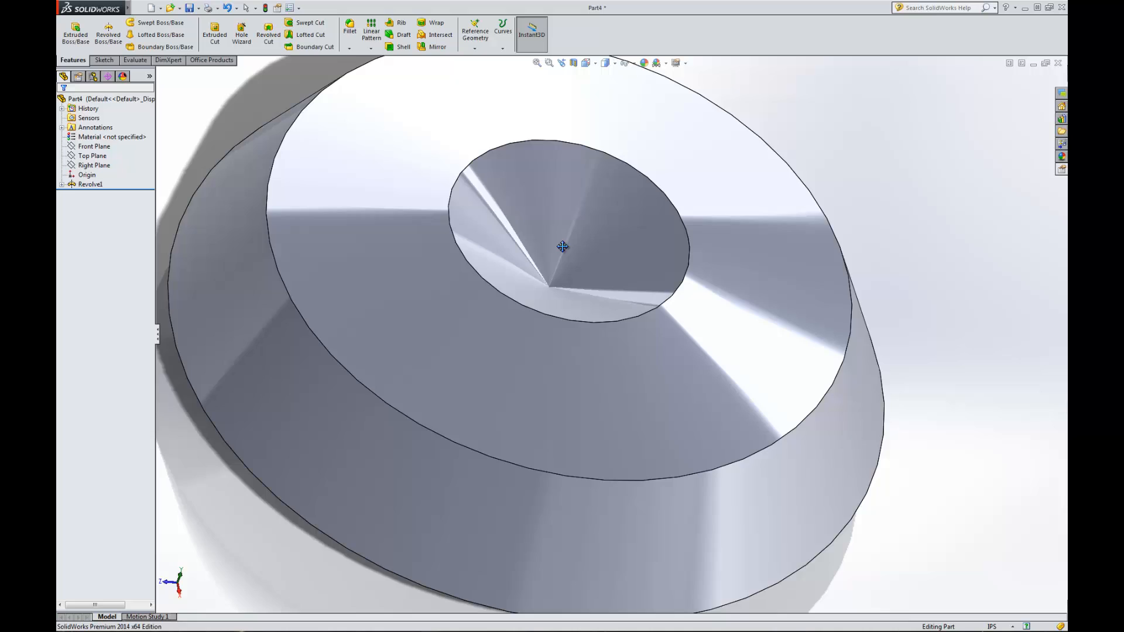
pyautogui.moveTo(562, 246); pyautogui.dragTo(710, 250)
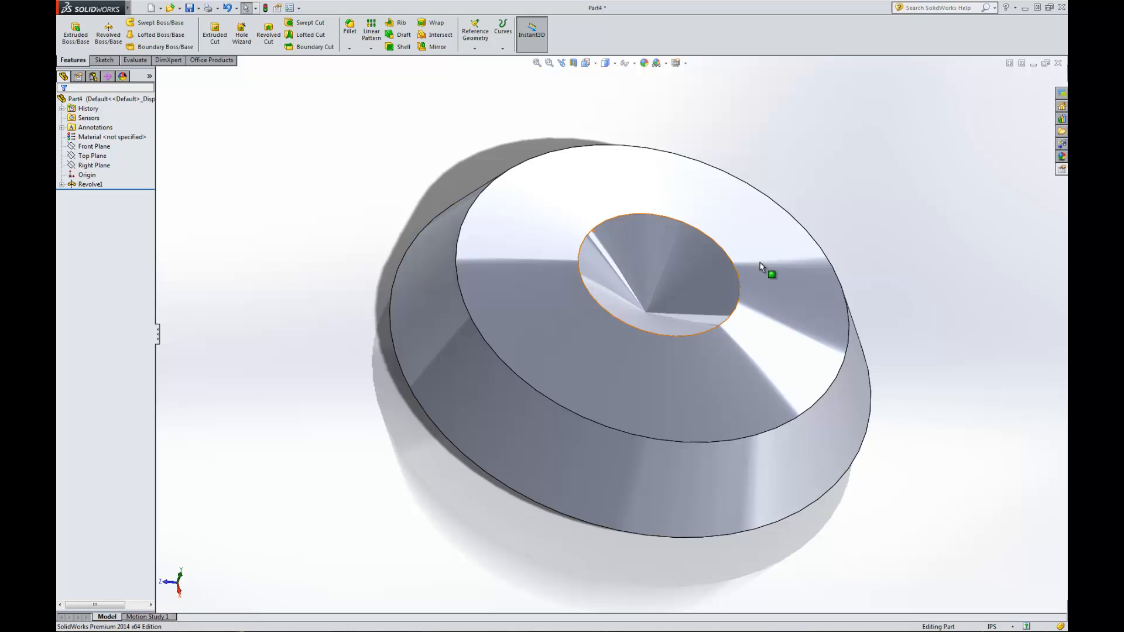
pyautogui.moveTo(764, 259)
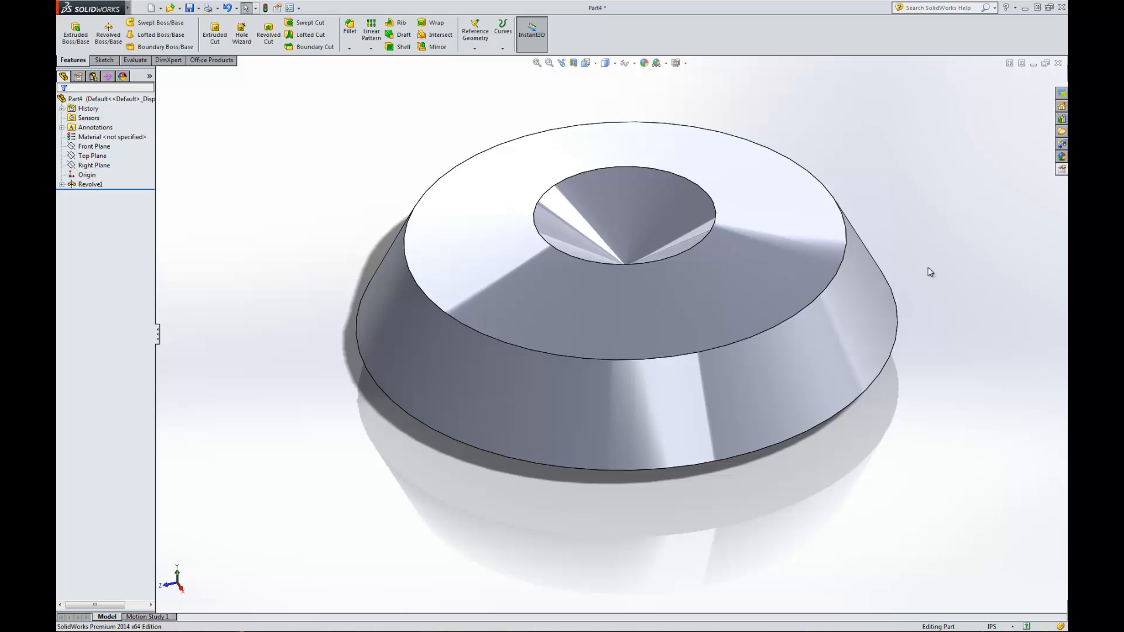
pyautogui.moveTo(845, 252)
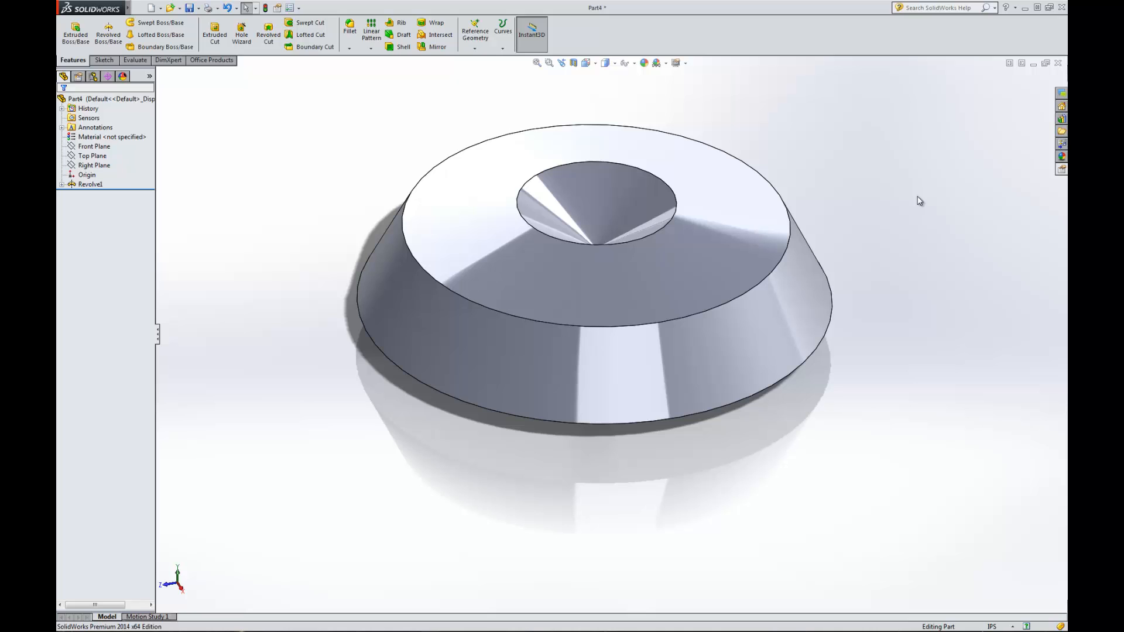
pyautogui.click(477, 278)
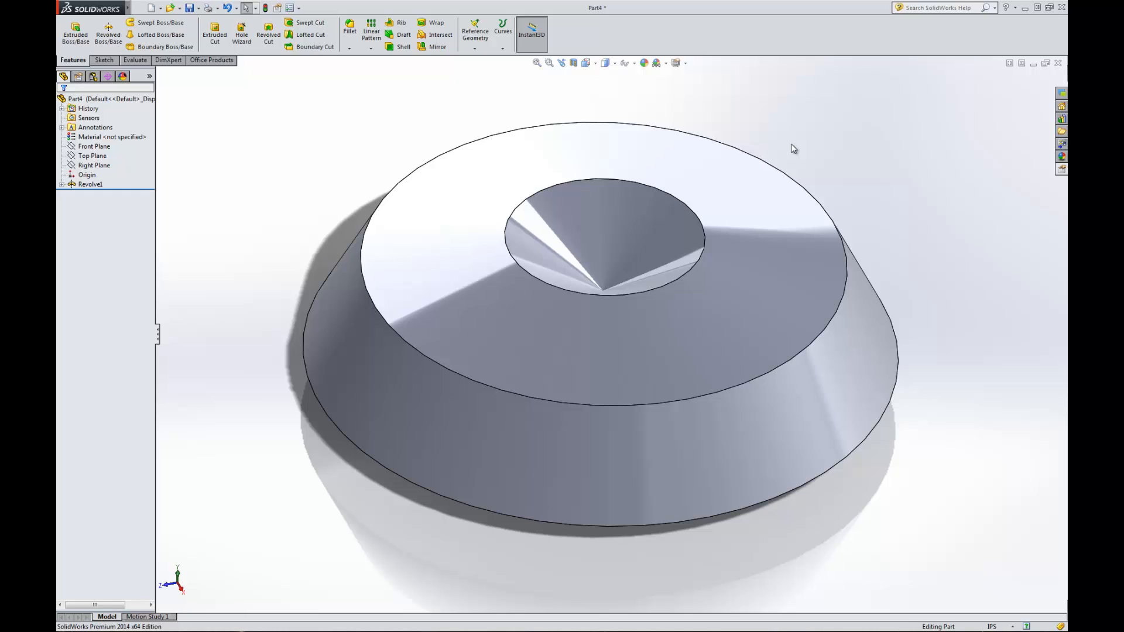
pyautogui.moveTo(645, 54)
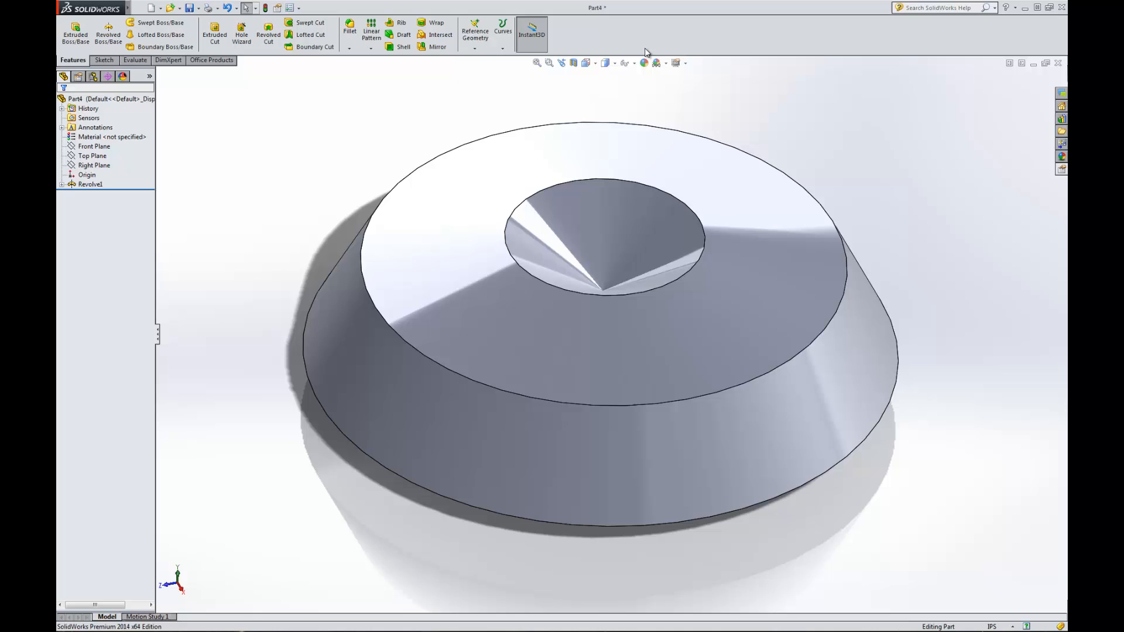
pyautogui.moveTo(819, 113)
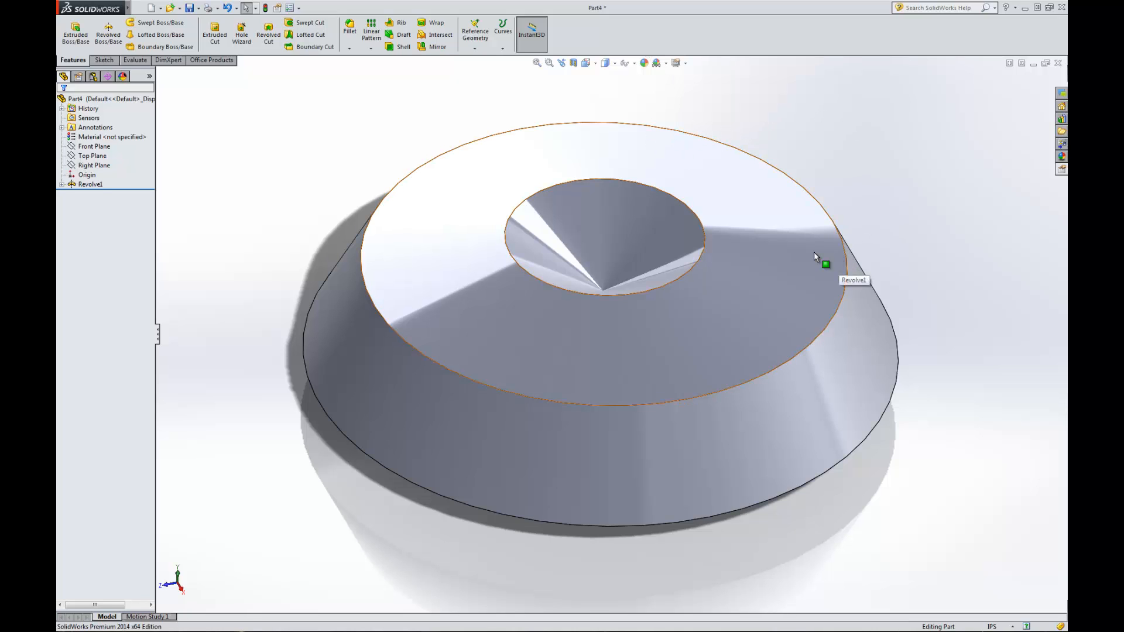
pyautogui.moveTo(567, 293)
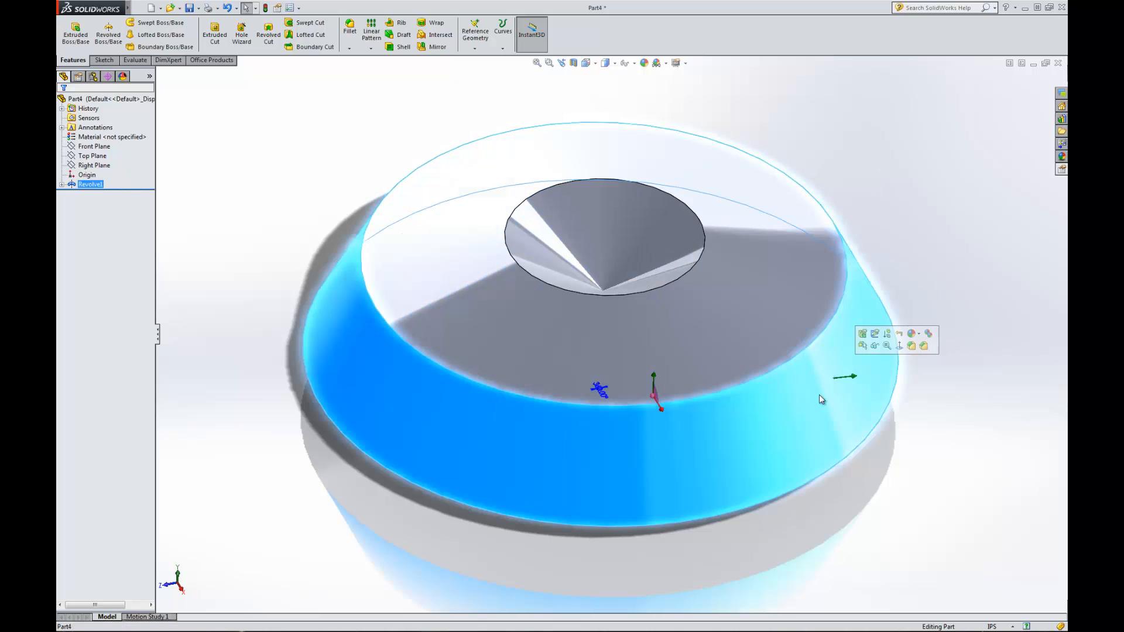
# Select the revolved body, expand Revolve1 in the FeatureManager tree, and highlight Sketch1
pyautogui.click(251, 214)
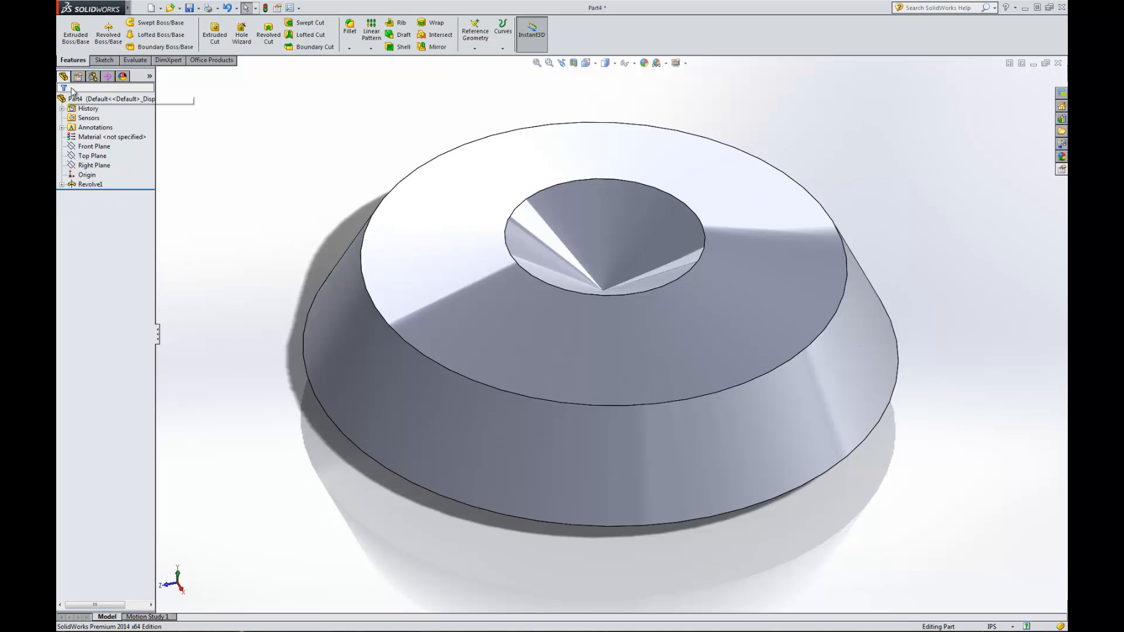
pyautogui.moveTo(64, 77)
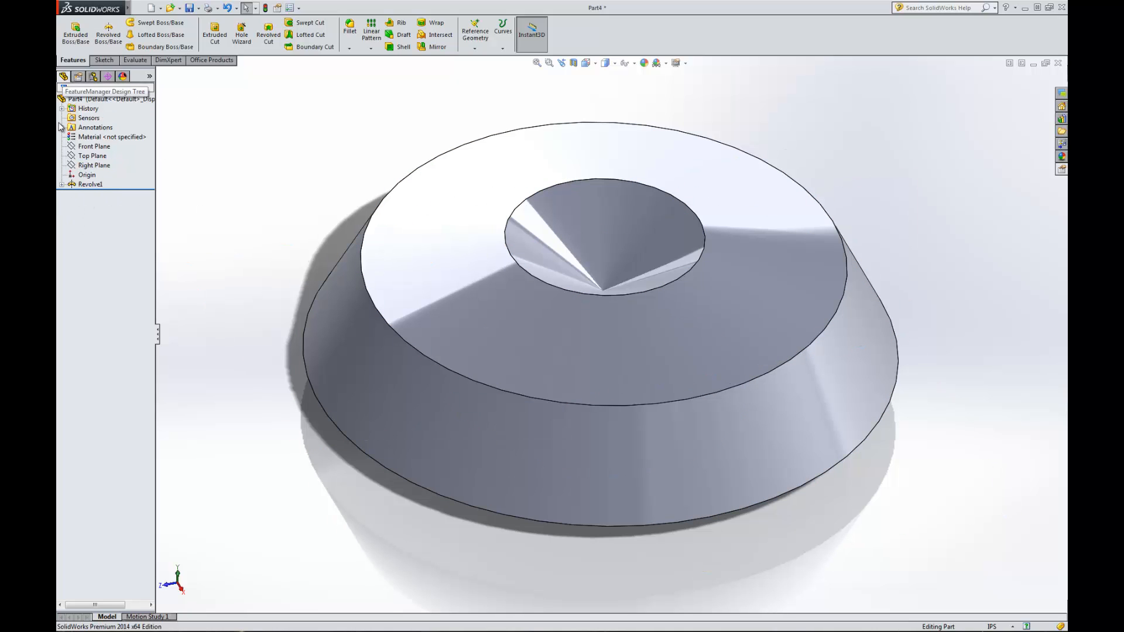
pyautogui.click(90, 185)
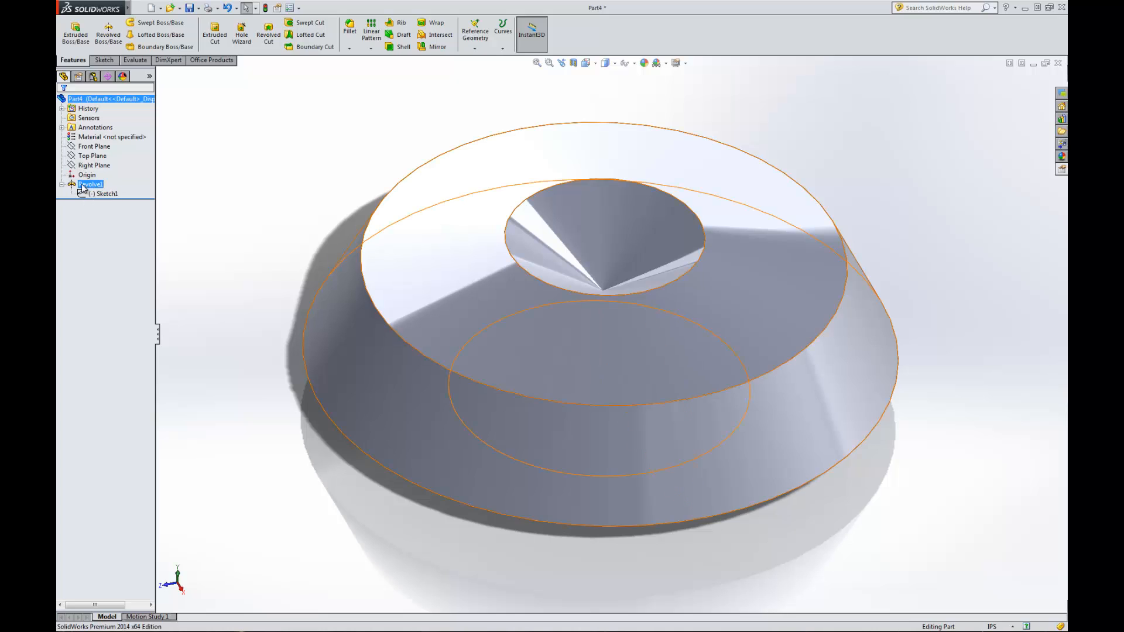
pyautogui.click(106, 194)
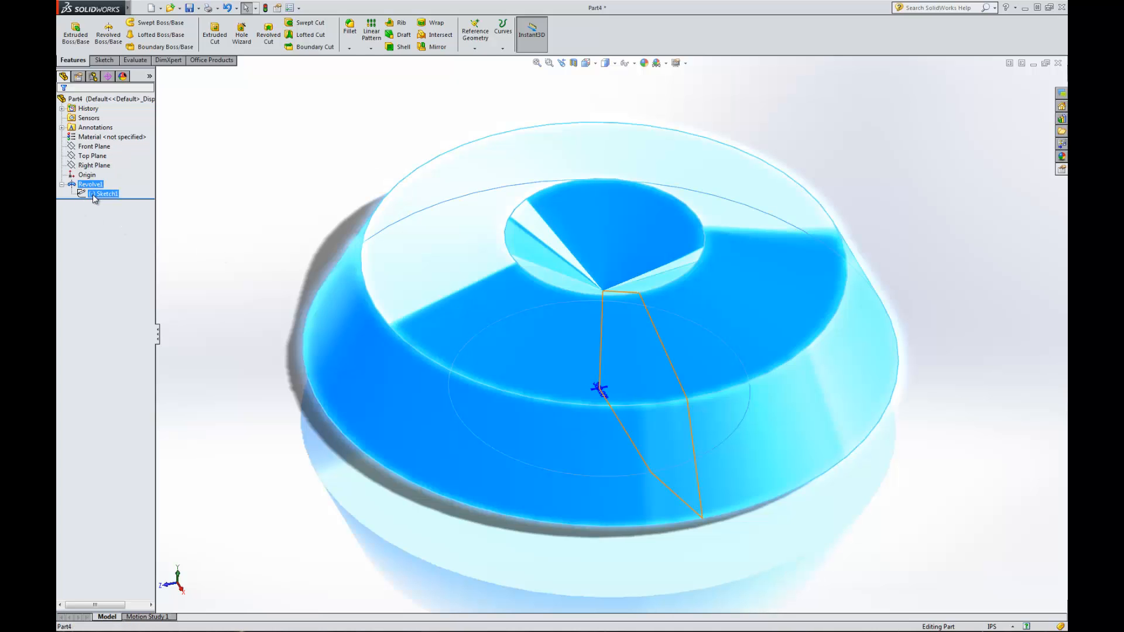